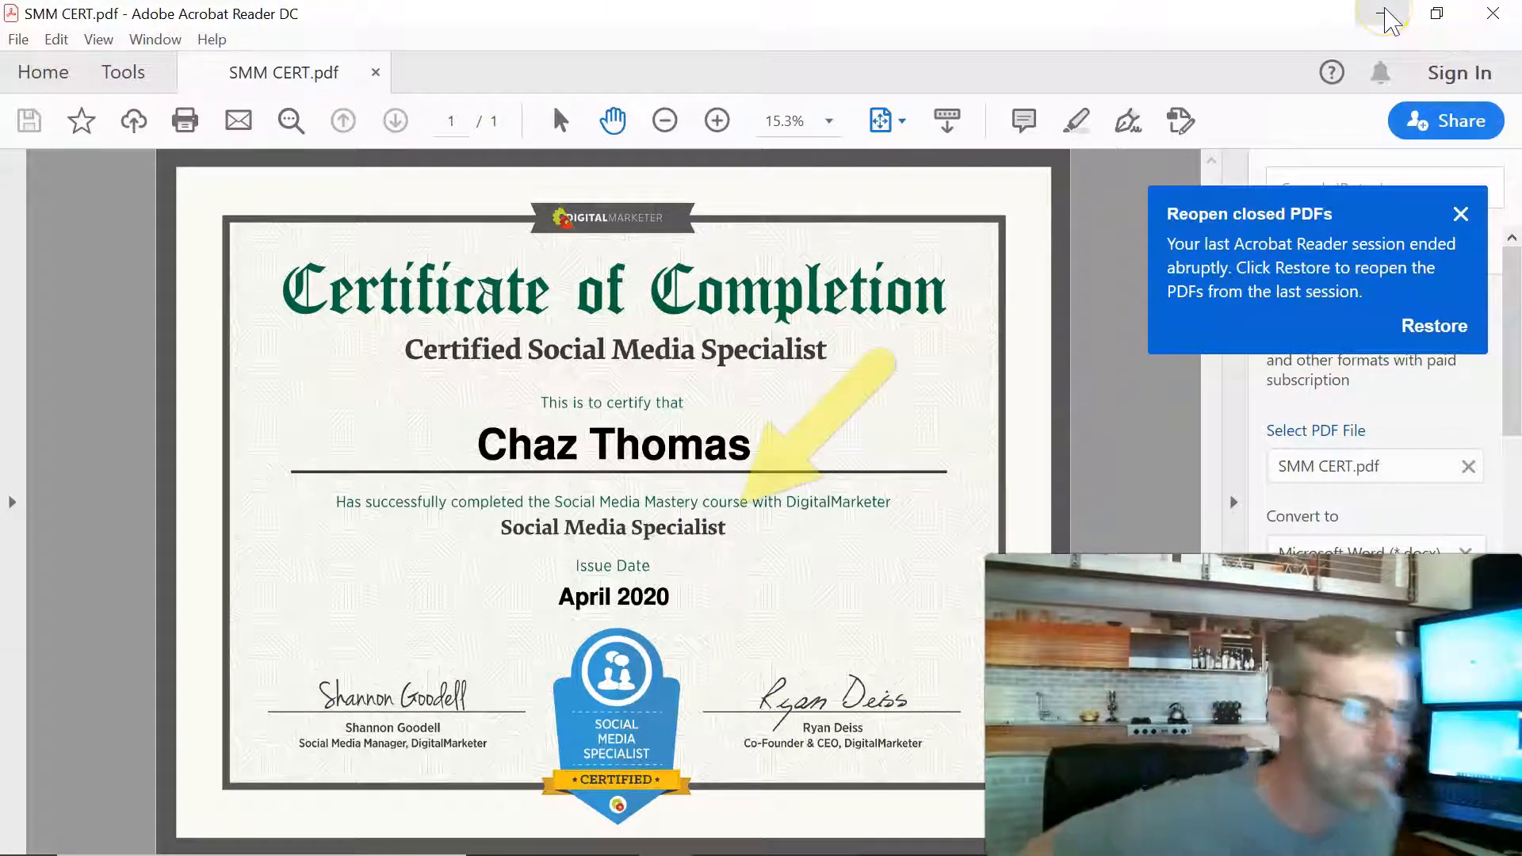
pyautogui.moveTo(1385, 12)
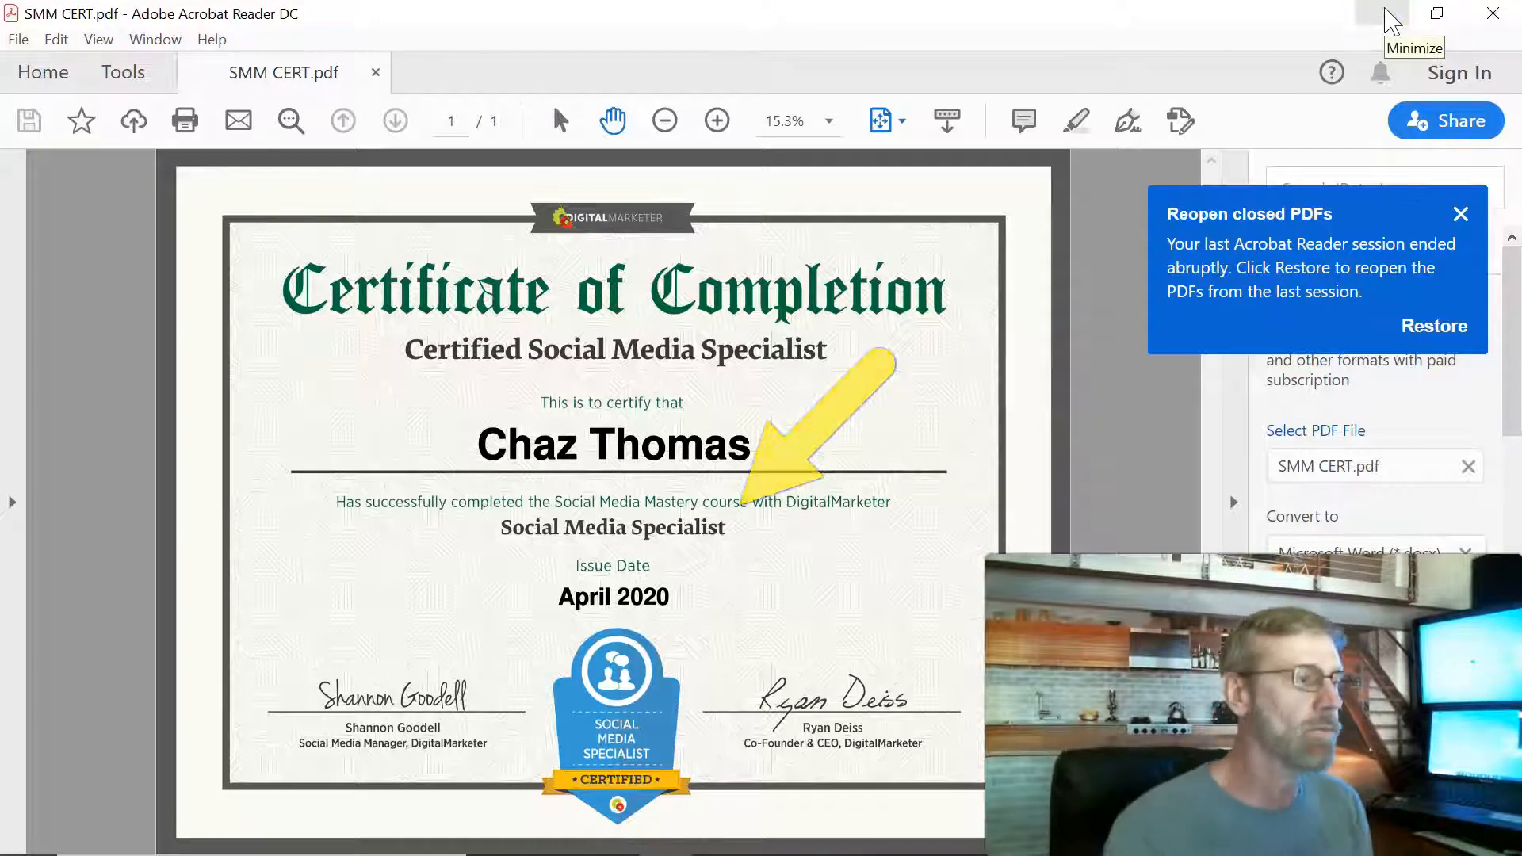
pyautogui.moveTo(1385, 24)
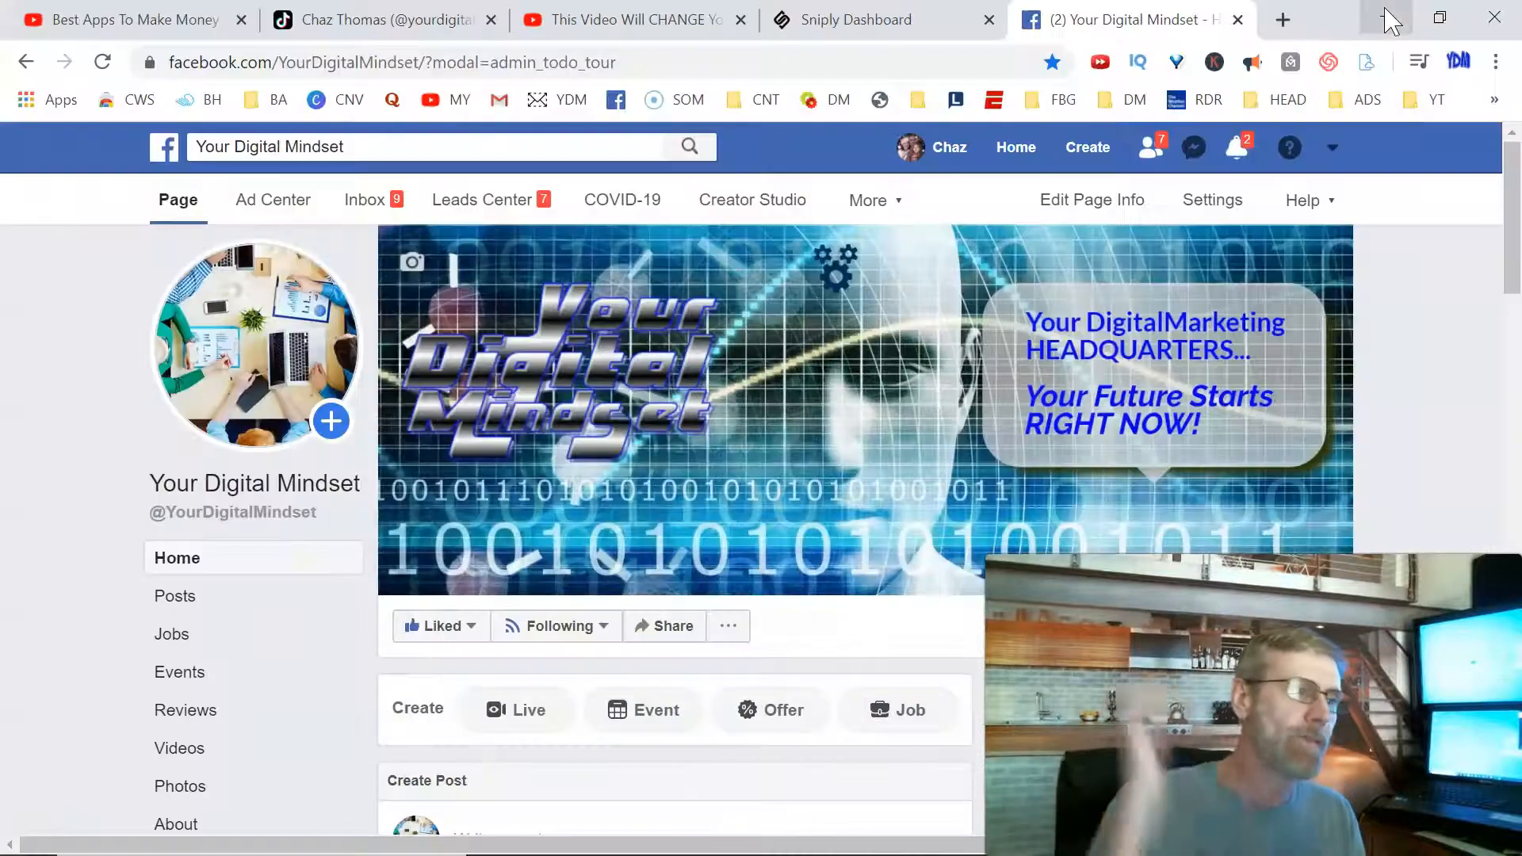
pyautogui.moveTo(1385, 17)
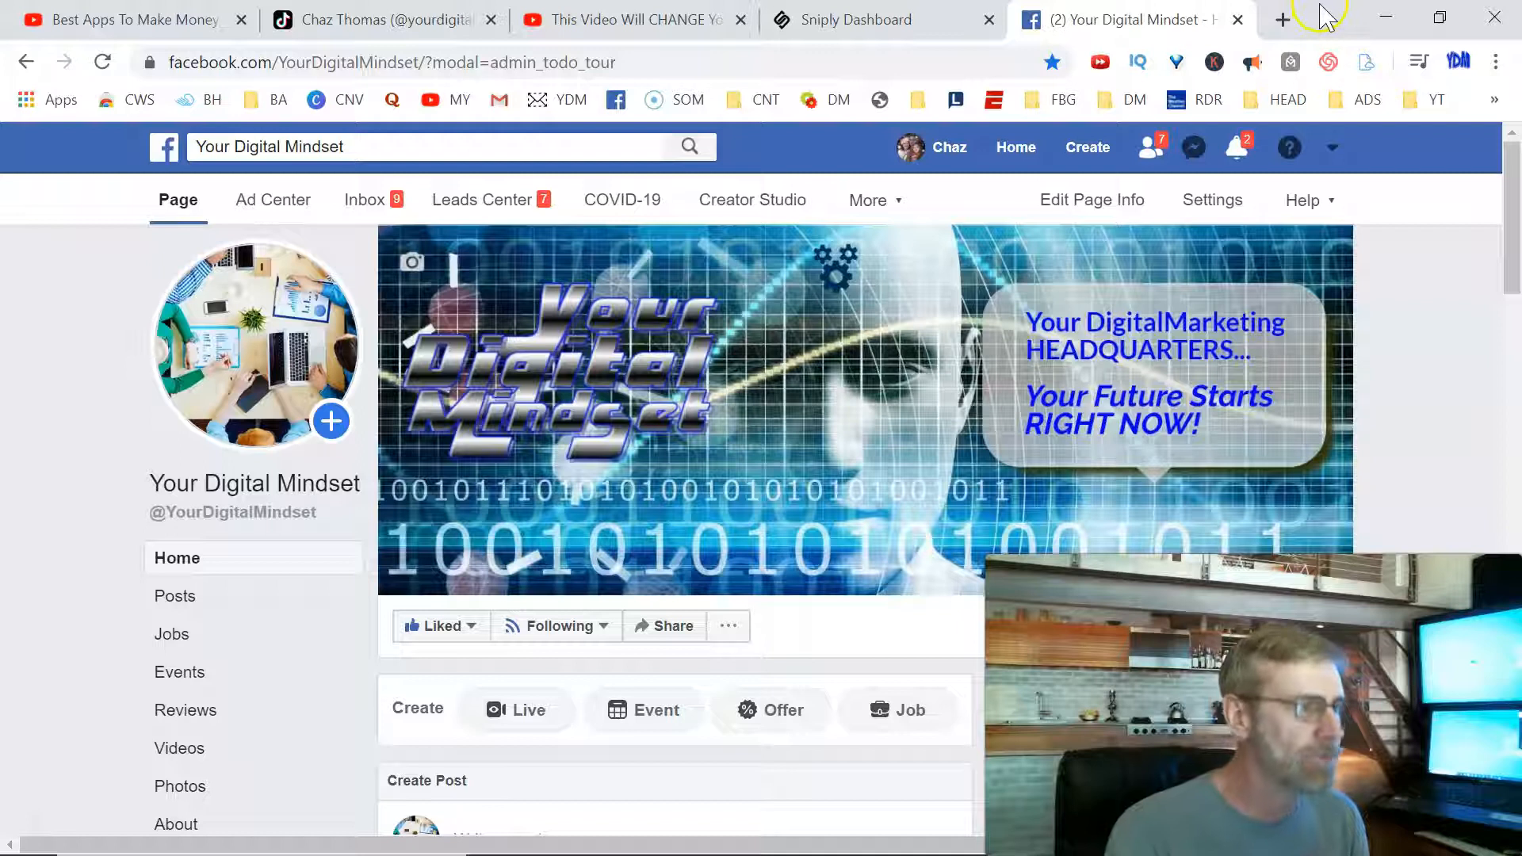
pyautogui.moveTo(752, 204)
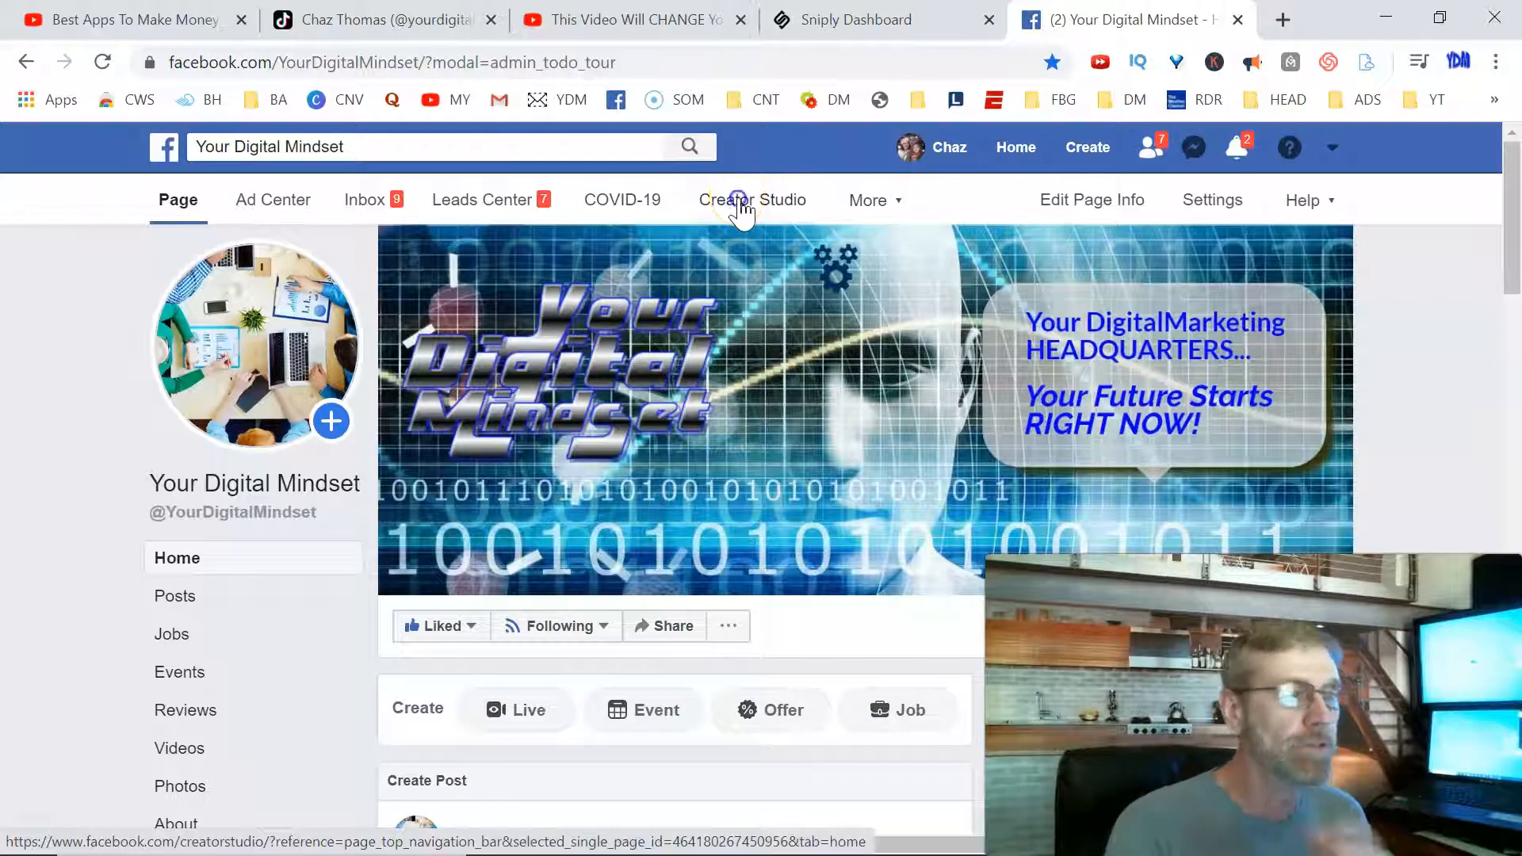
# Open Creator Studio from the Your Digital Mindset Facebook page's top navigation.
pyautogui.click(751, 200)
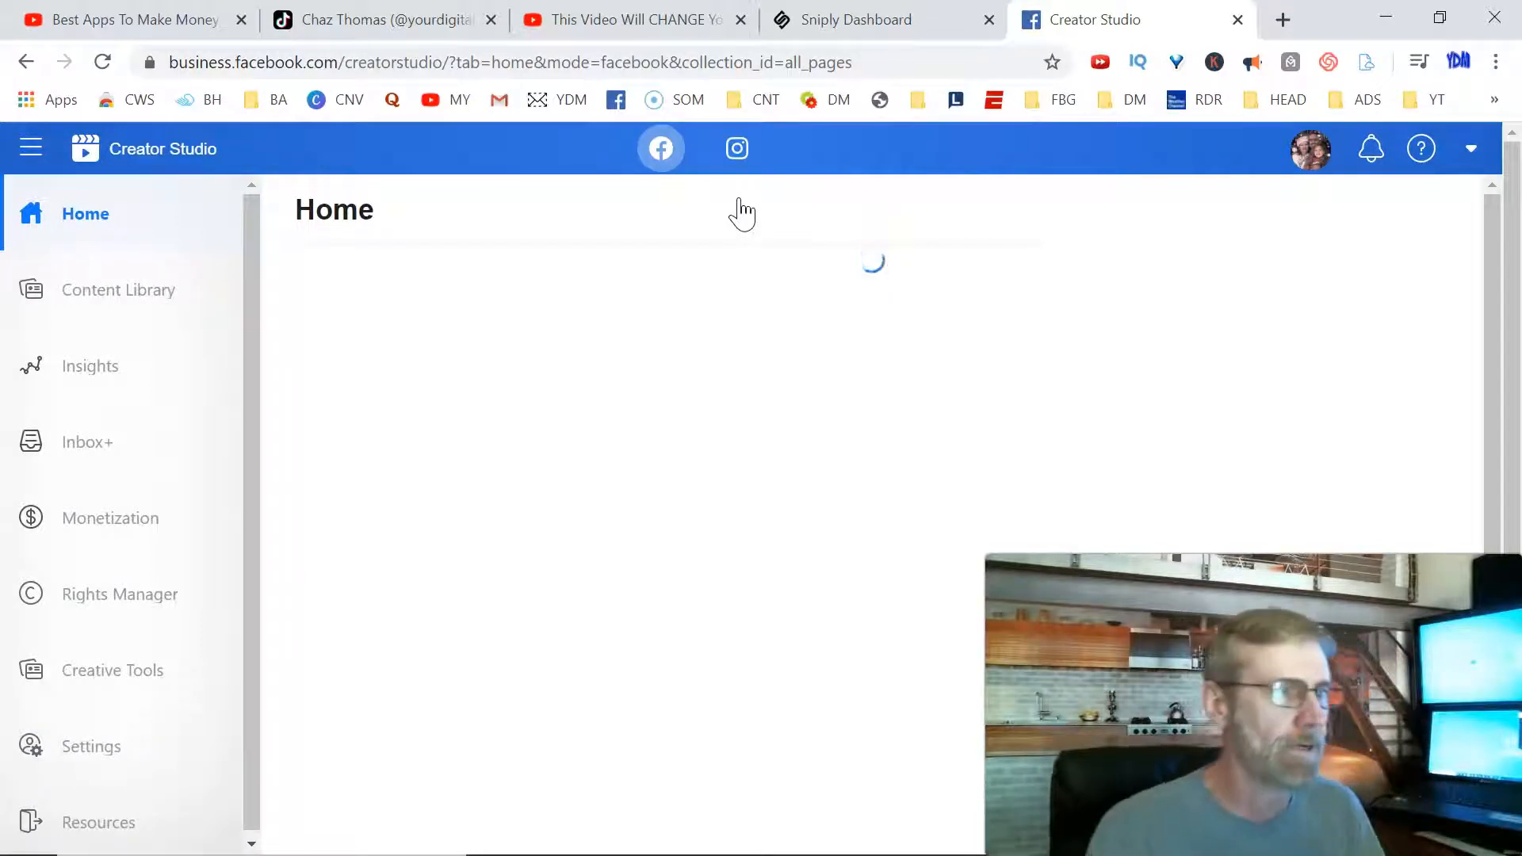
# Switch to the Ed Mylett YouTube video tab to grab its URL.
pyautogui.click(628, 20)
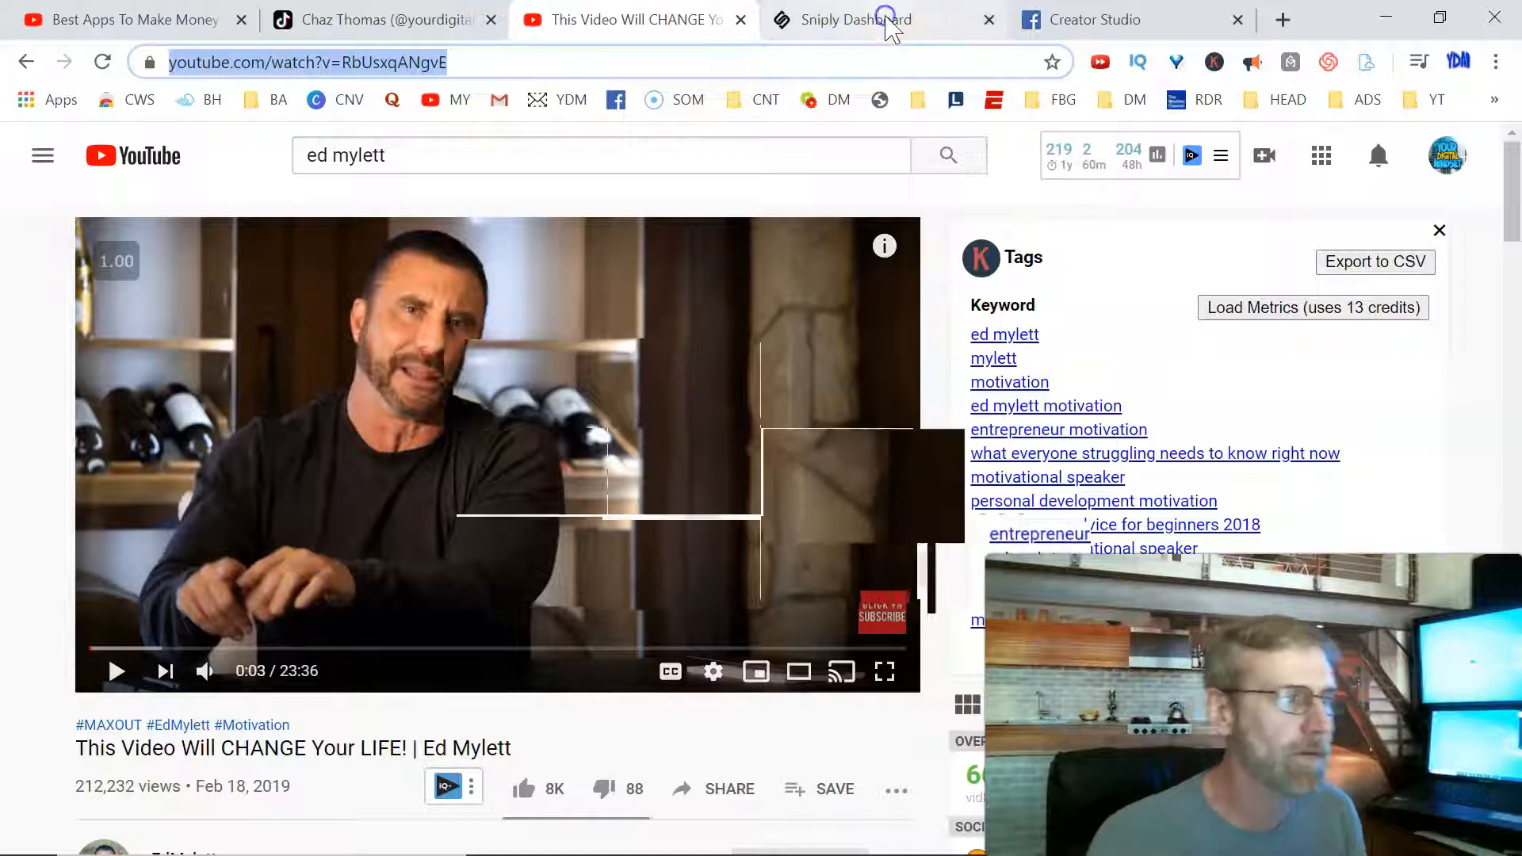
# Create a Sniply snip for youtube.com/watch?v=RbUsxgANgvE with the 'Ready To Earn $$$ From Home?' call-to-action.
pyautogui.click(882, 19)
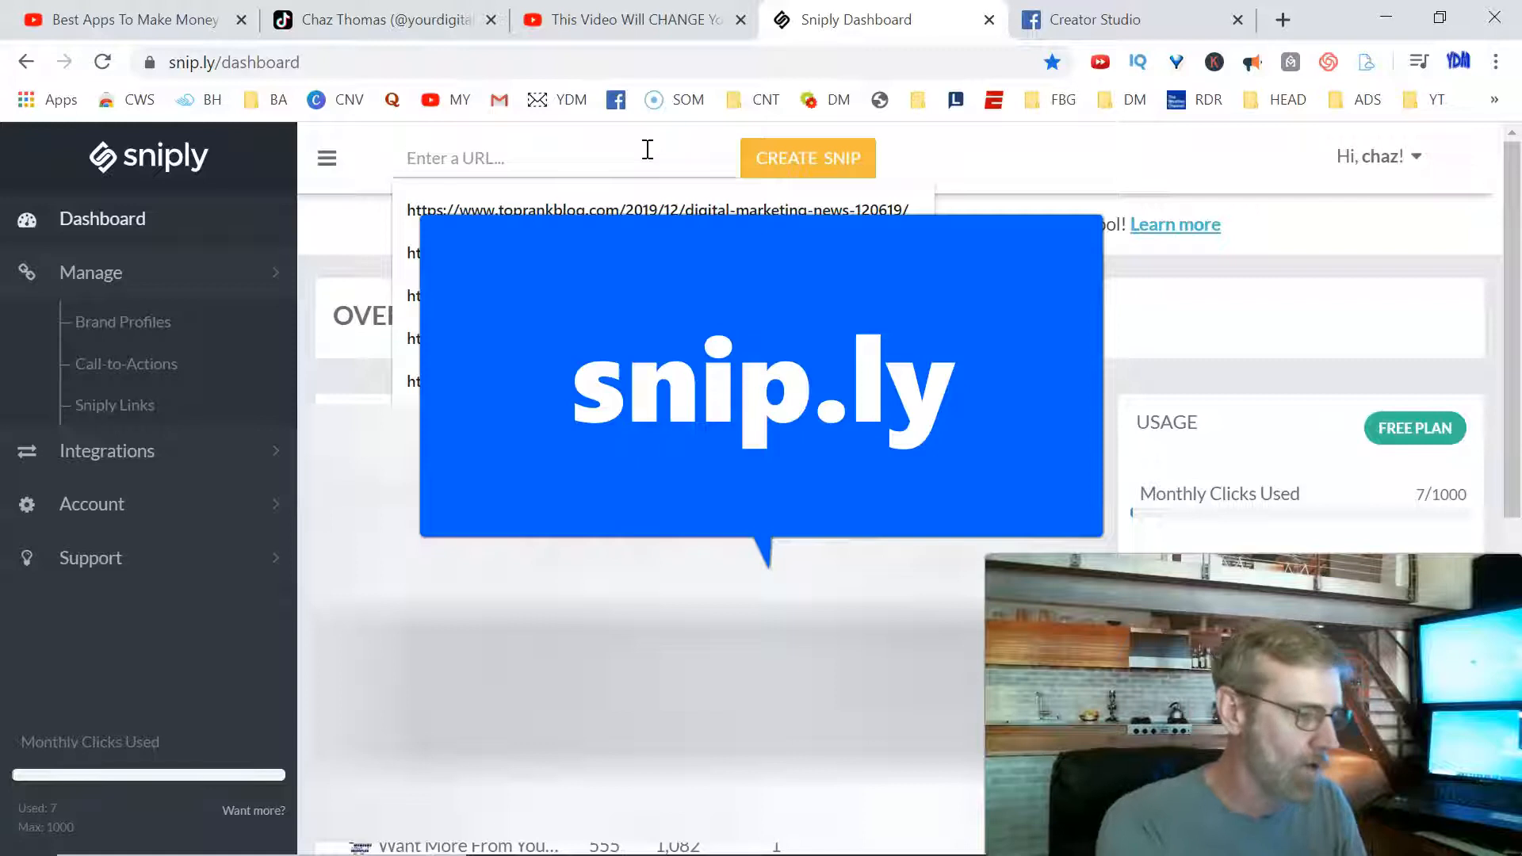
pyautogui.write('www.youtube.com/watch?v=RbUsxgANgvE')
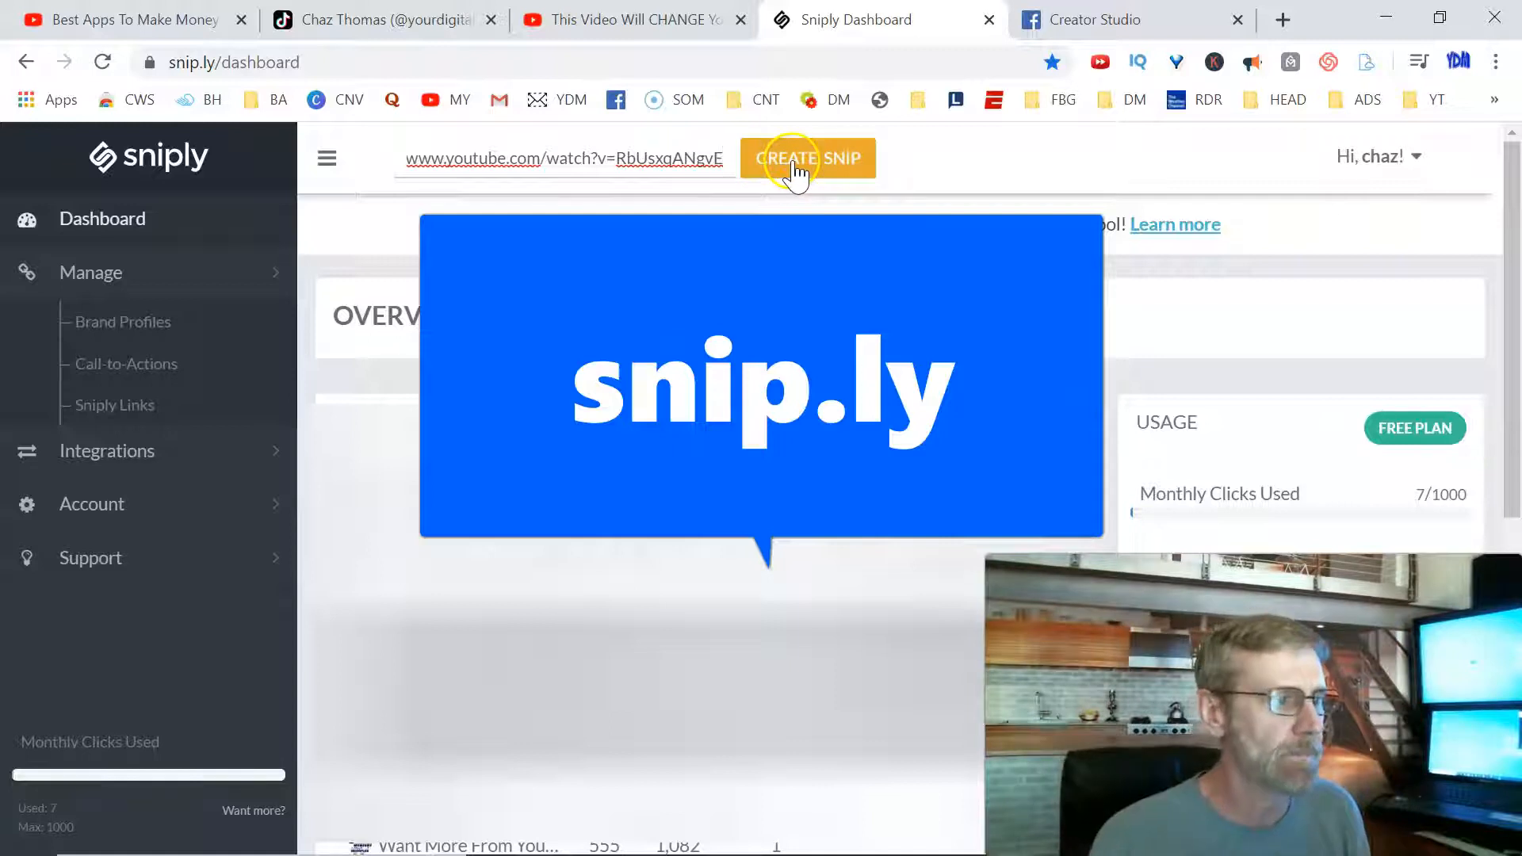
pyautogui.click(808, 158)
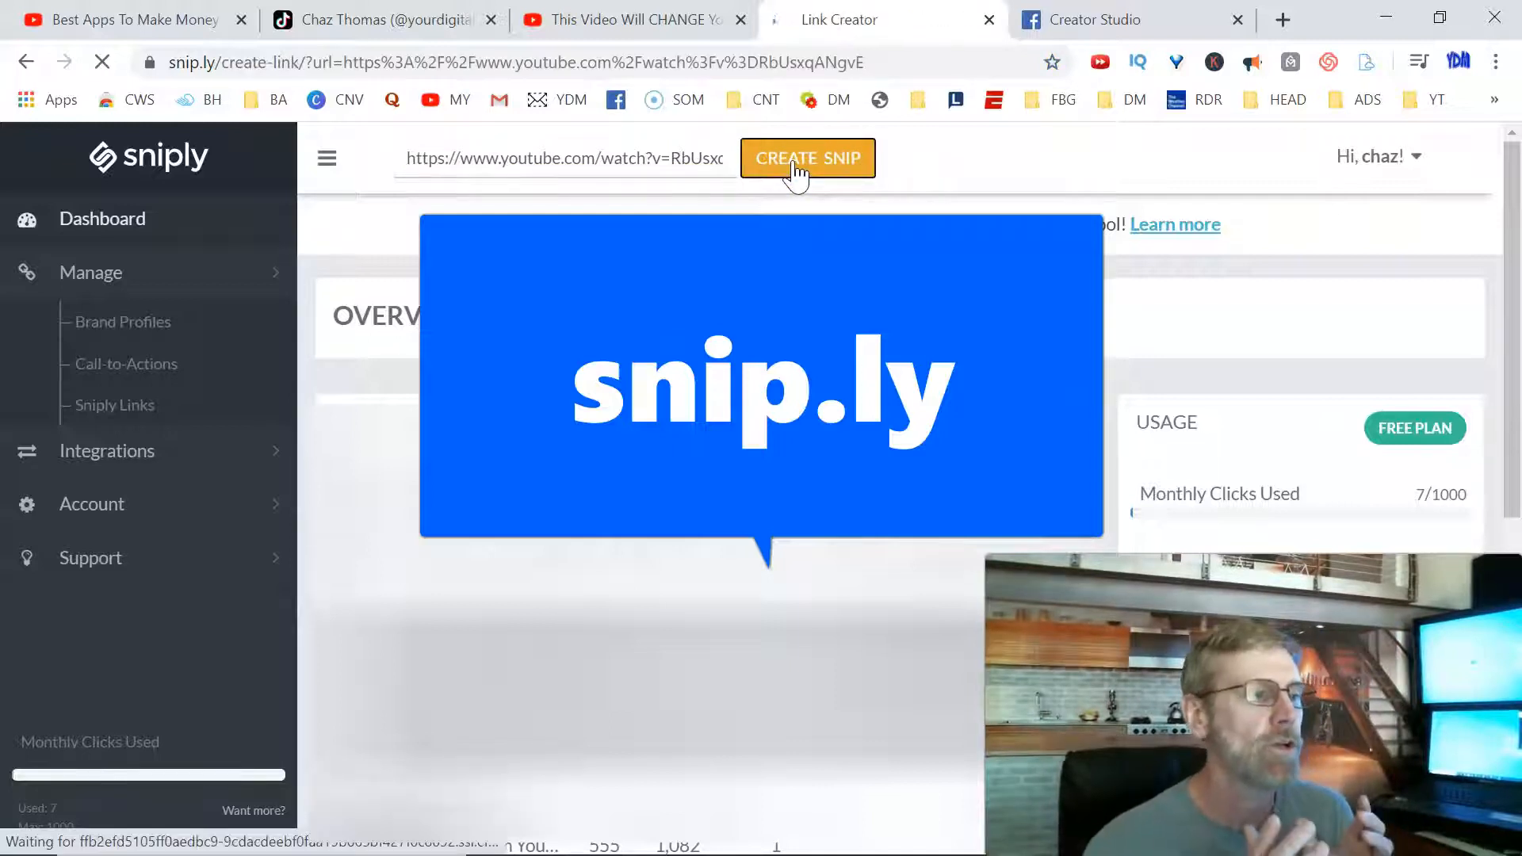
pyautogui.click(808, 158)
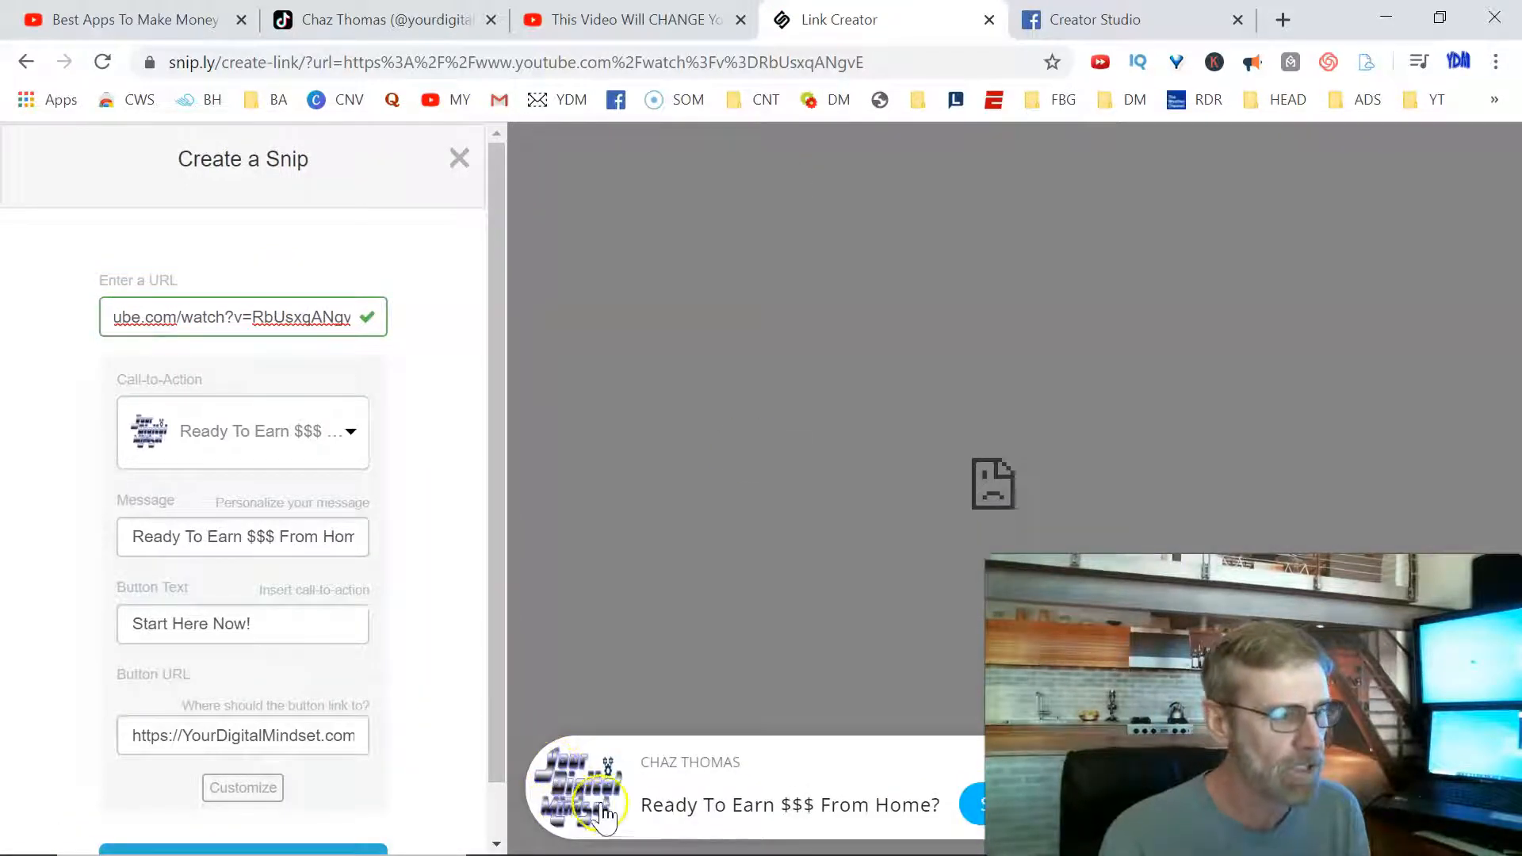
pyautogui.moveTo(900, 815)
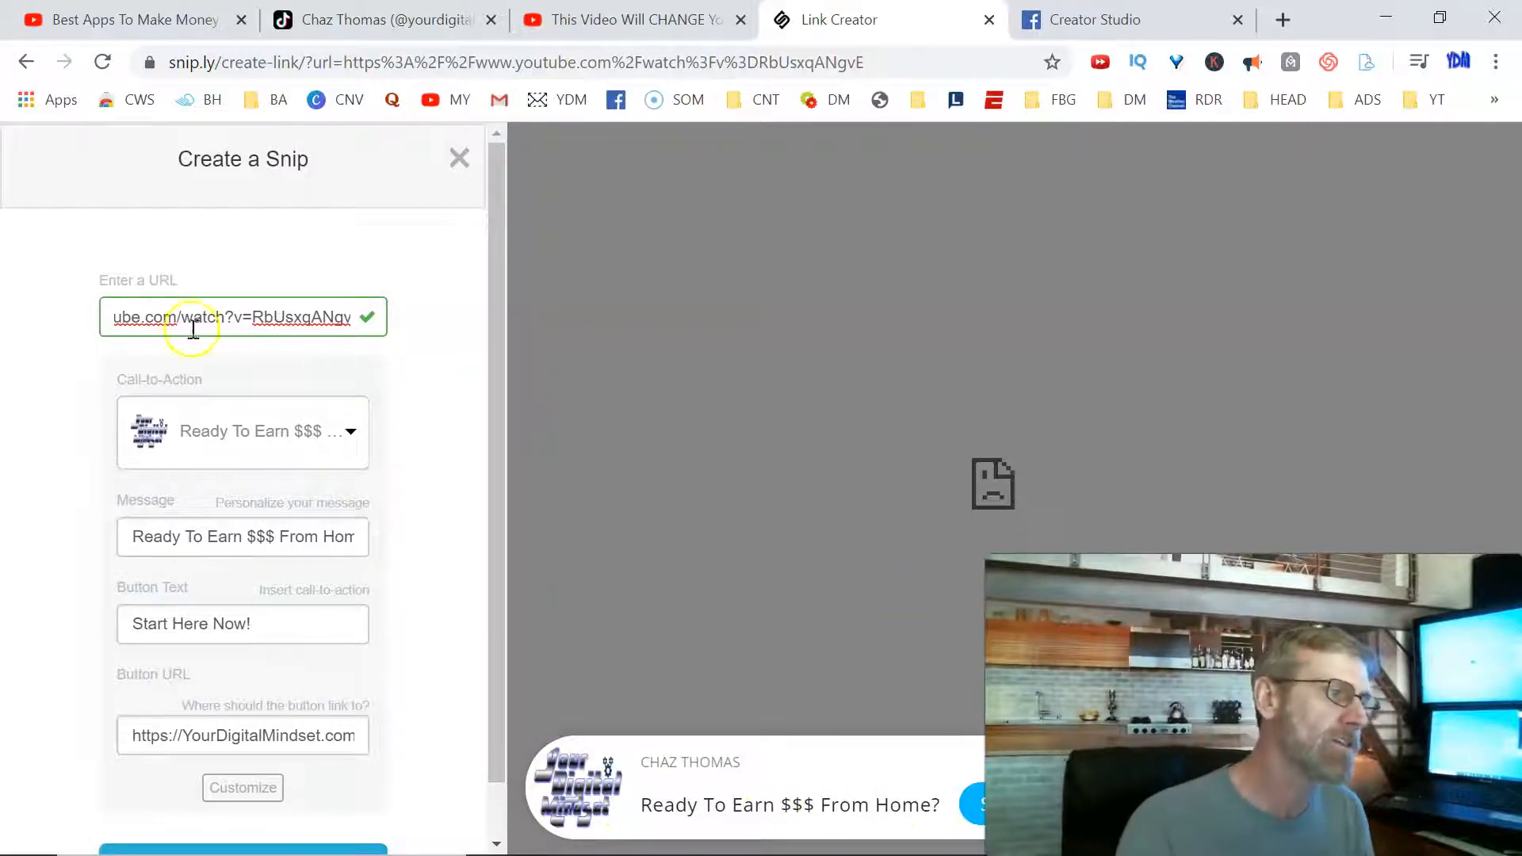
pyautogui.moveTo(319, 844)
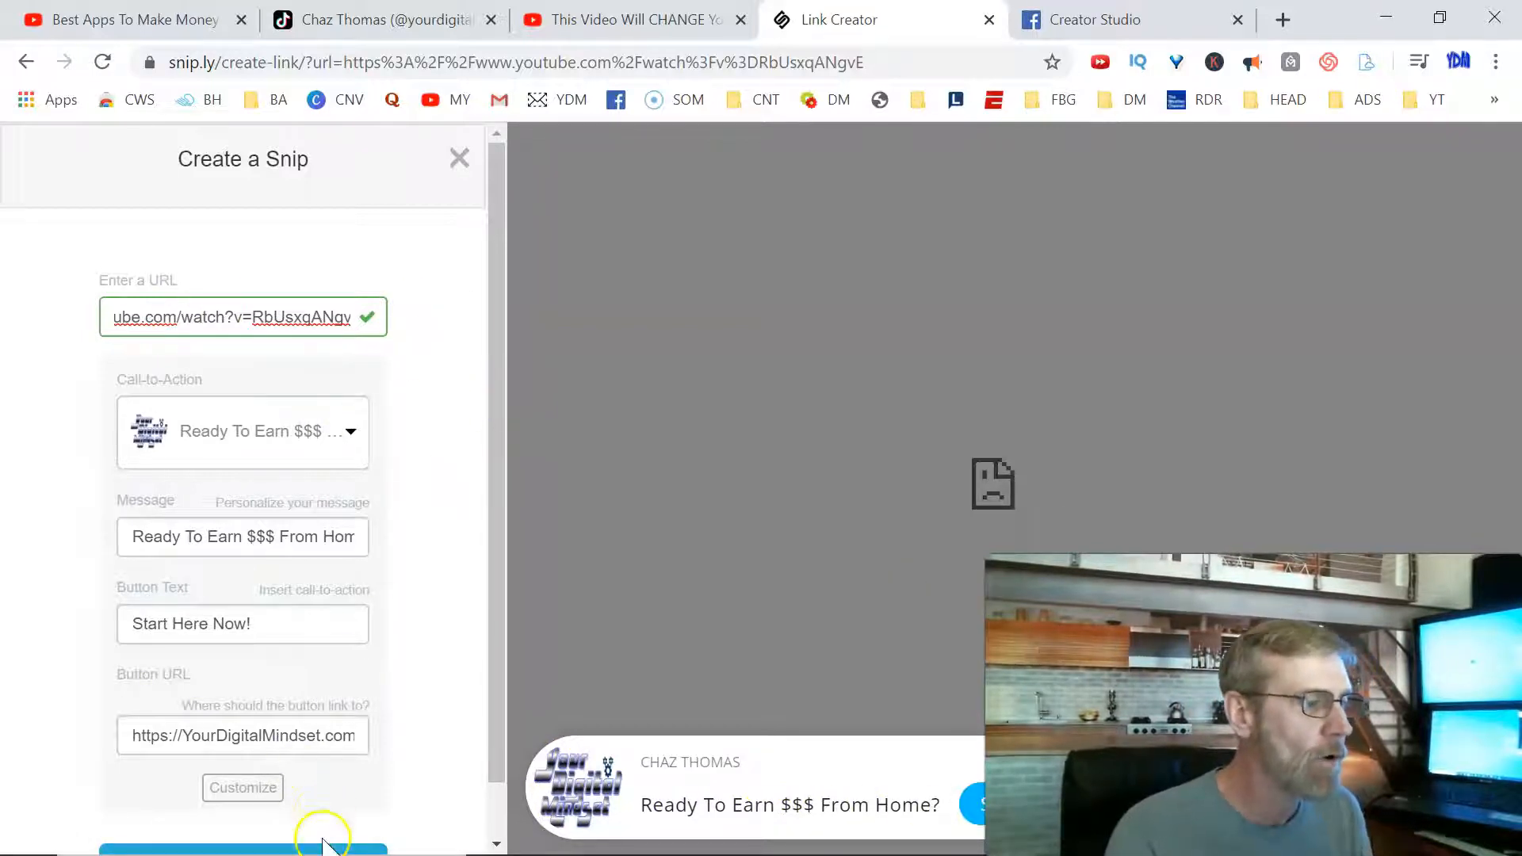
pyautogui.click(313, 853)
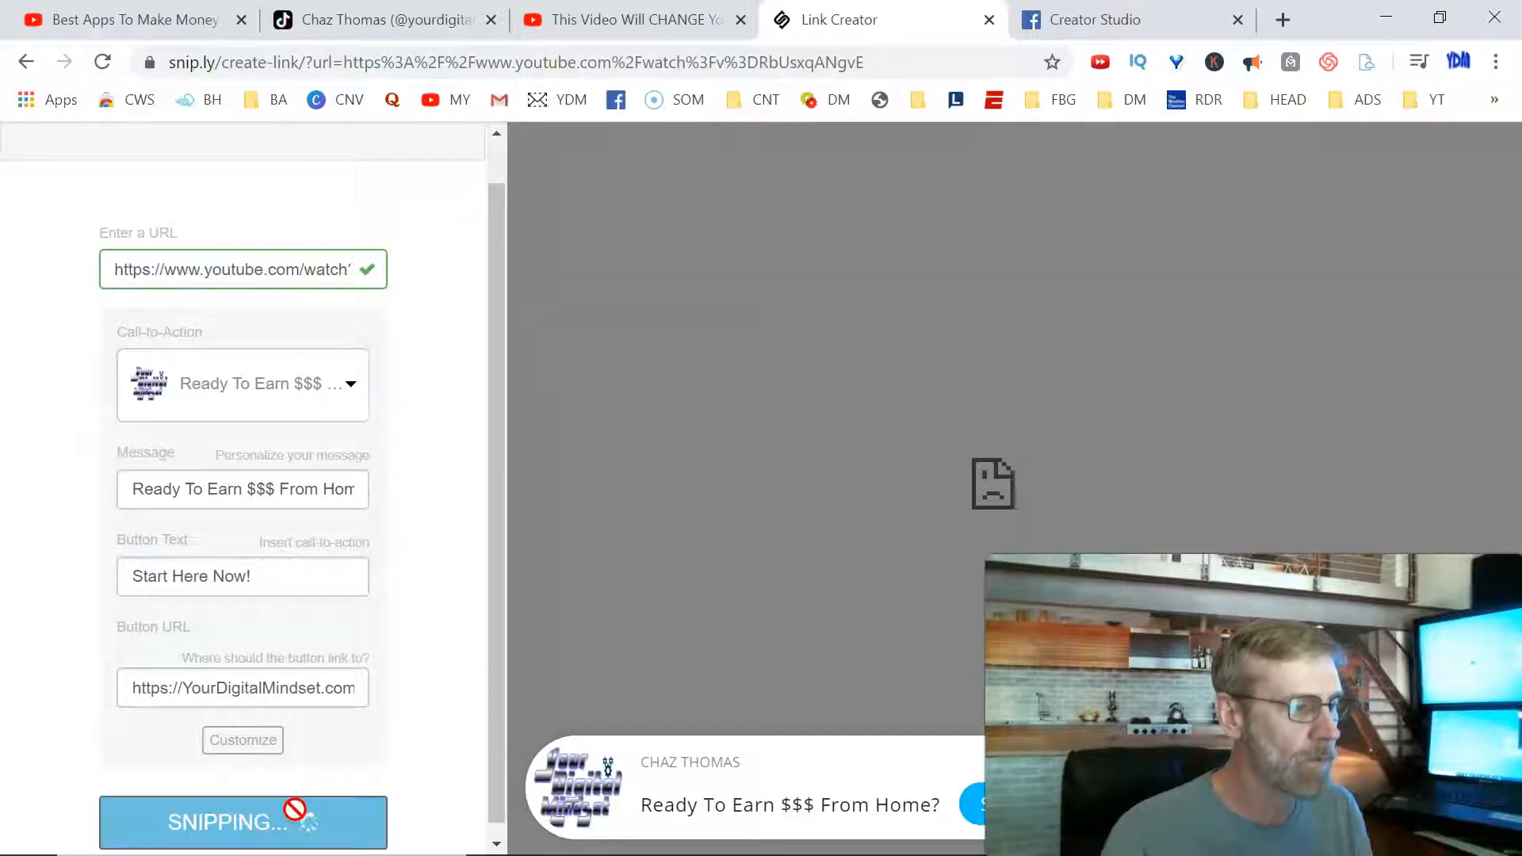
pyautogui.click(242, 822)
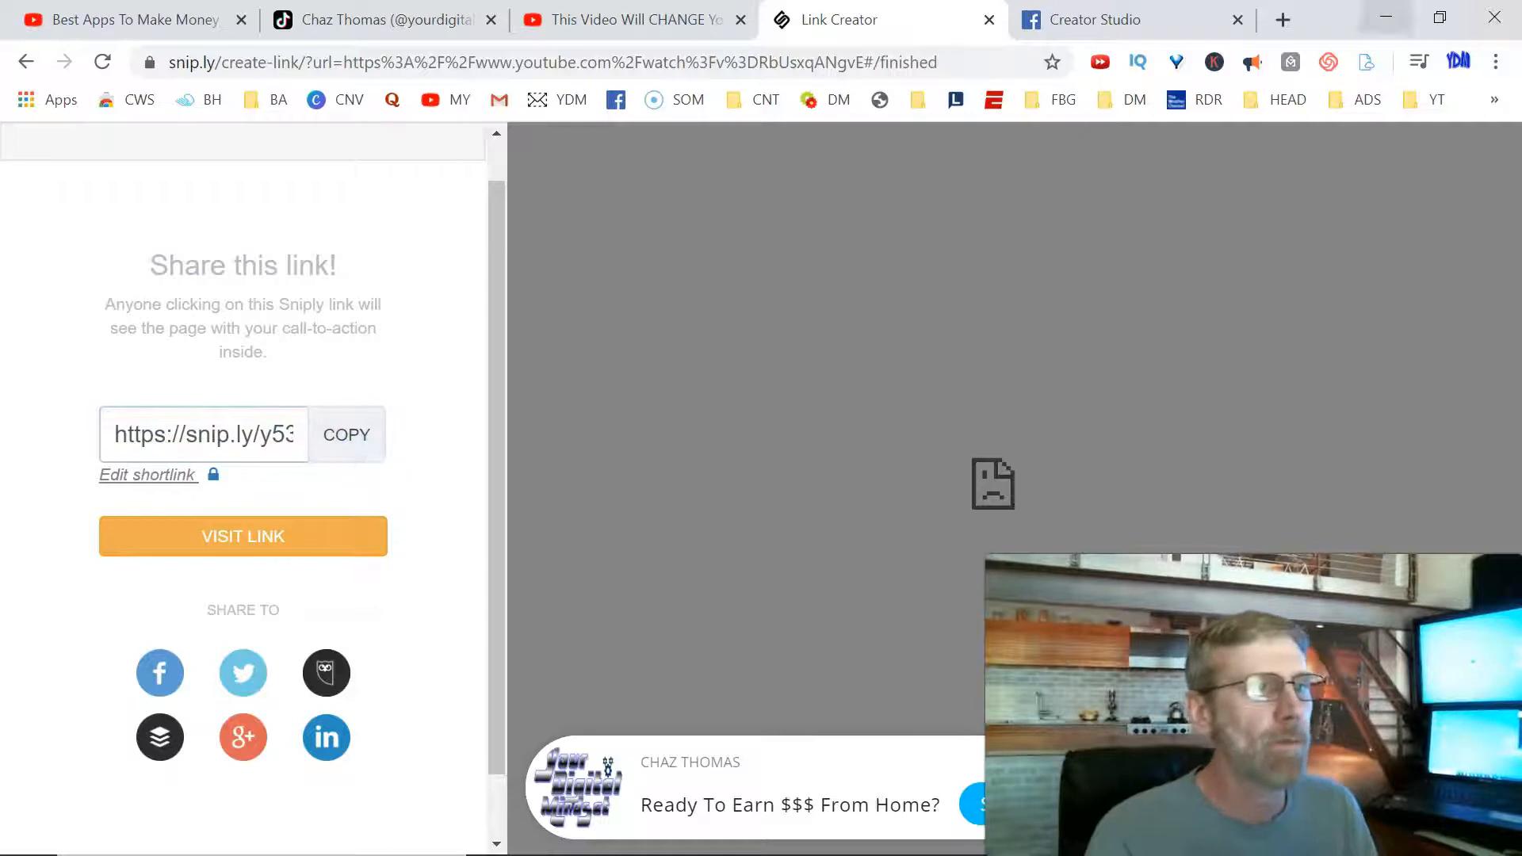
# Visit the new snip link and follow its Start Here Now! button to the website.
pyautogui.click(1283, 19)
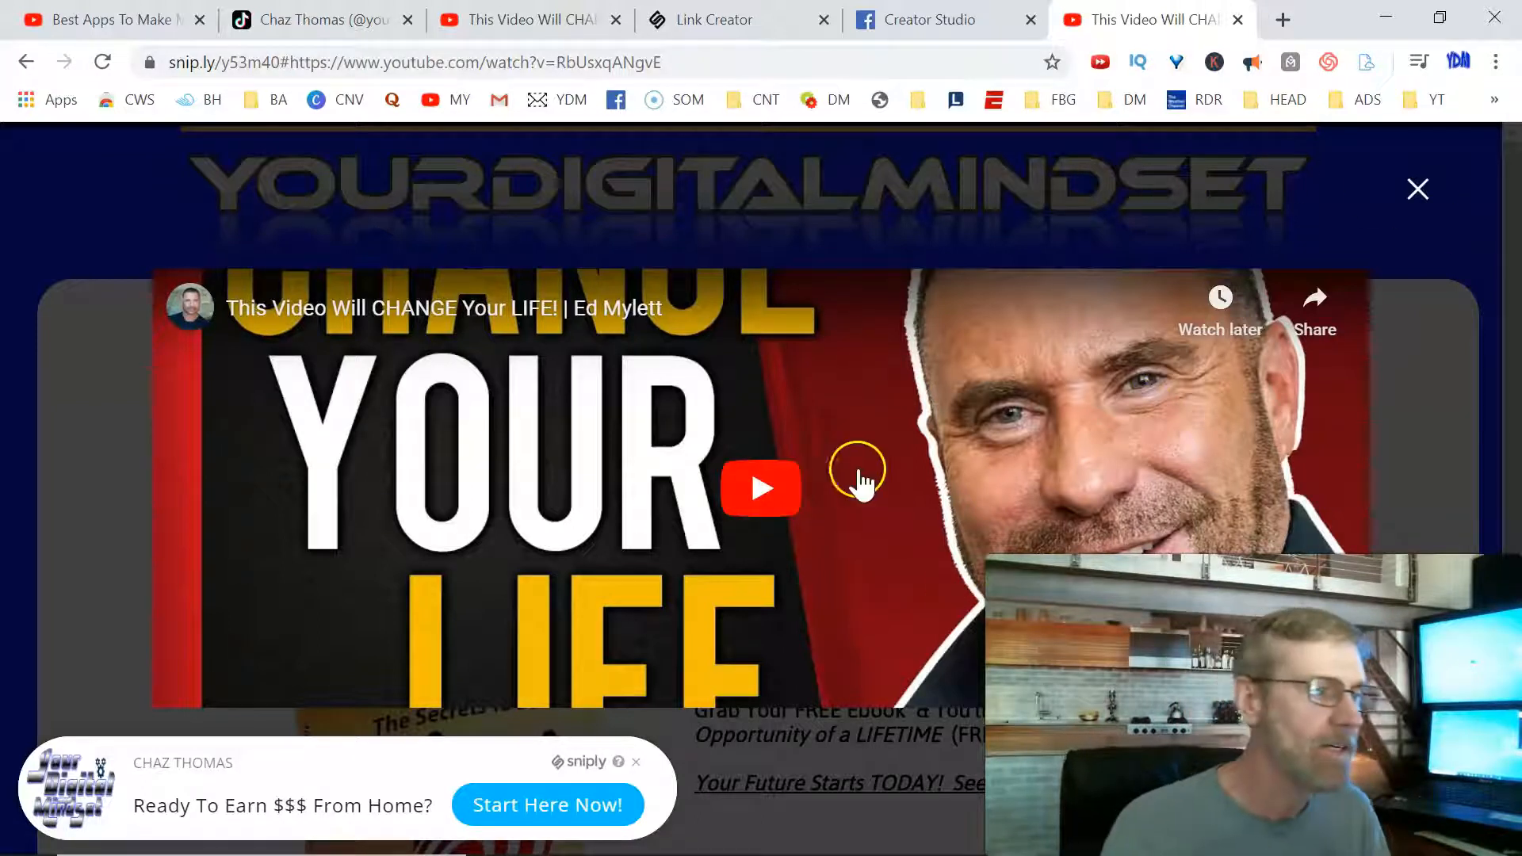
pyautogui.moveTo(777, 645)
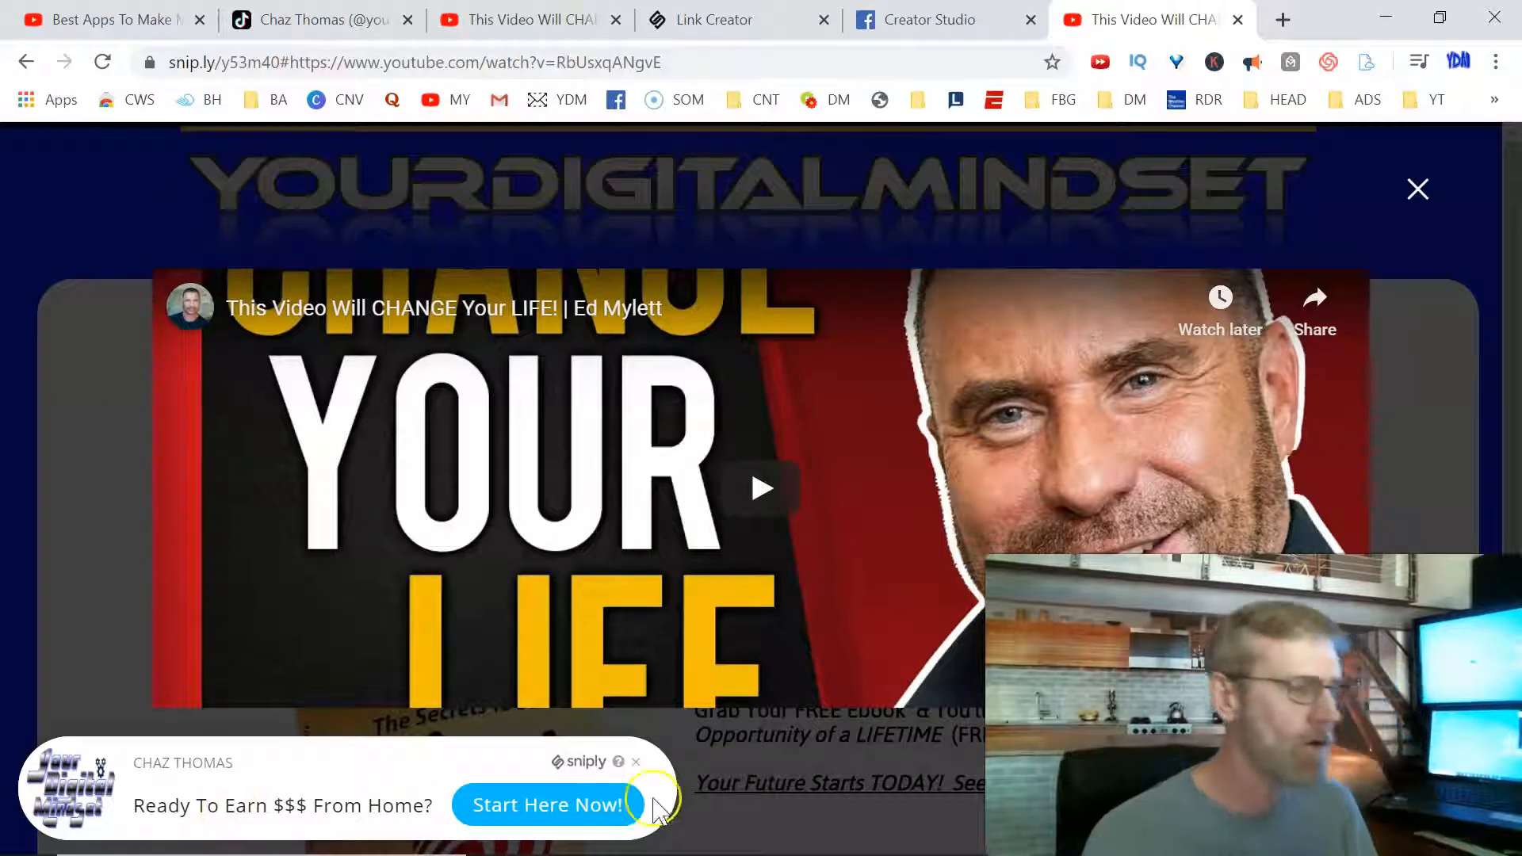
pyautogui.click(548, 805)
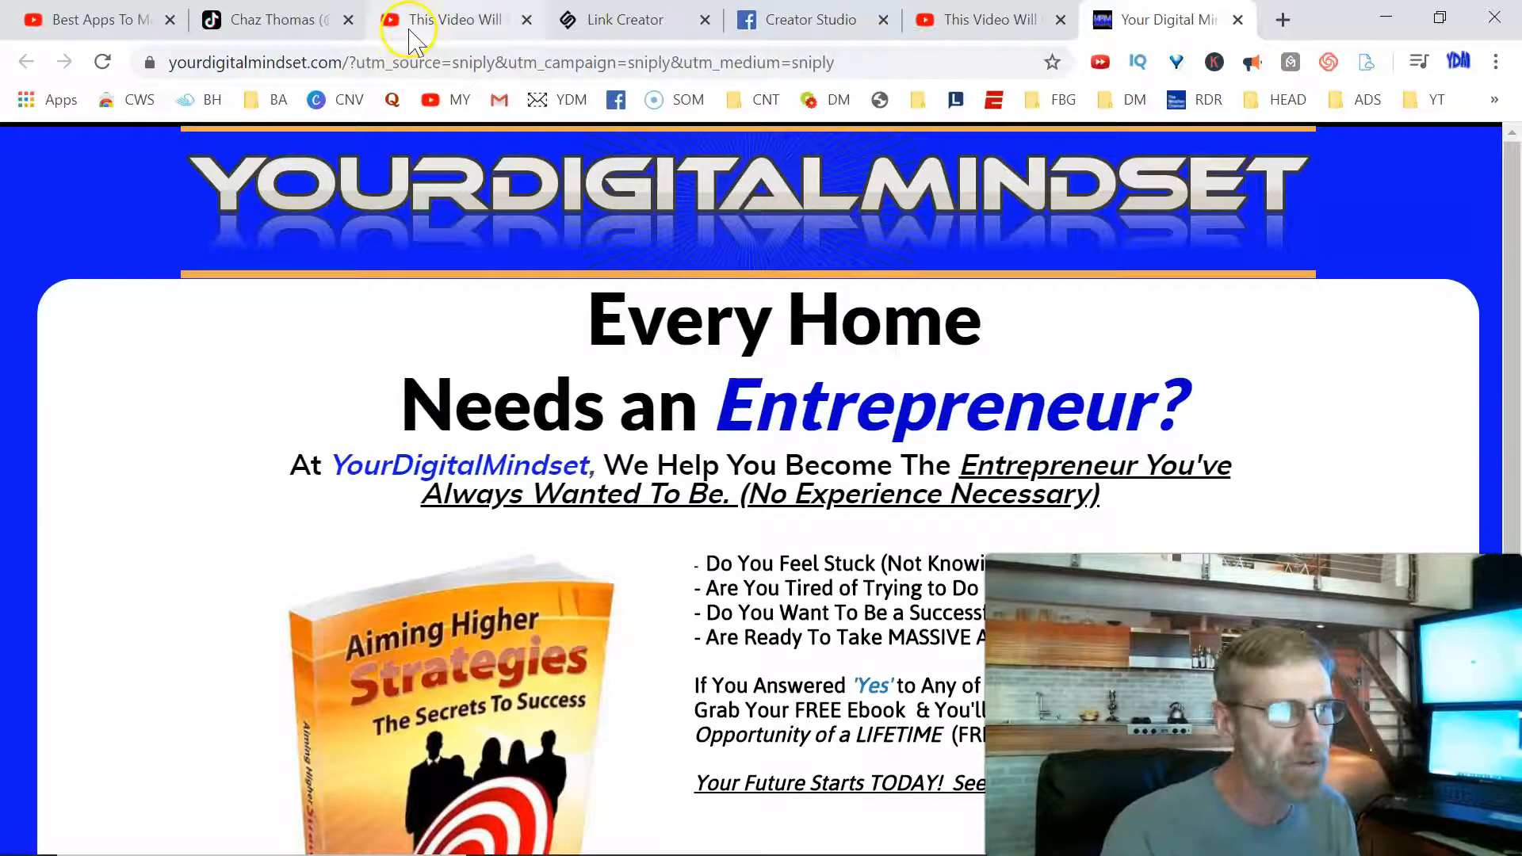
pyautogui.moveTo(663, 31)
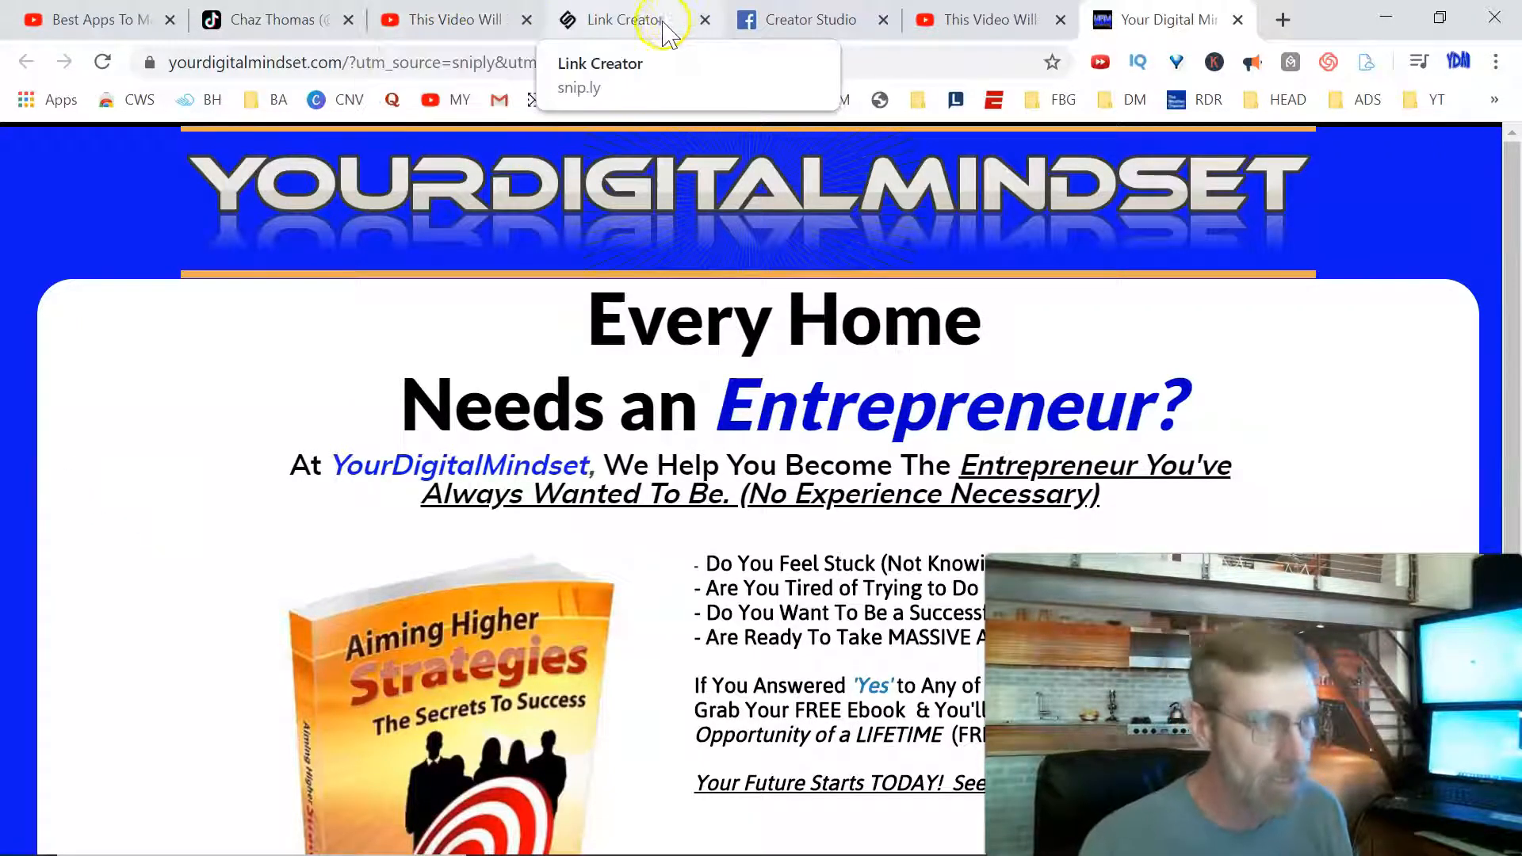
# Return to Creator Studio's Content Library and switch to the Instagram account.
pyautogui.click(624, 20)
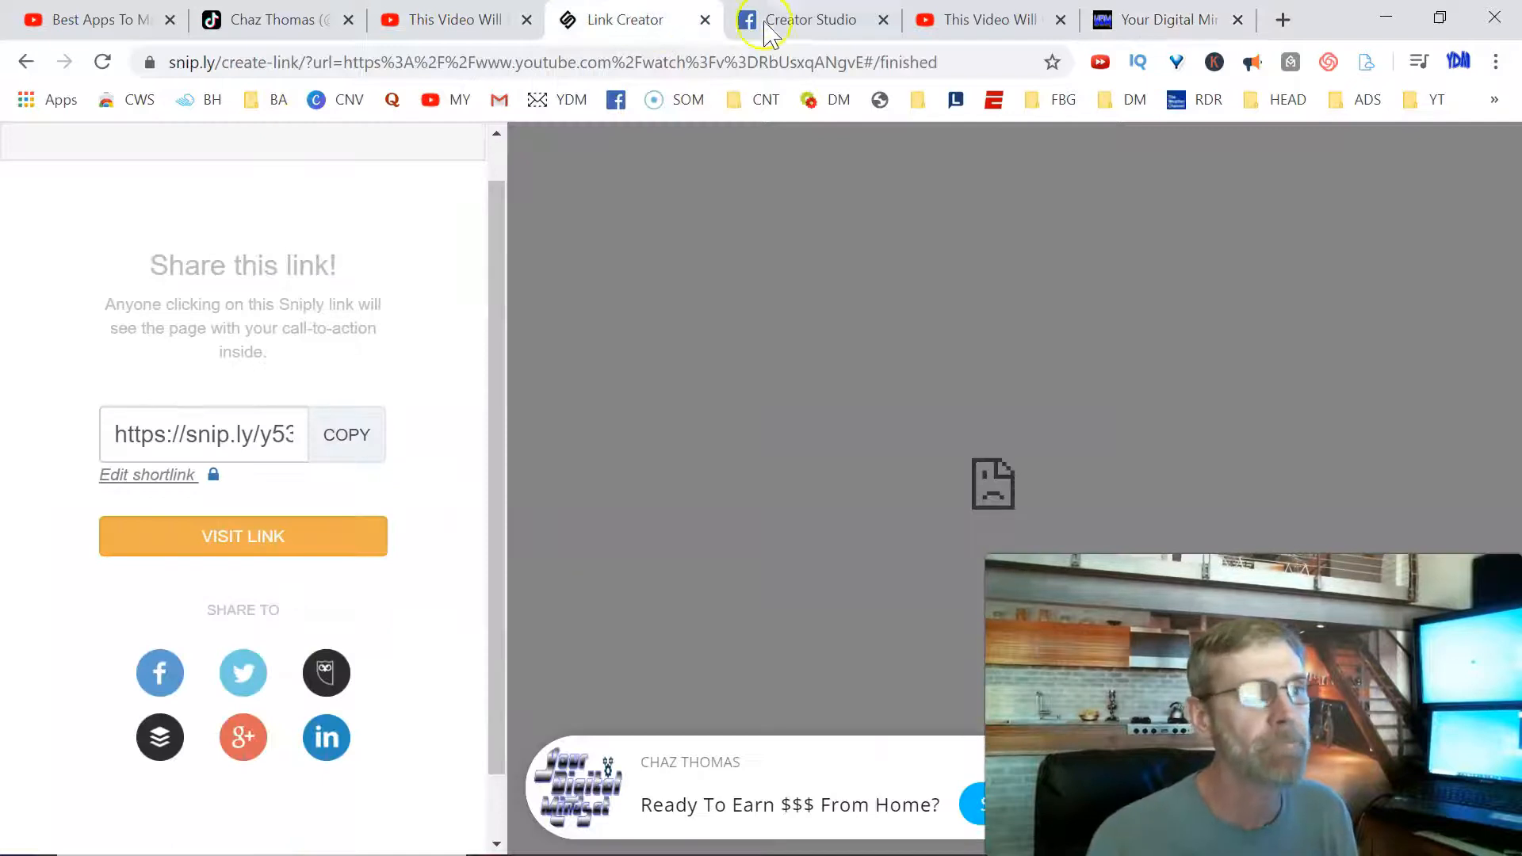
pyautogui.click(777, 20)
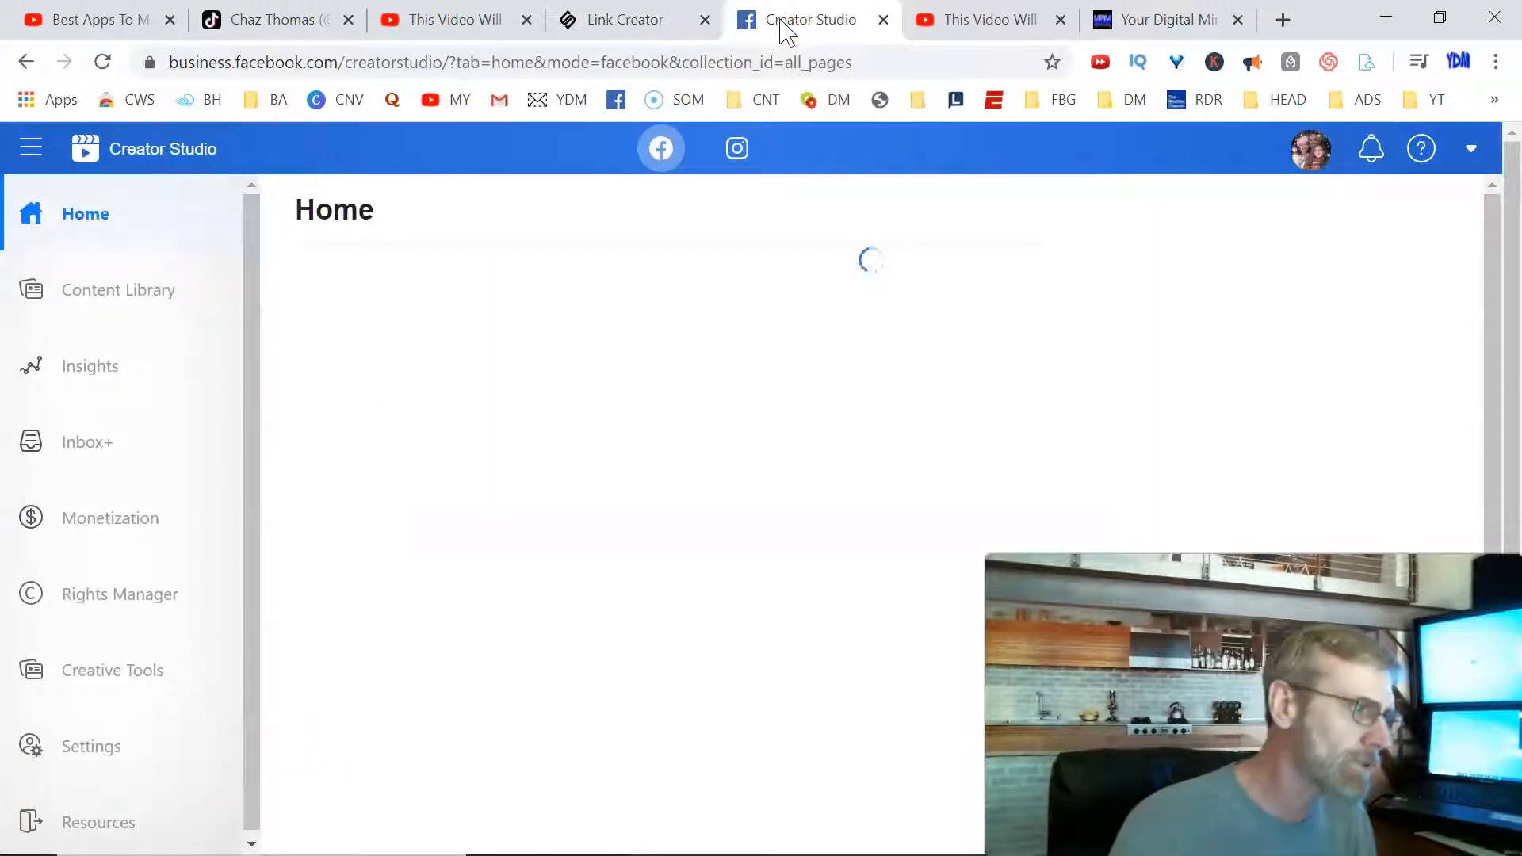
pyautogui.click(117, 290)
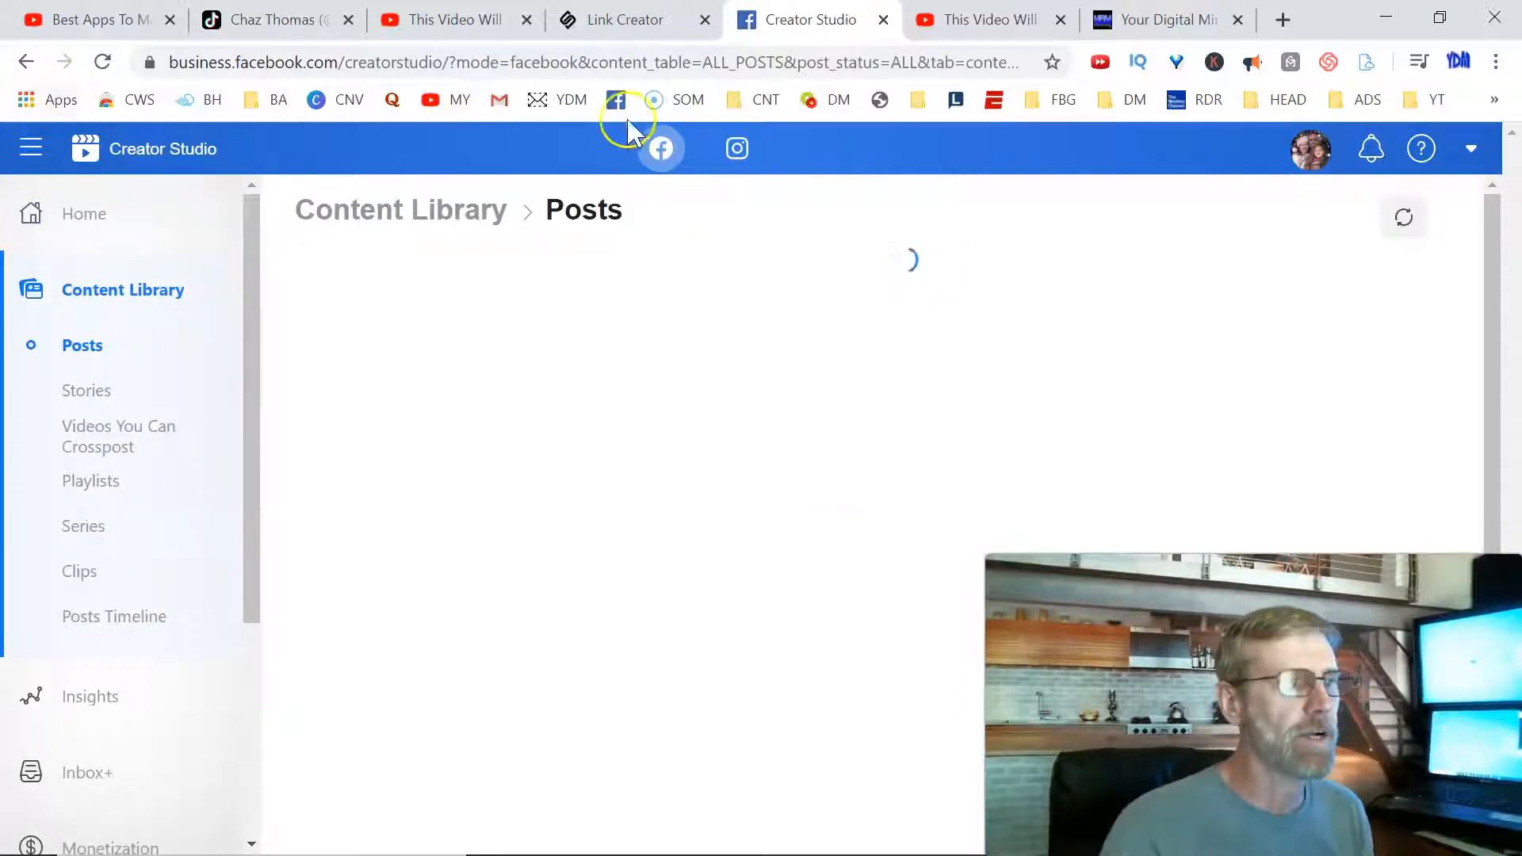
pyautogui.click(737, 148)
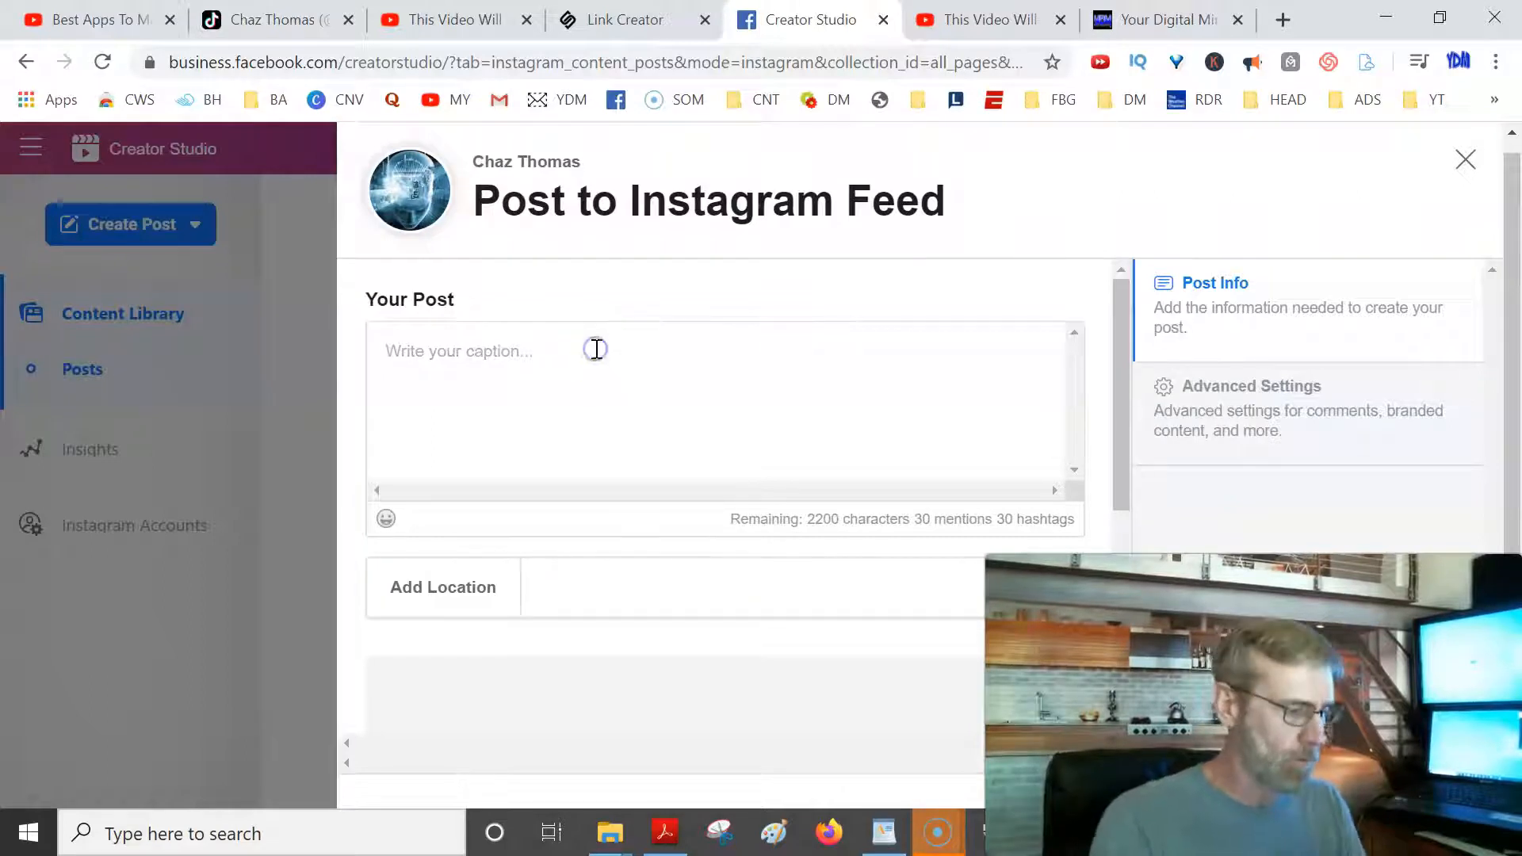
# Caption the post 'I Just Watched This Awesome Video…' and 'What Did You Learn?' above snip.ly/y53m40.
pyautogui.write('https://snip.ly/y53m40')
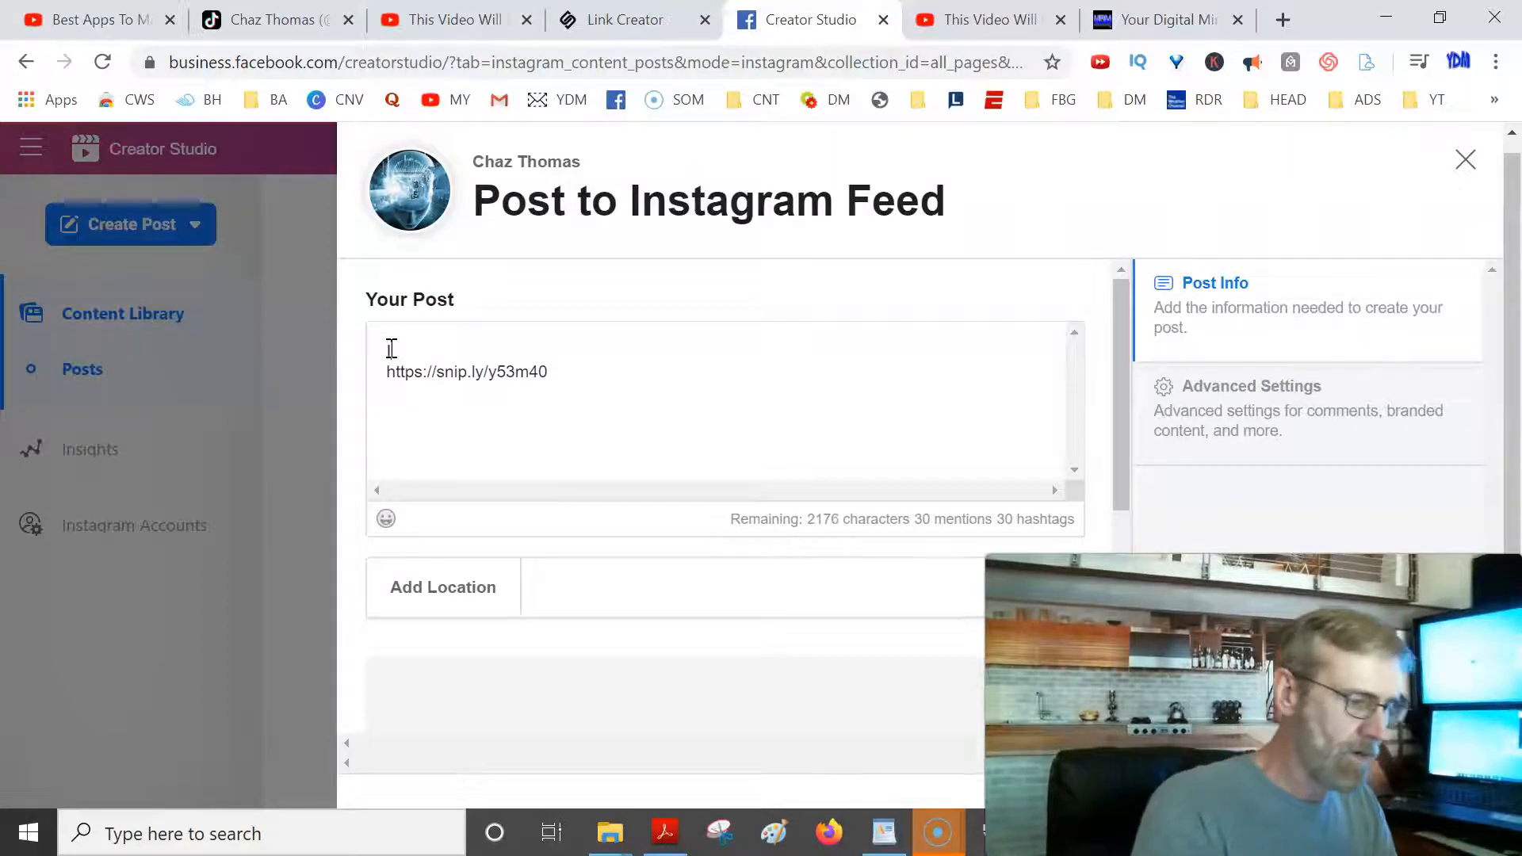
pyautogui.write('Just Watched This')
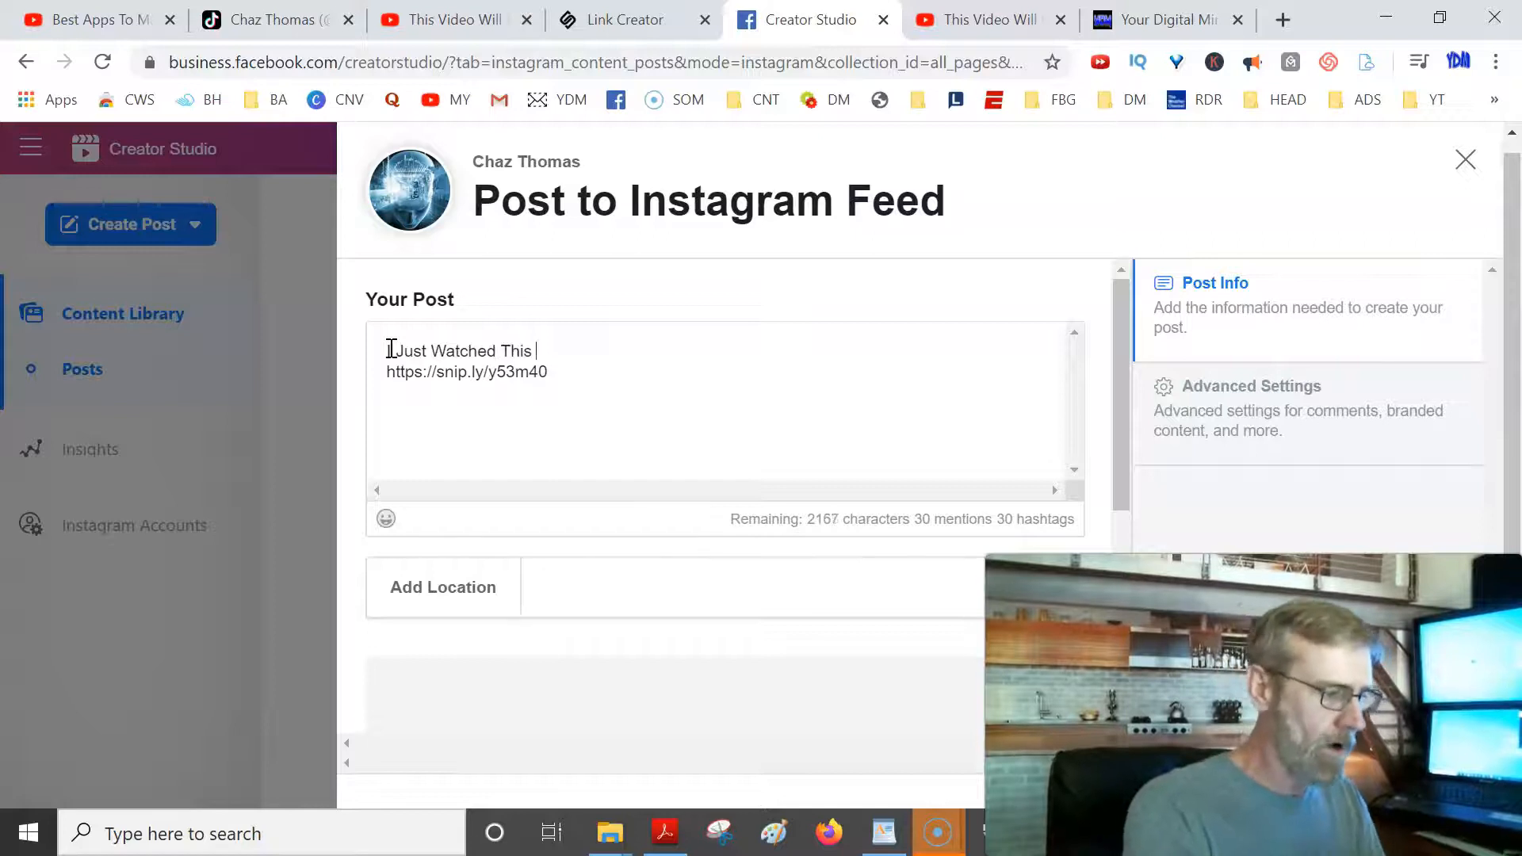
pyautogui.write("Awesome Video, I Think You'll En")
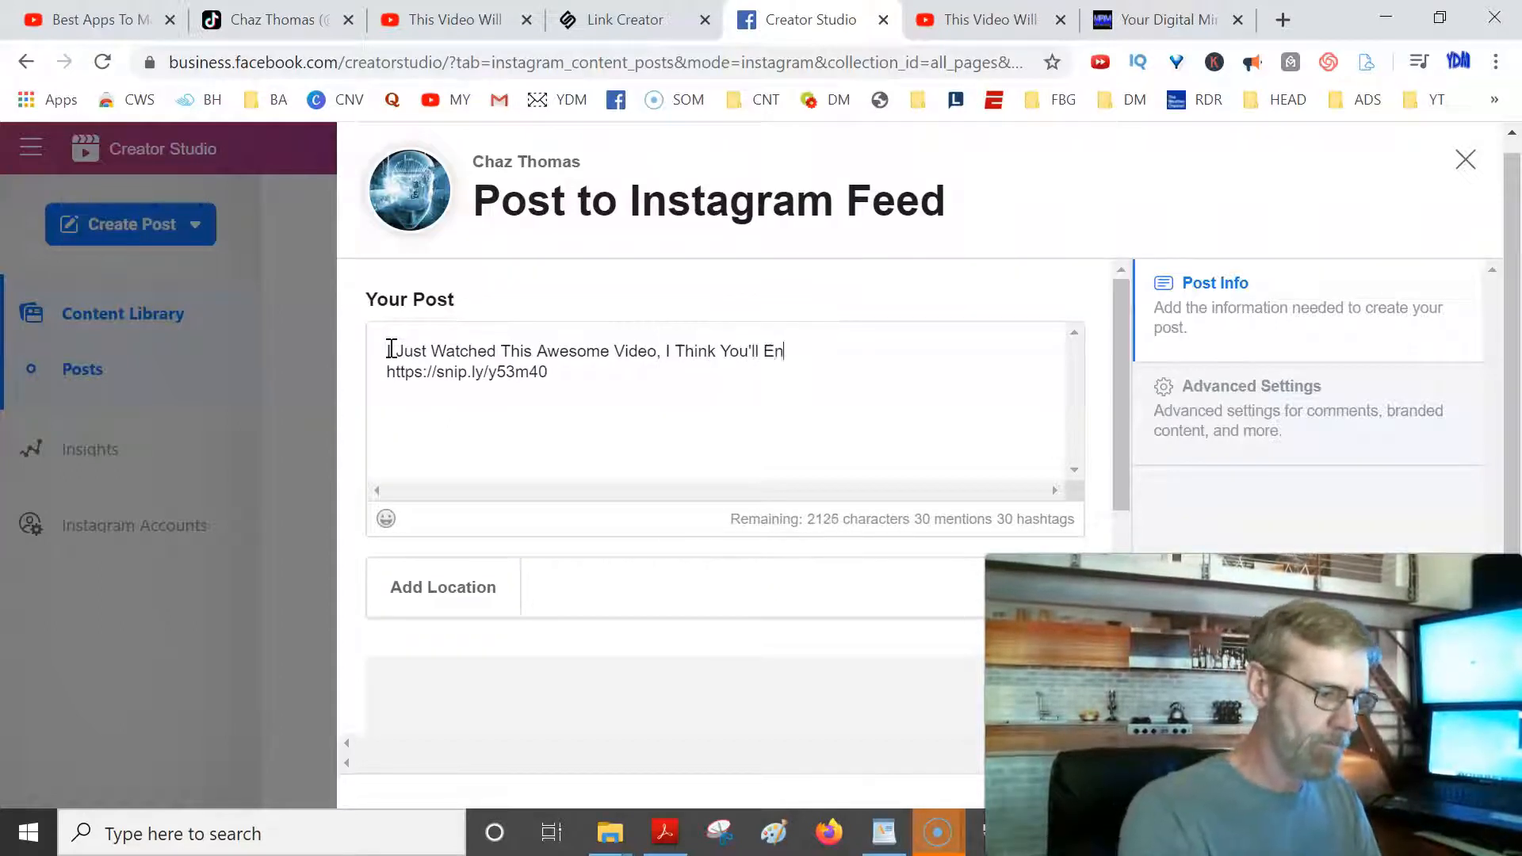
pyautogui.write('joy It')
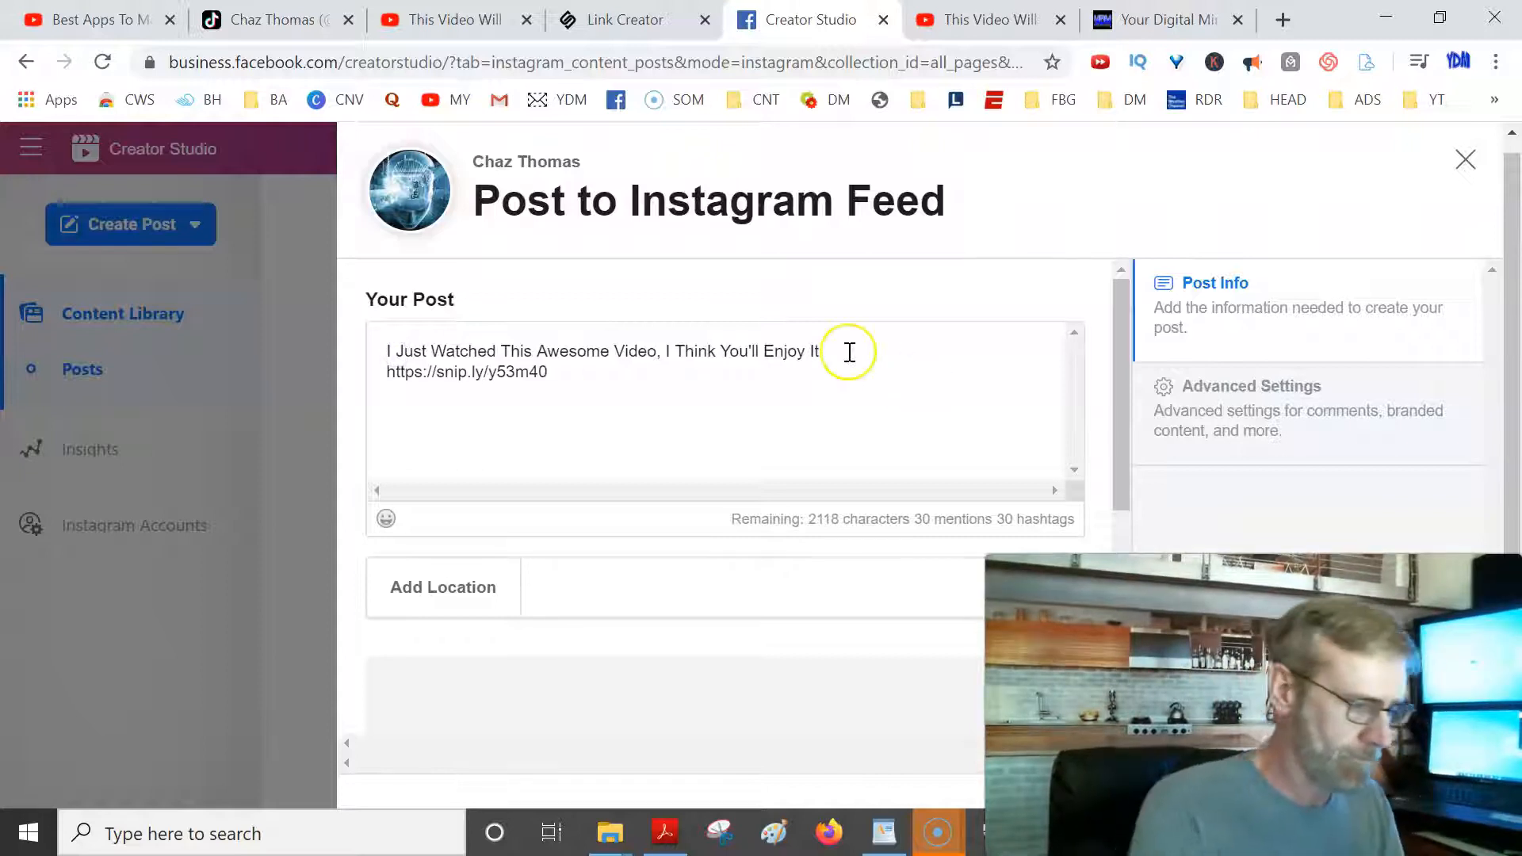
pyautogui.write('Too')
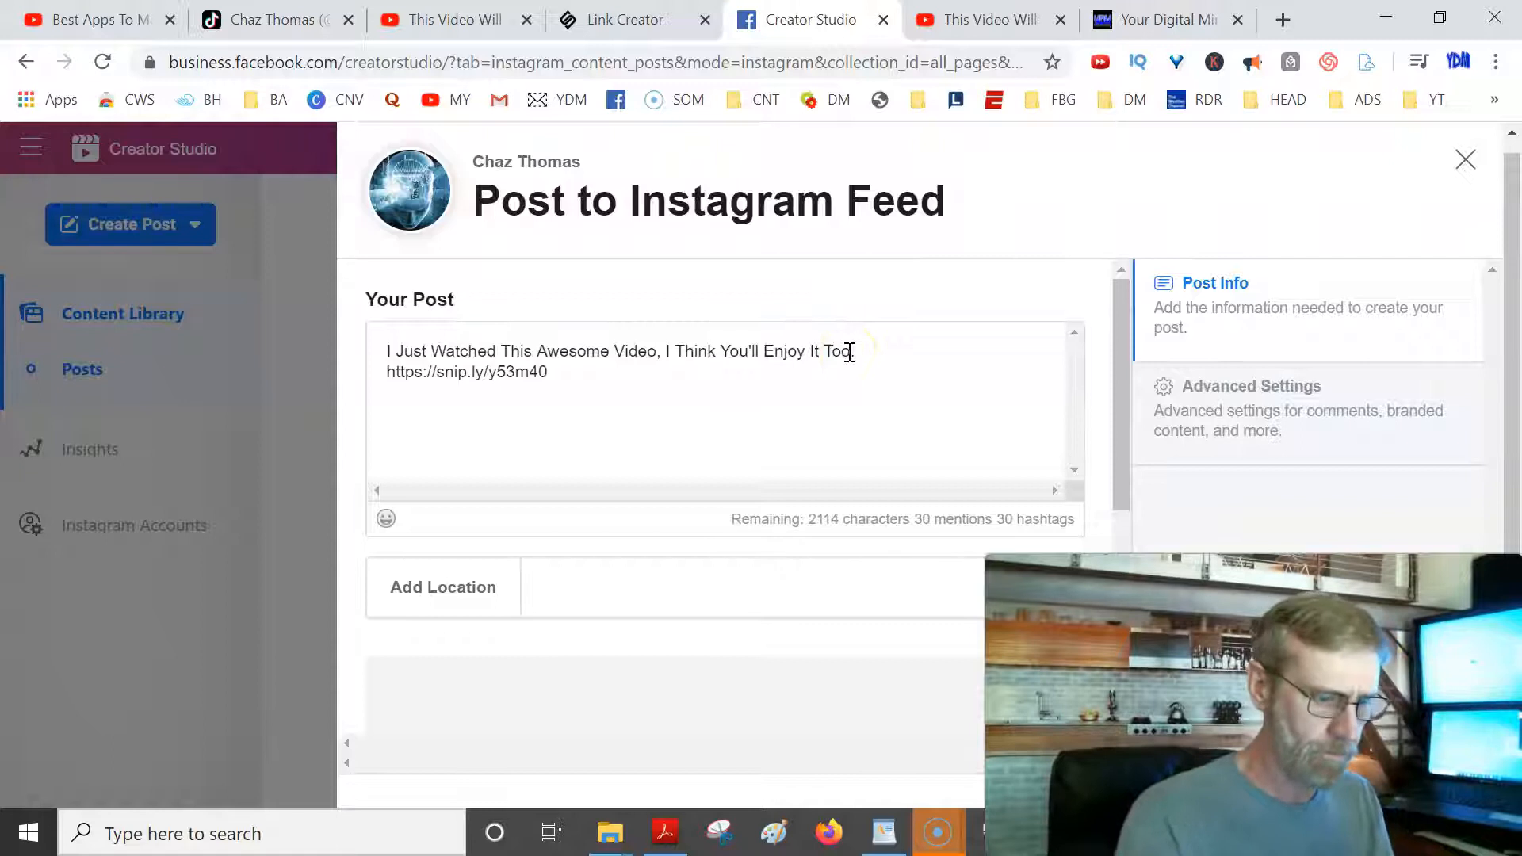
pyautogui.write('What Did You Learn')
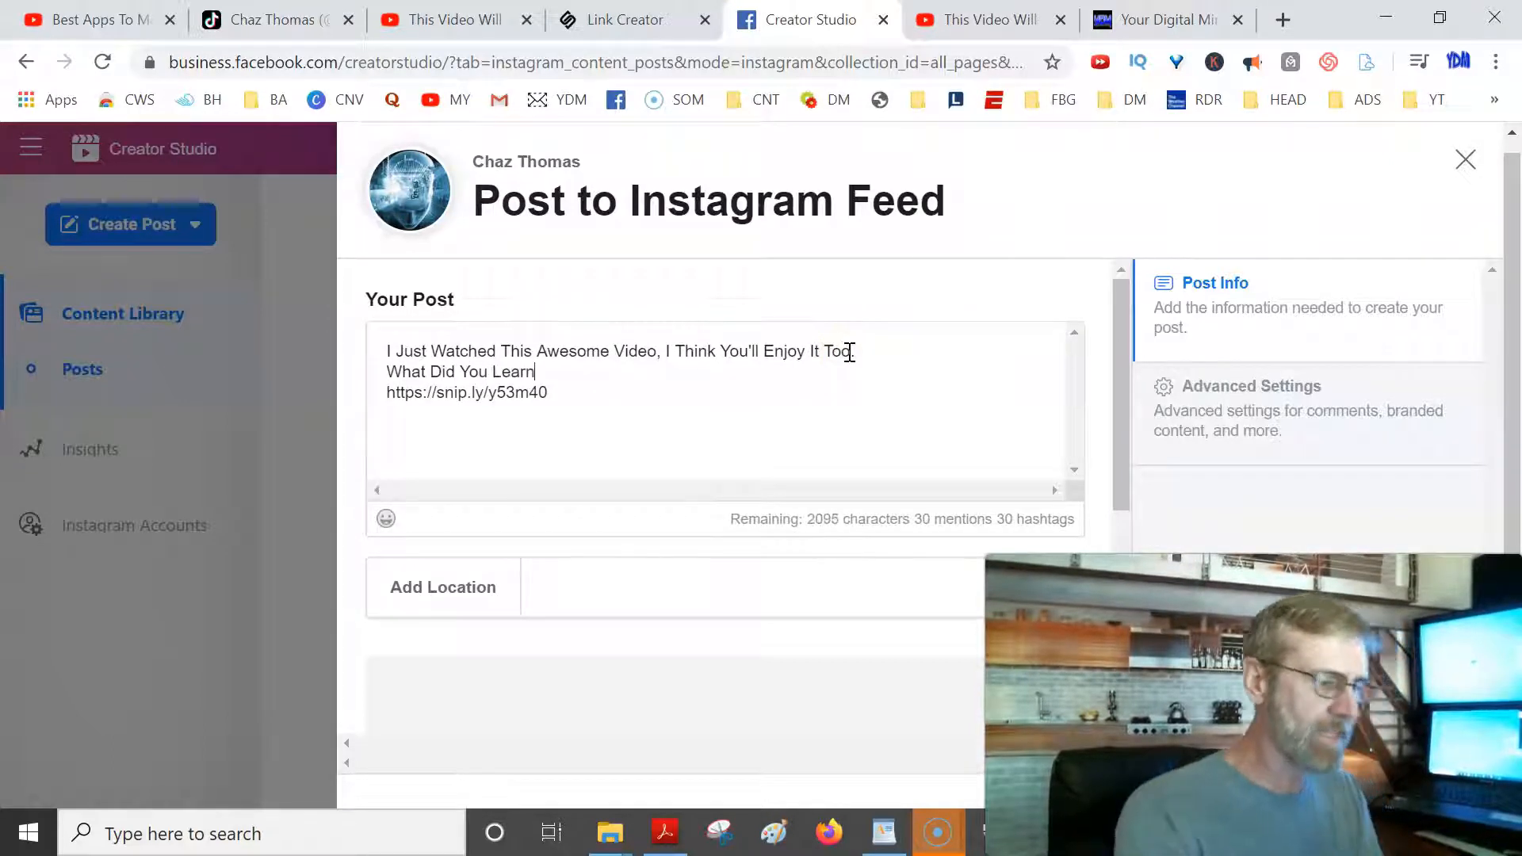
pyautogui.write('?')
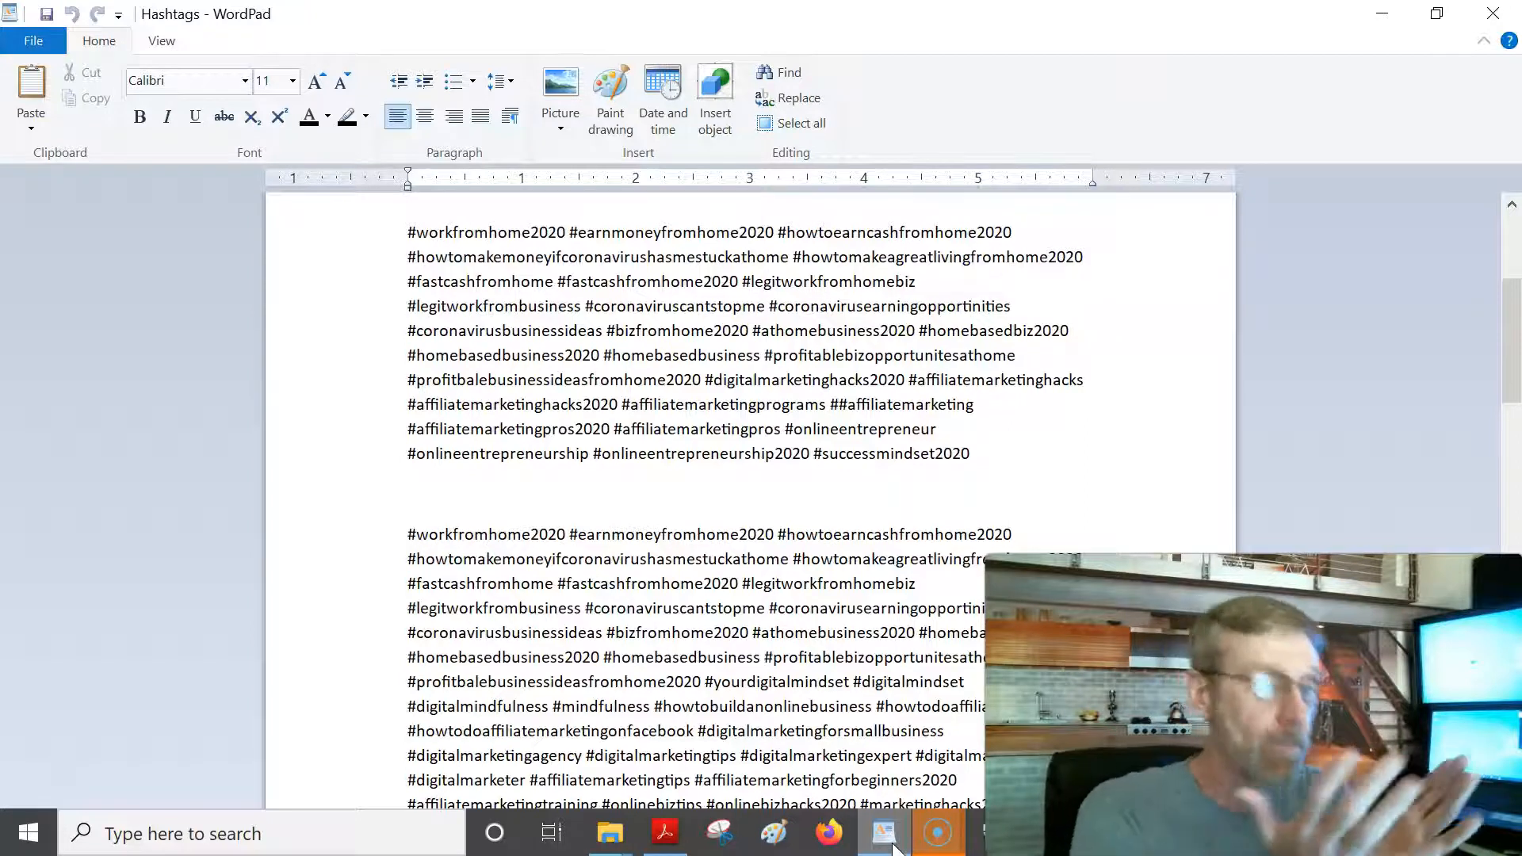
# Find and select the #workfromhome2020 hashtag block in Hashtags.txt for copying.
pyautogui.scroll(-3)
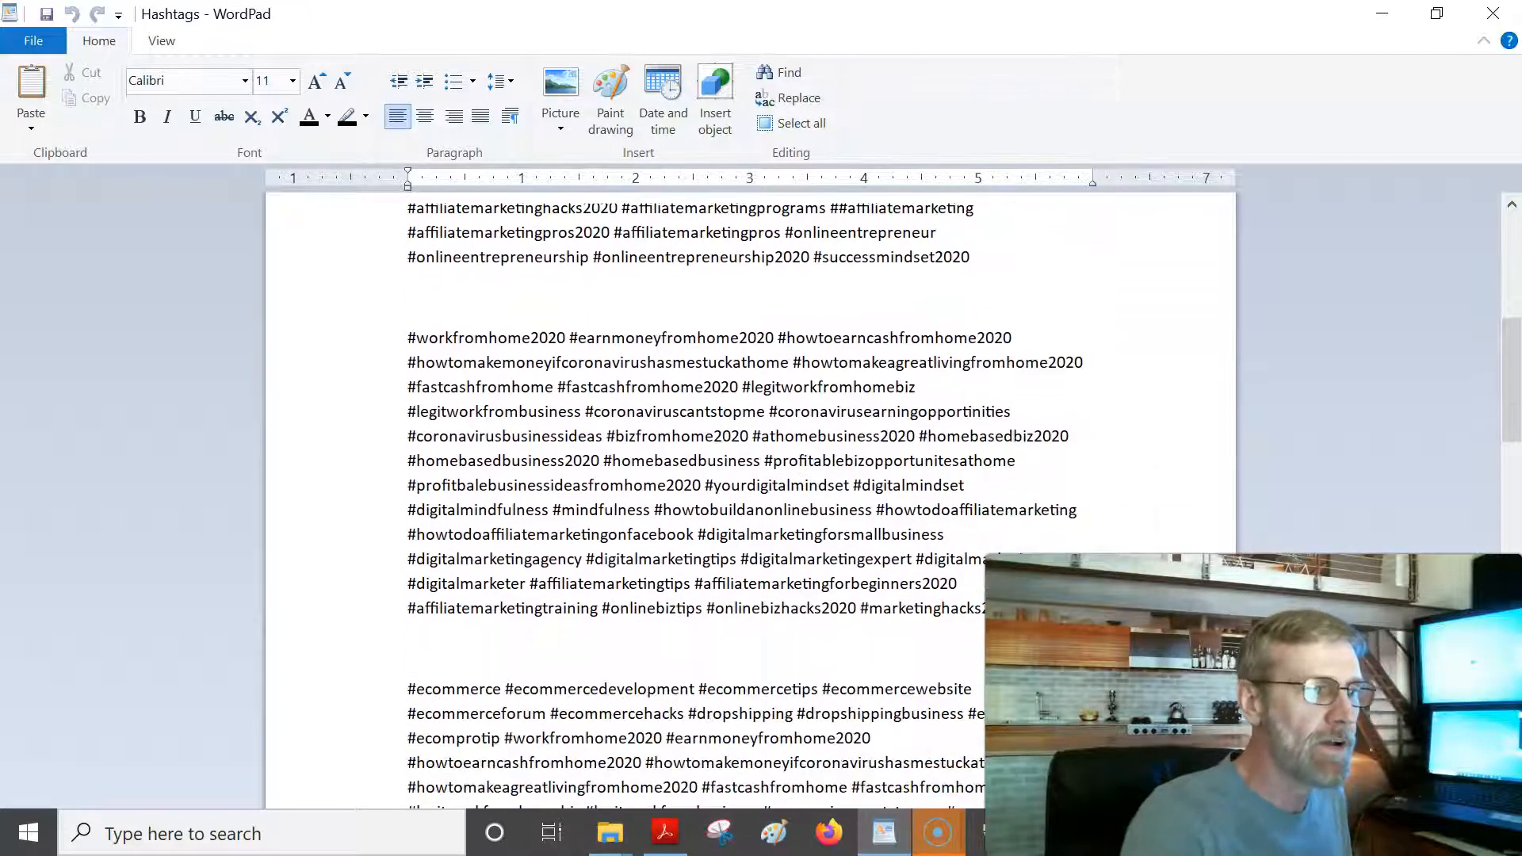
pyautogui.scroll(-3)
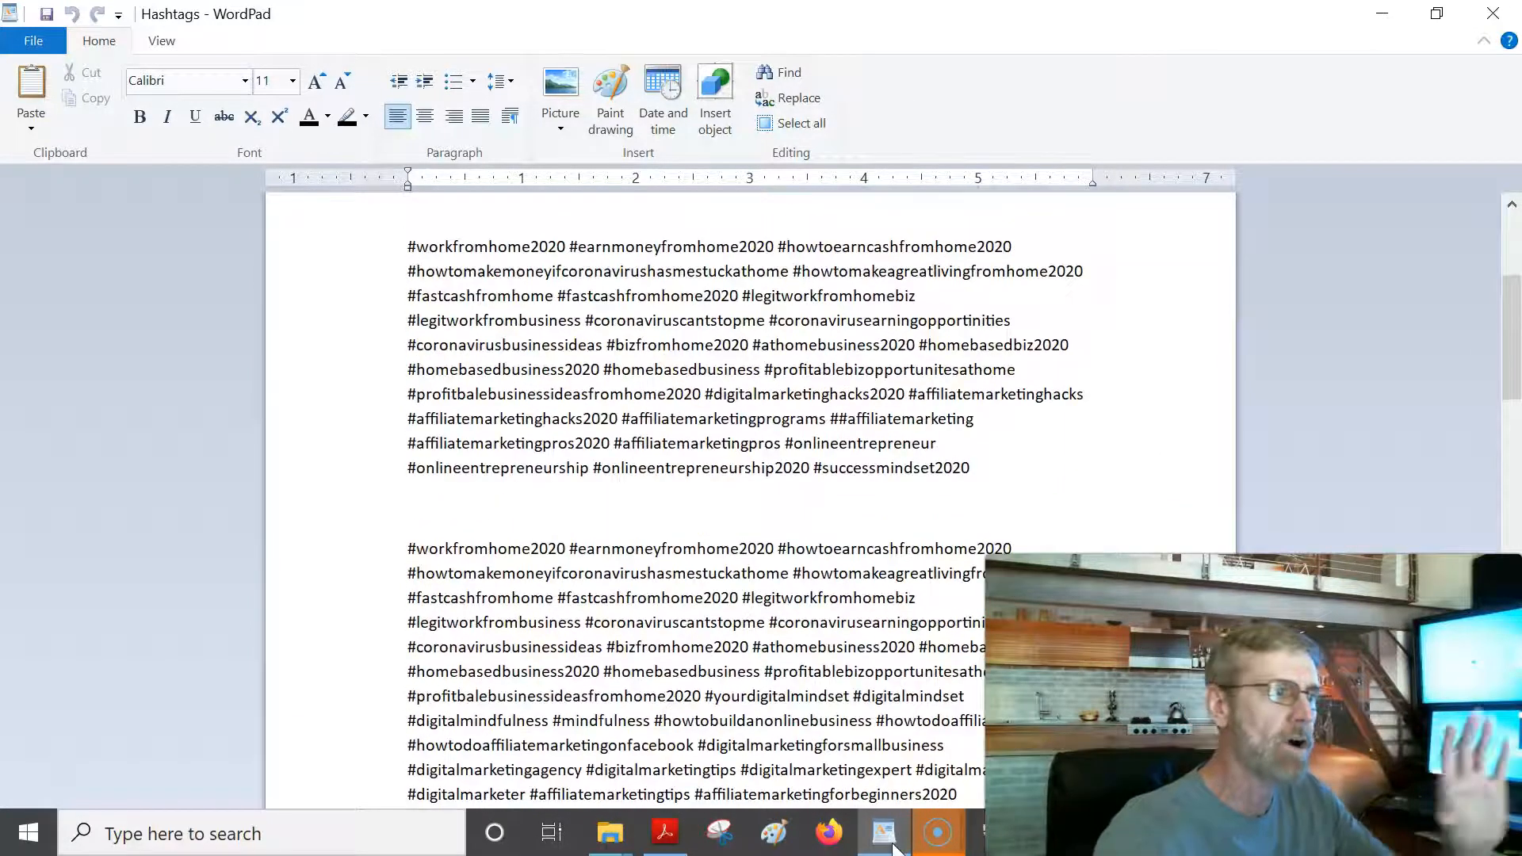
pyautogui.scroll(-3)
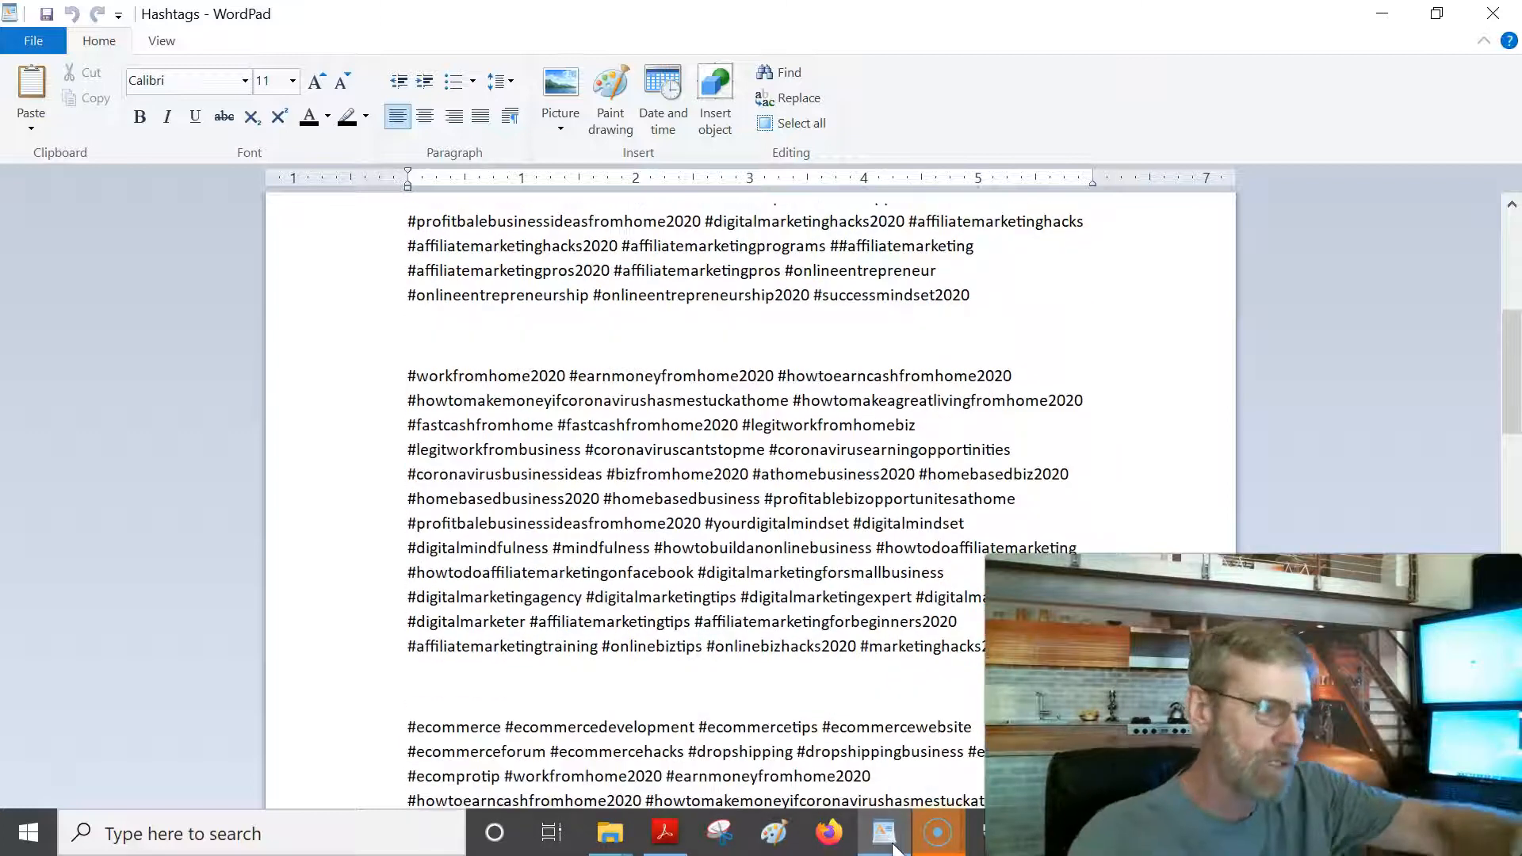
pyautogui.scroll(-3)
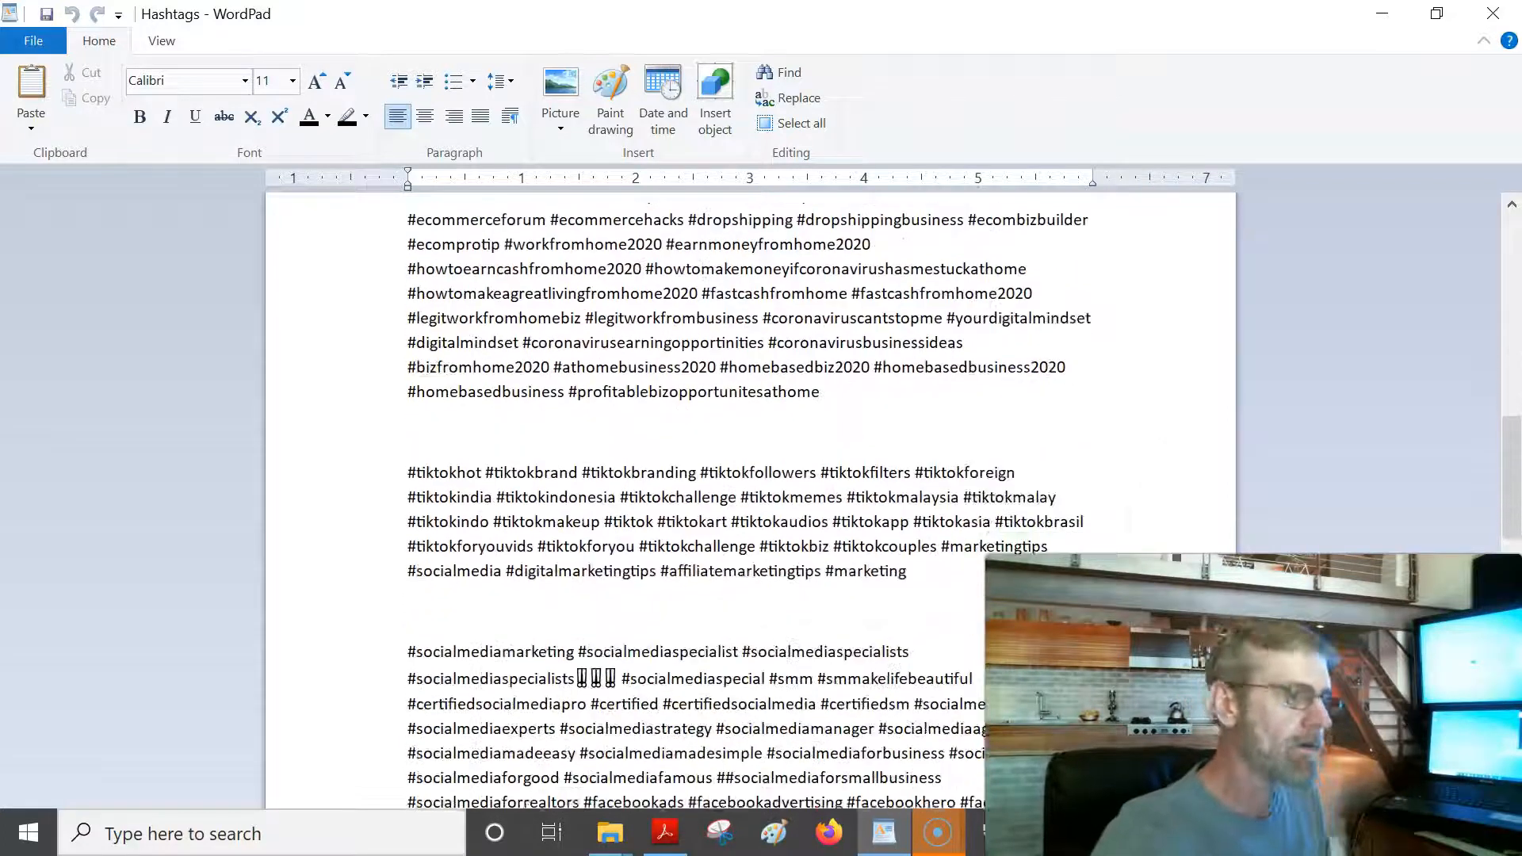
pyautogui.scroll(-3)
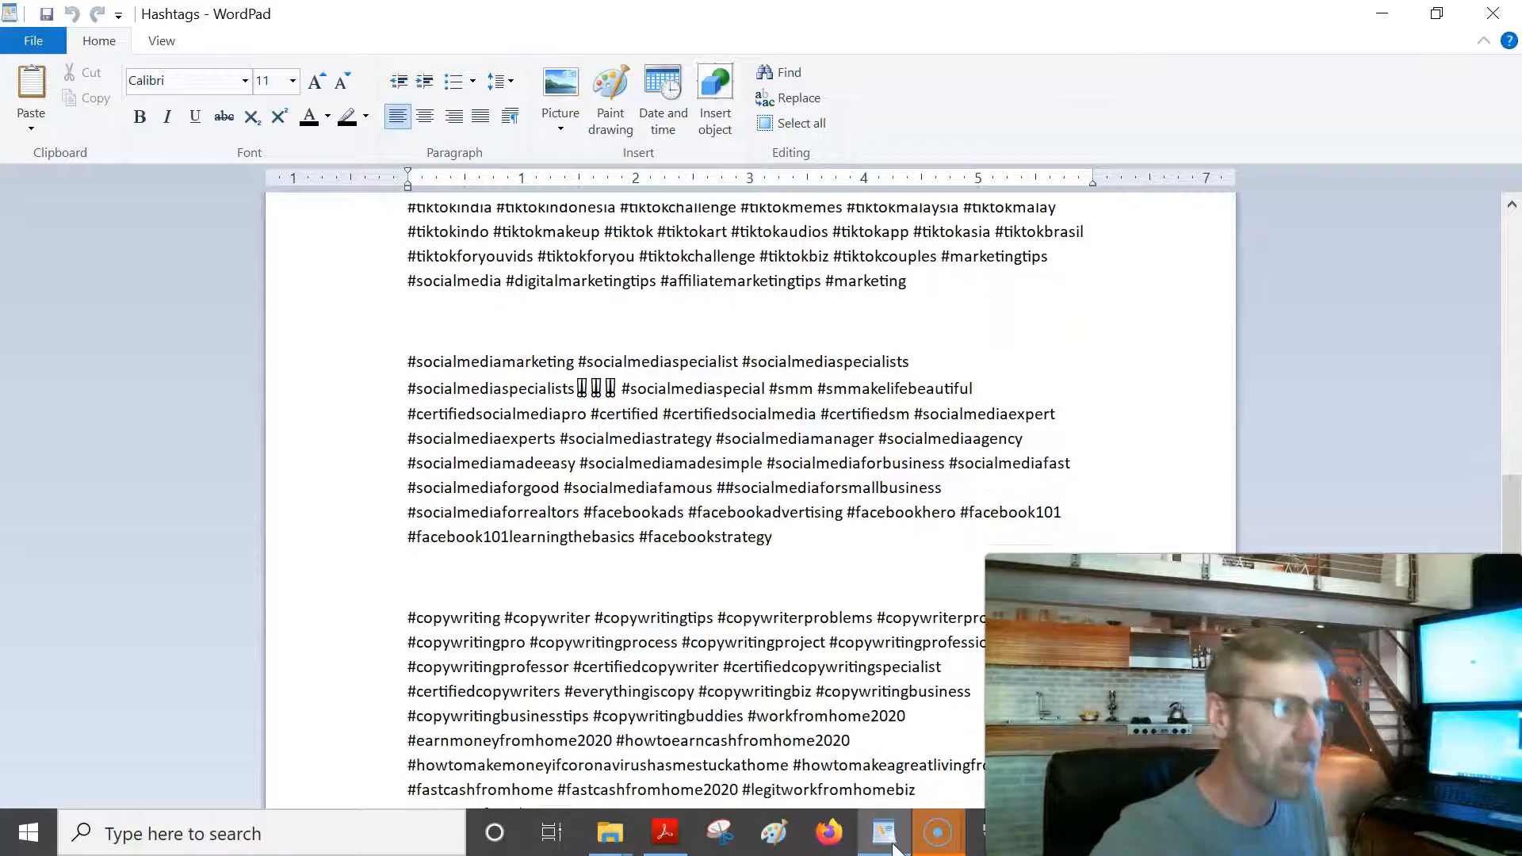
pyautogui.scroll(-3)
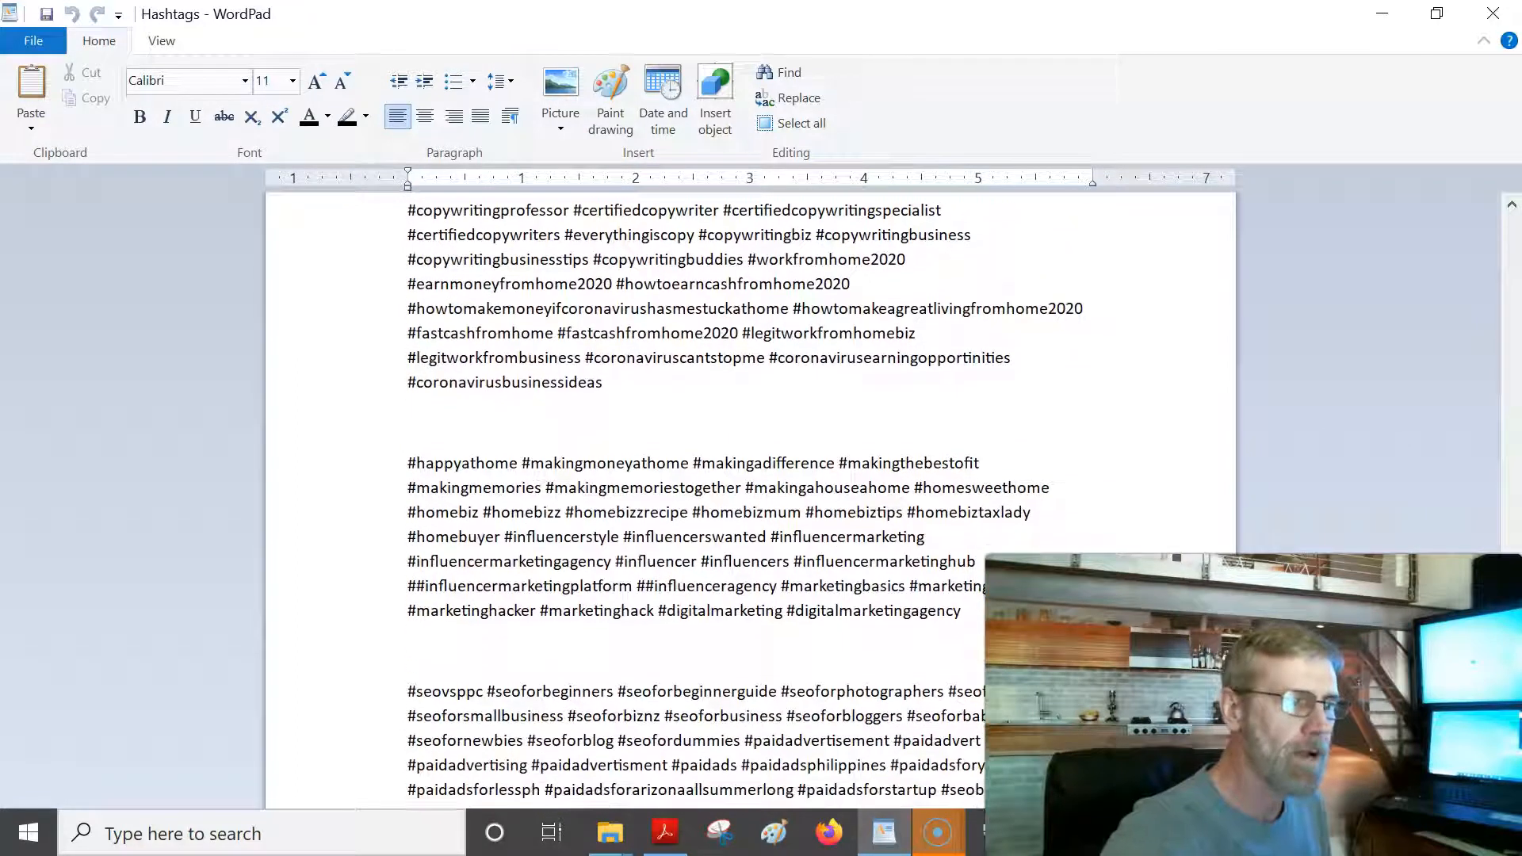
pyautogui.scroll(-3)
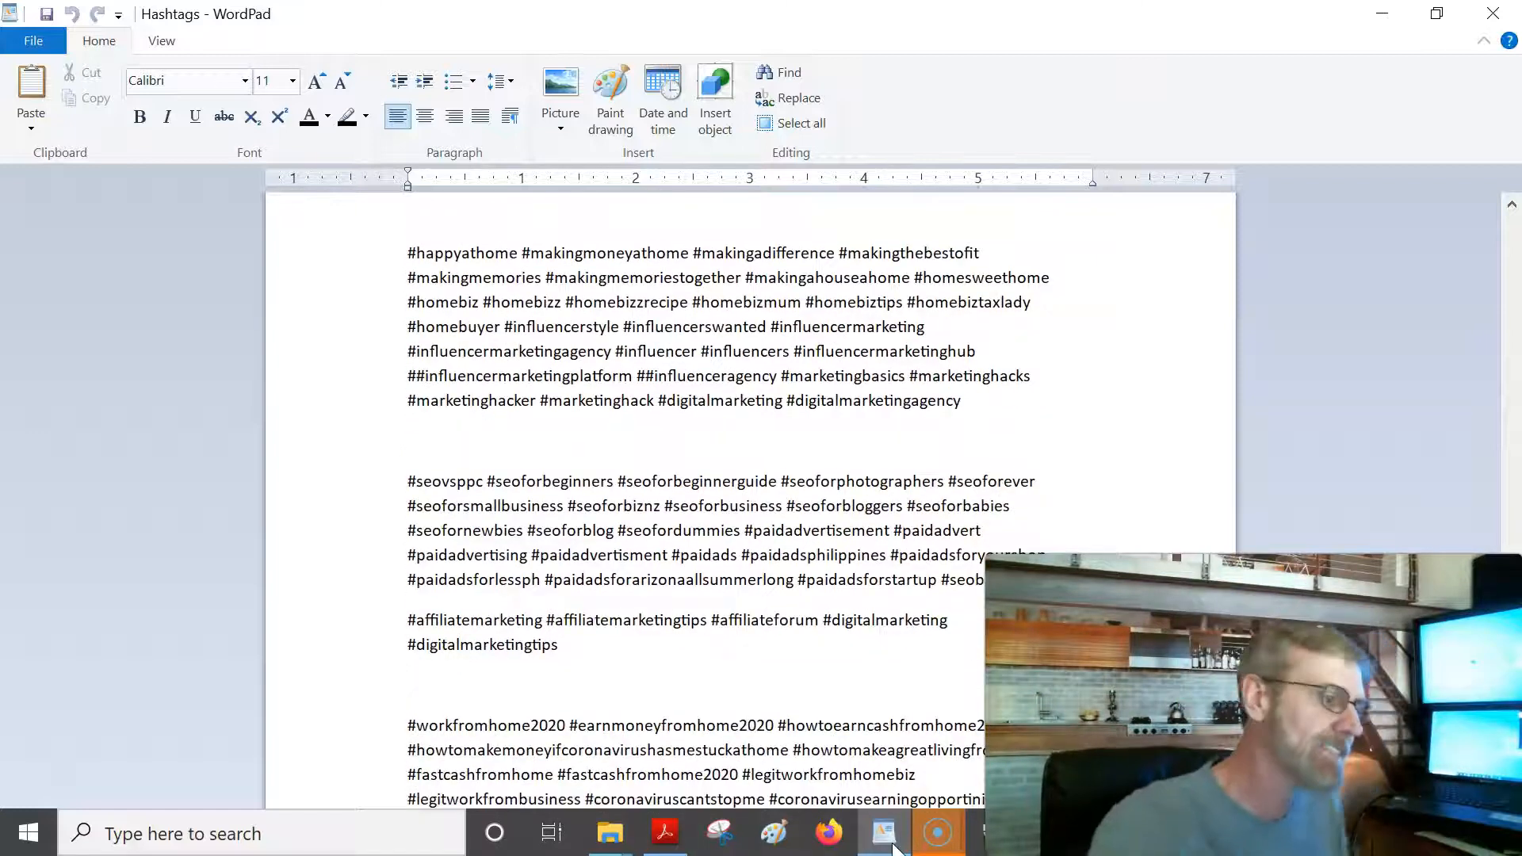
pyautogui.scroll(-3)
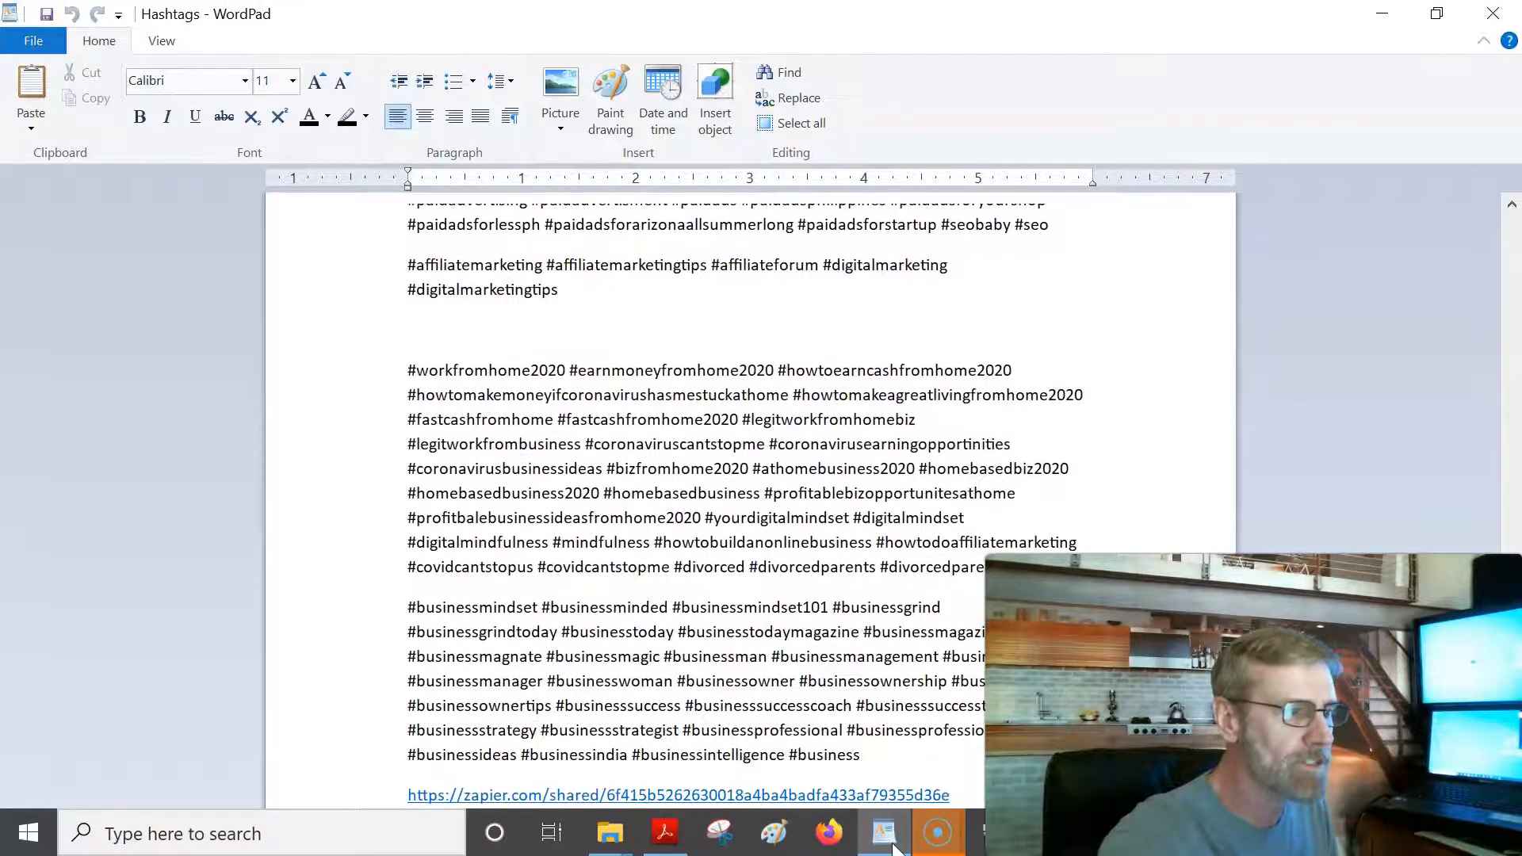
pyautogui.scroll(-3)
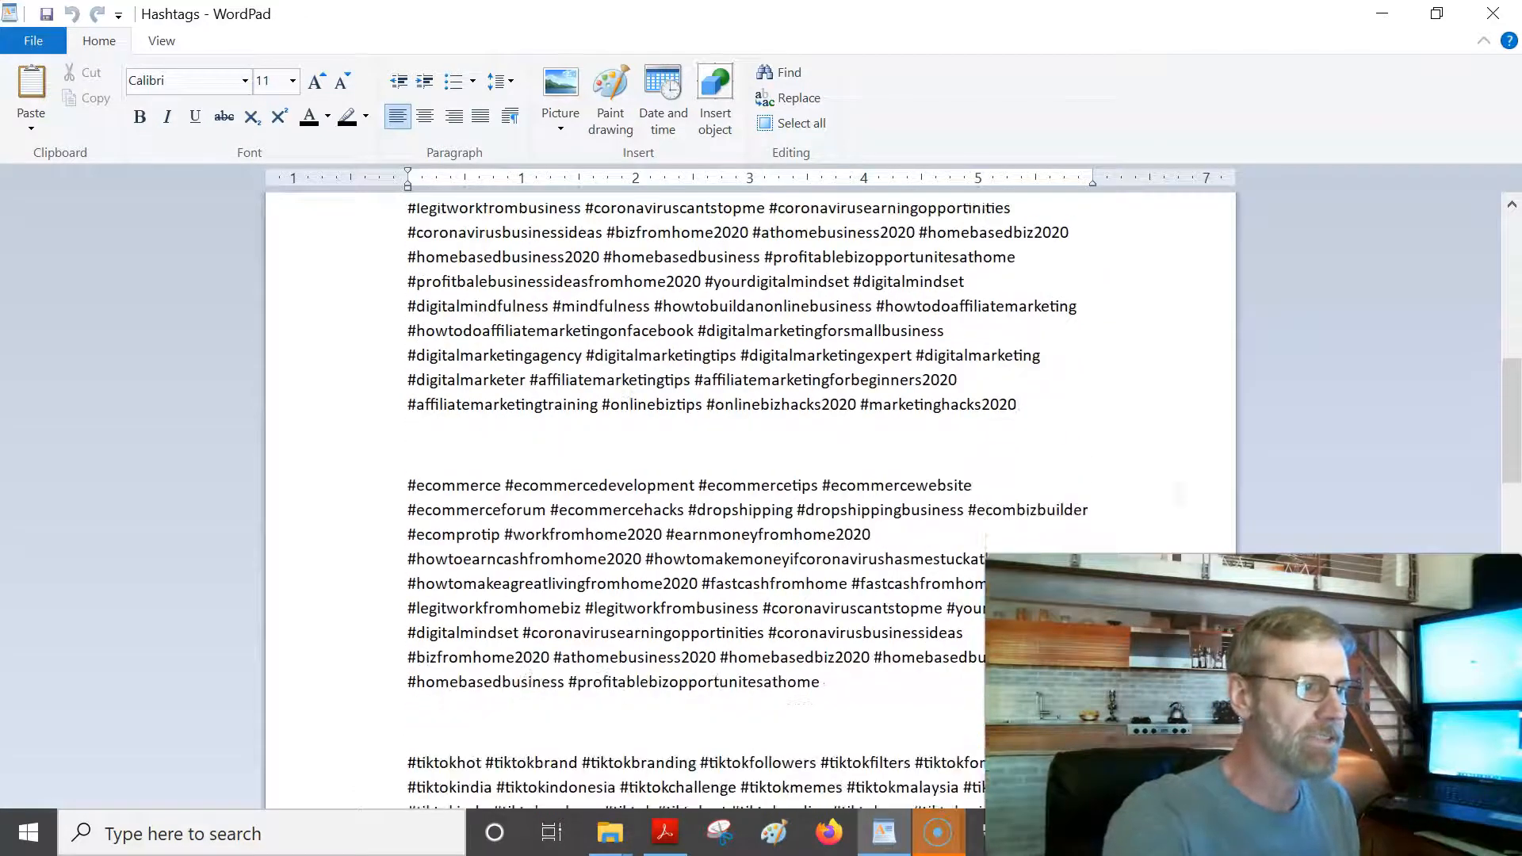
pyautogui.scroll(-3)
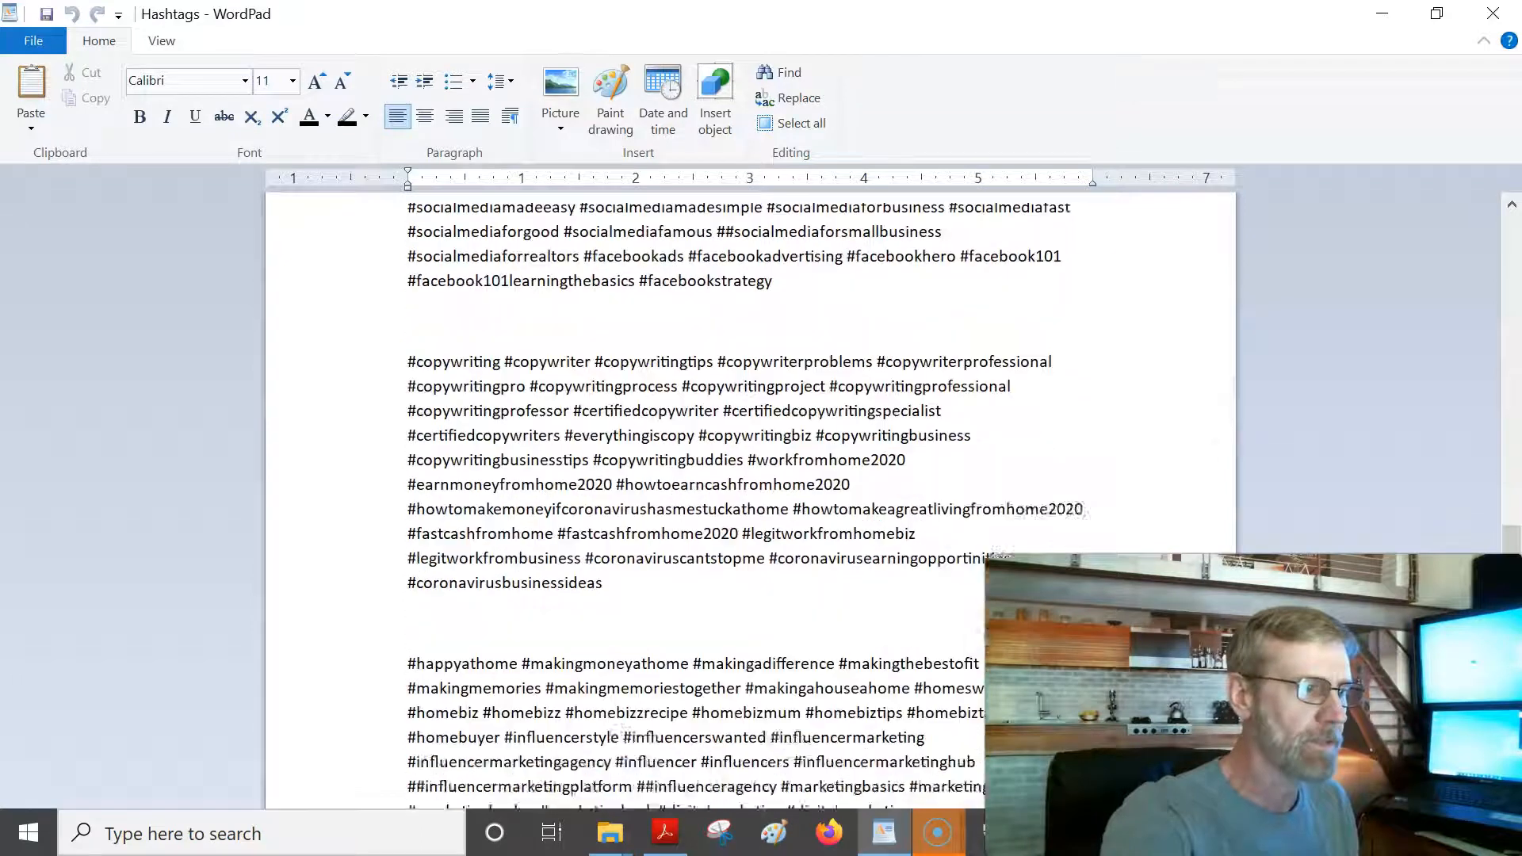
pyautogui.scroll(-3)
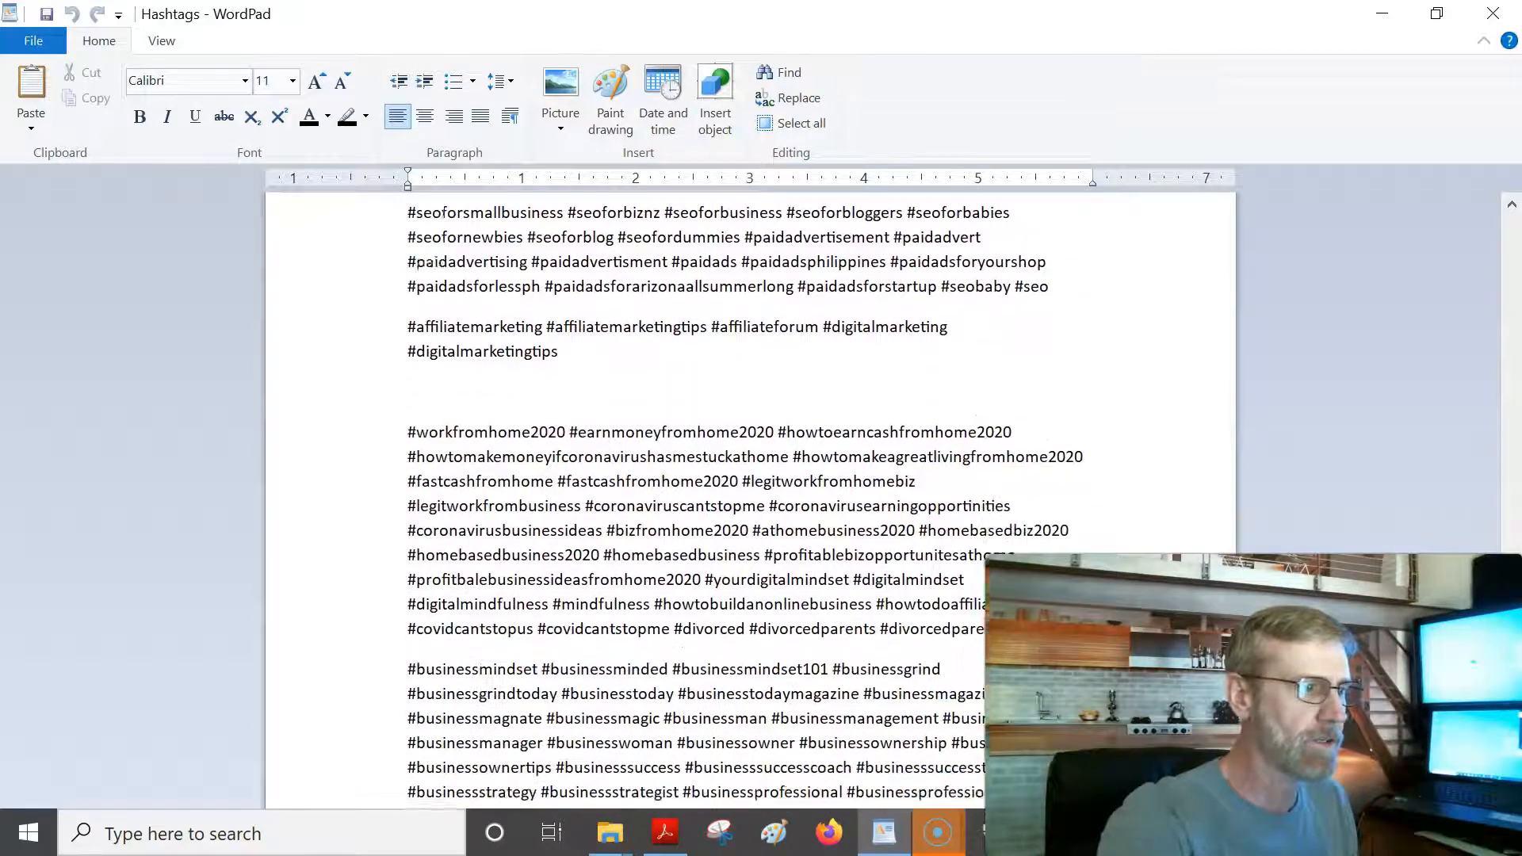
pyautogui.scroll(-3)
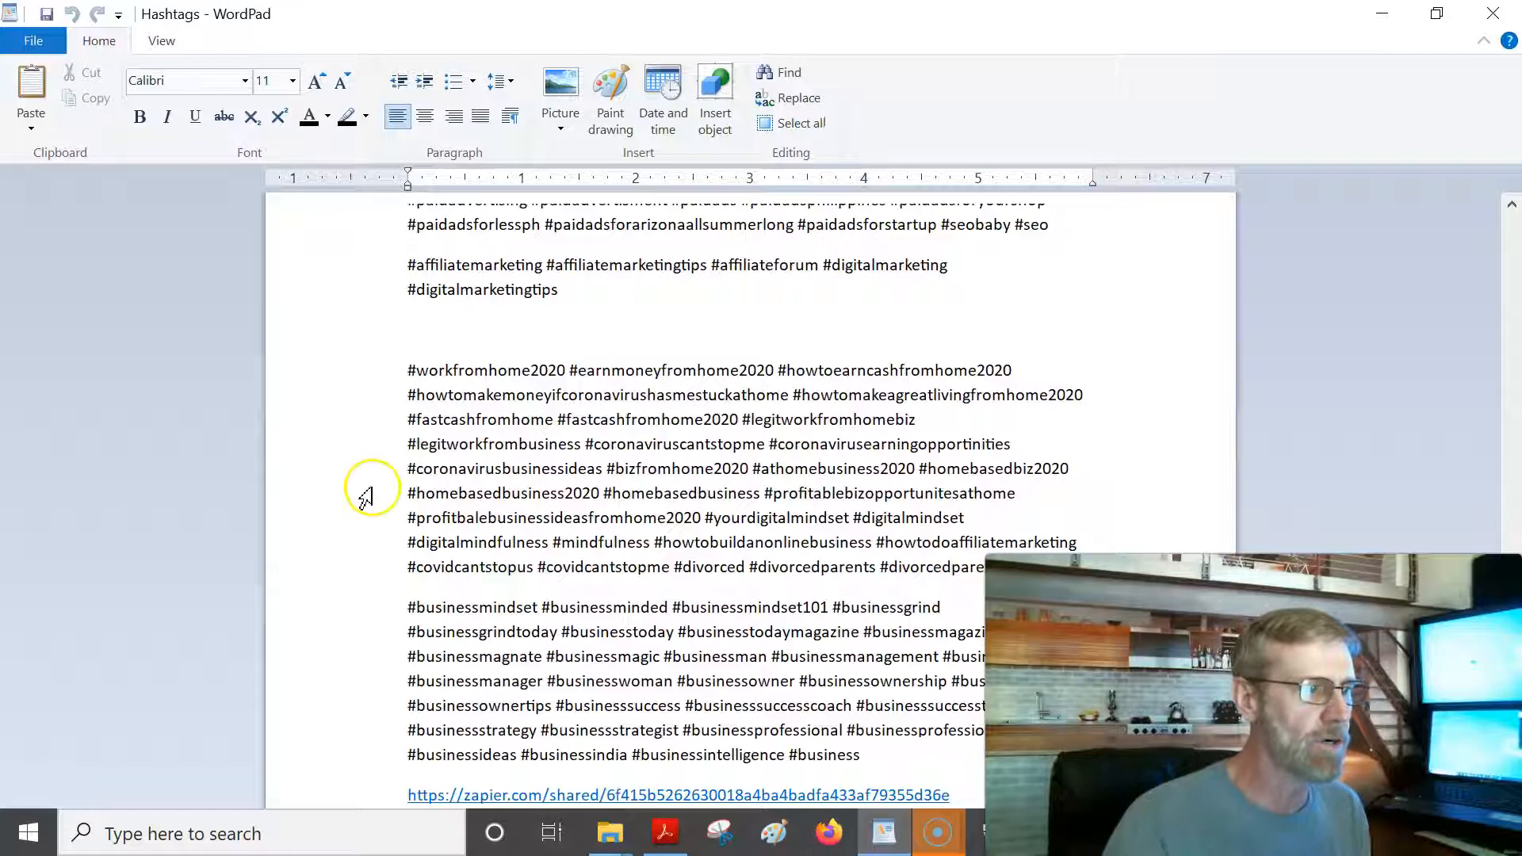
pyautogui.moveTo(408, 370); pyautogui.dragTo(980, 578)
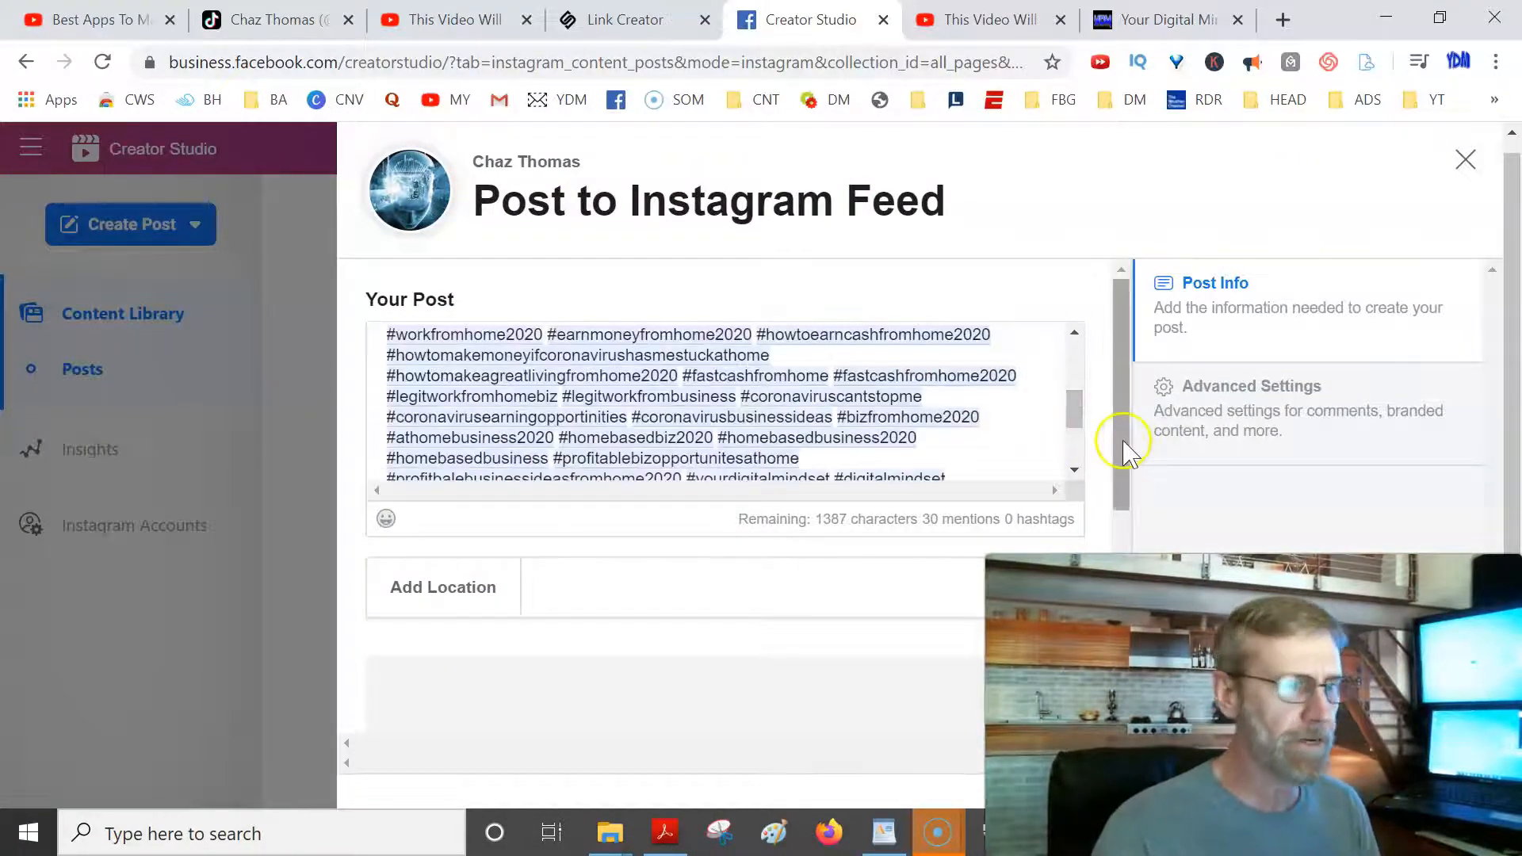
# Start a From File Upload of photo content for the Instagram post.
pyautogui.scroll(-3)
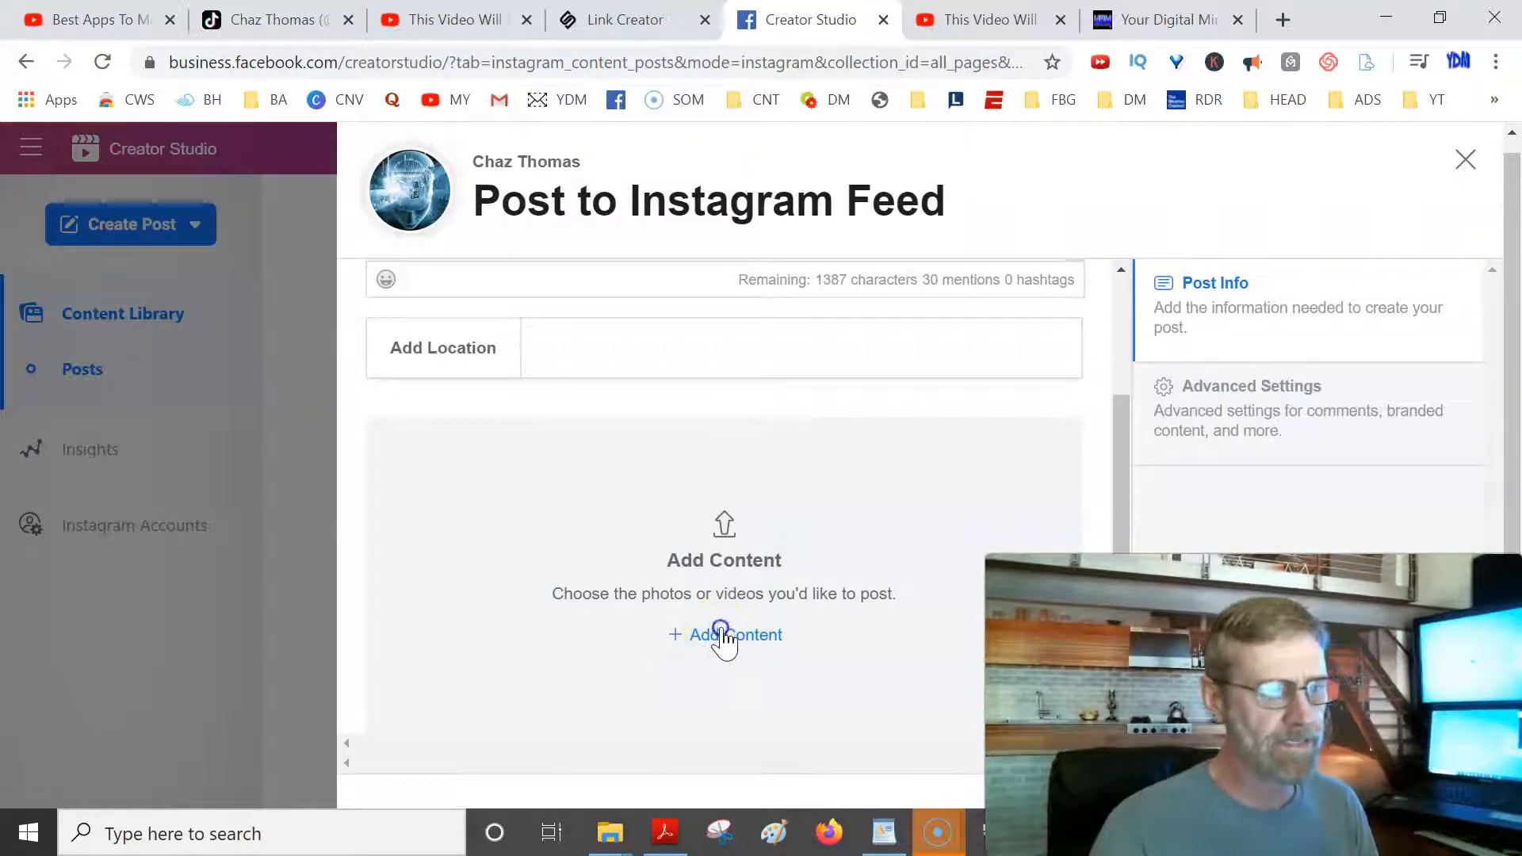
pyautogui.click(725, 634)
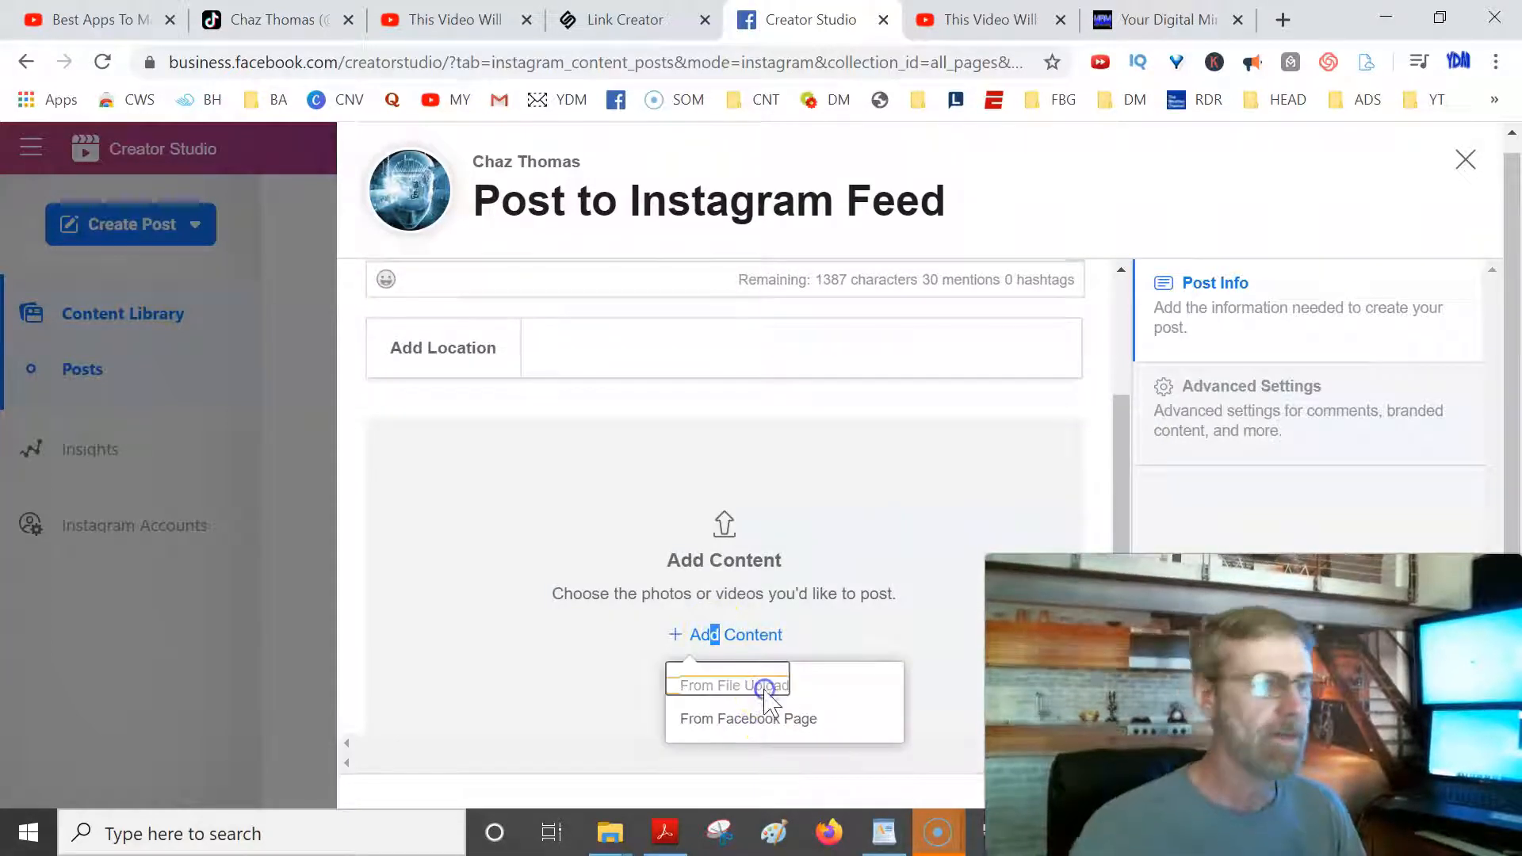
pyautogui.click(735, 685)
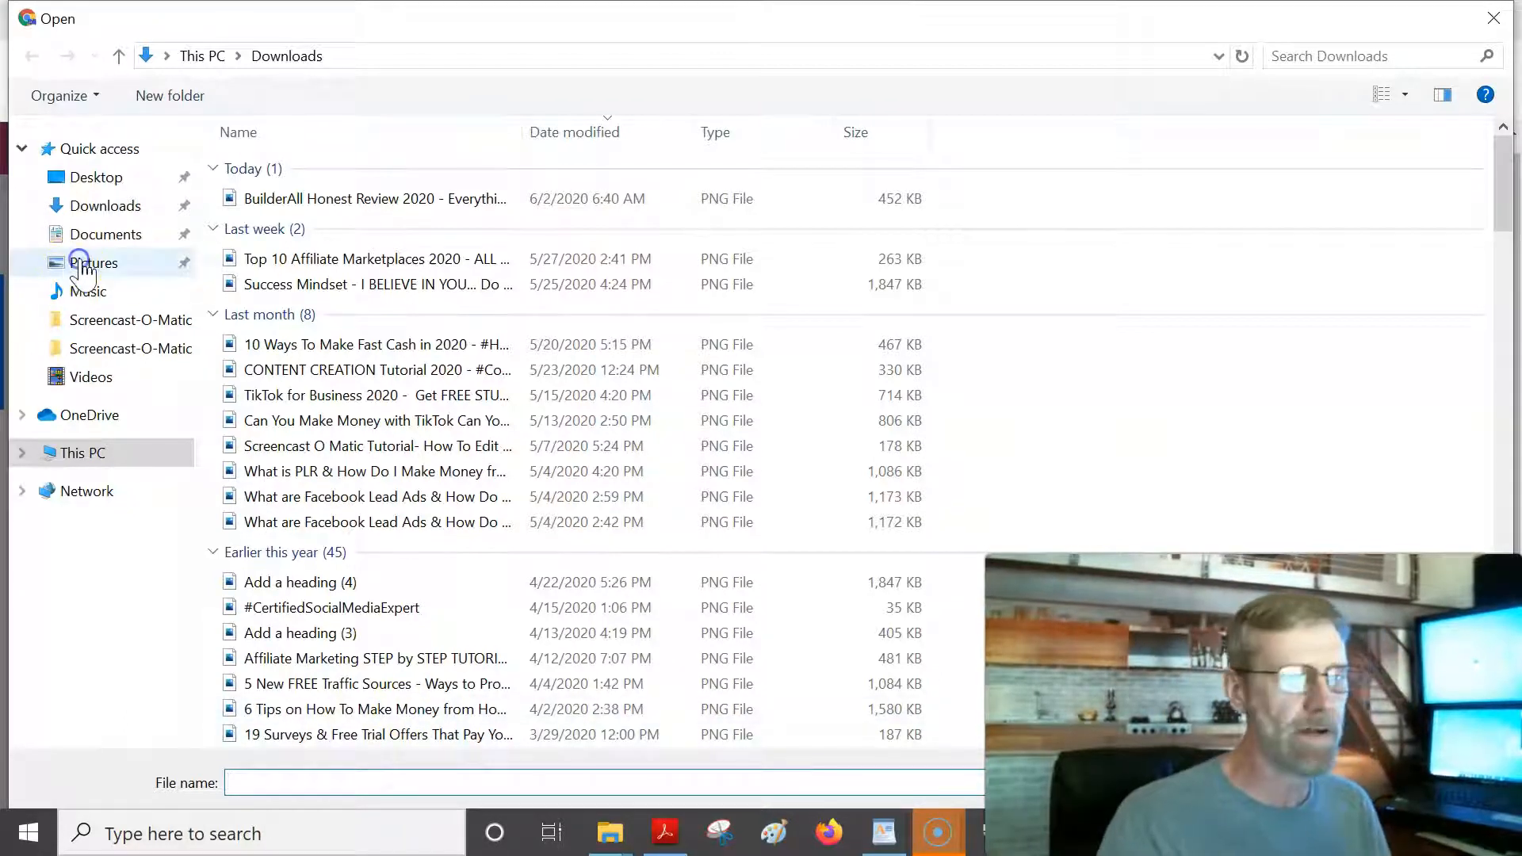
# Attach the #DoItTODAY 'Every morning we are born again' image from Pictures.
pyautogui.click(94, 262)
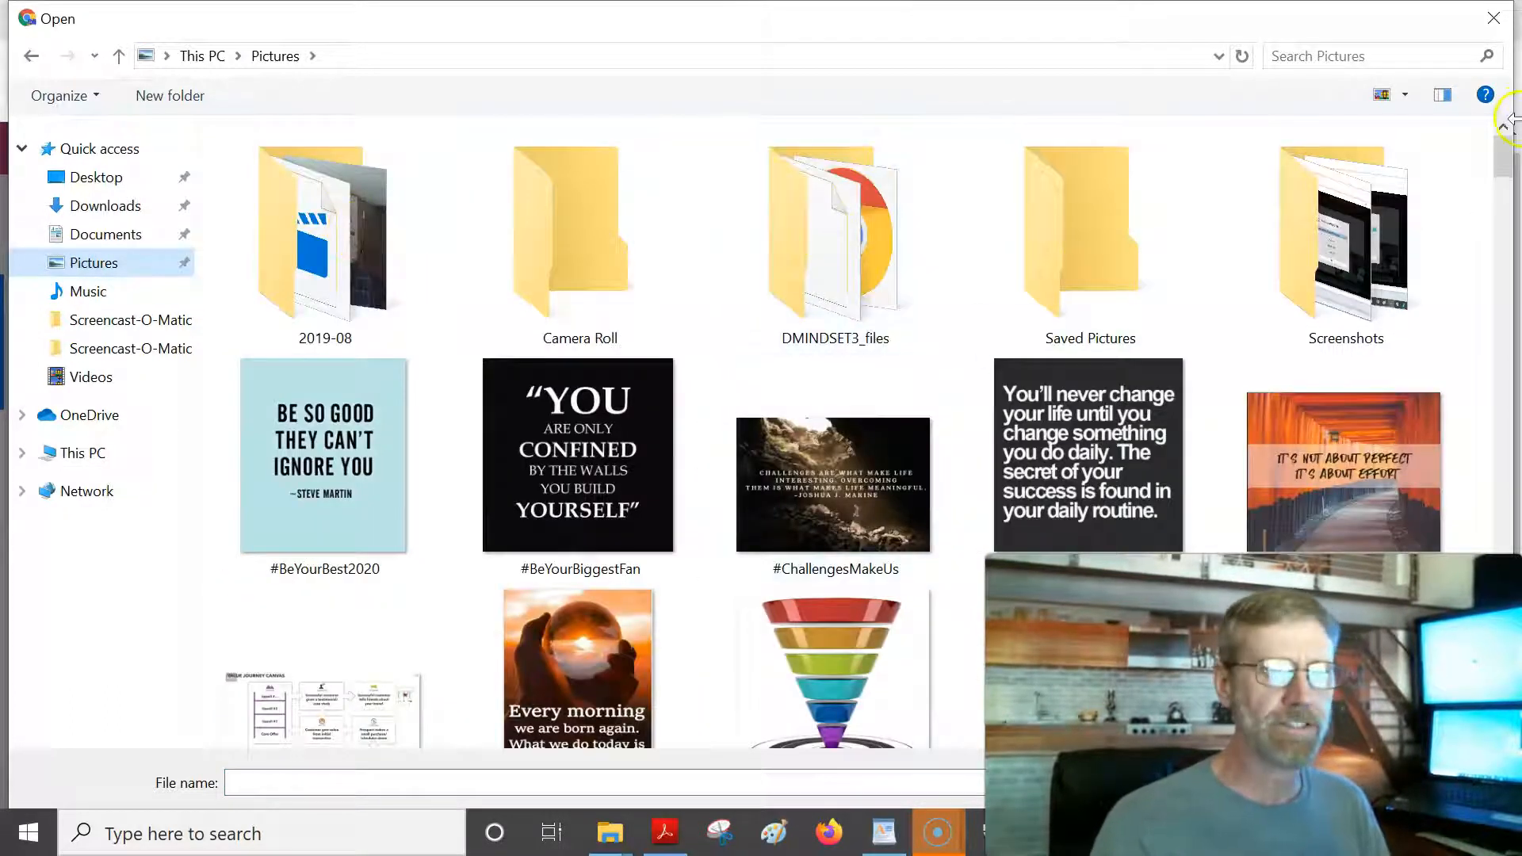
pyautogui.scroll(-3)
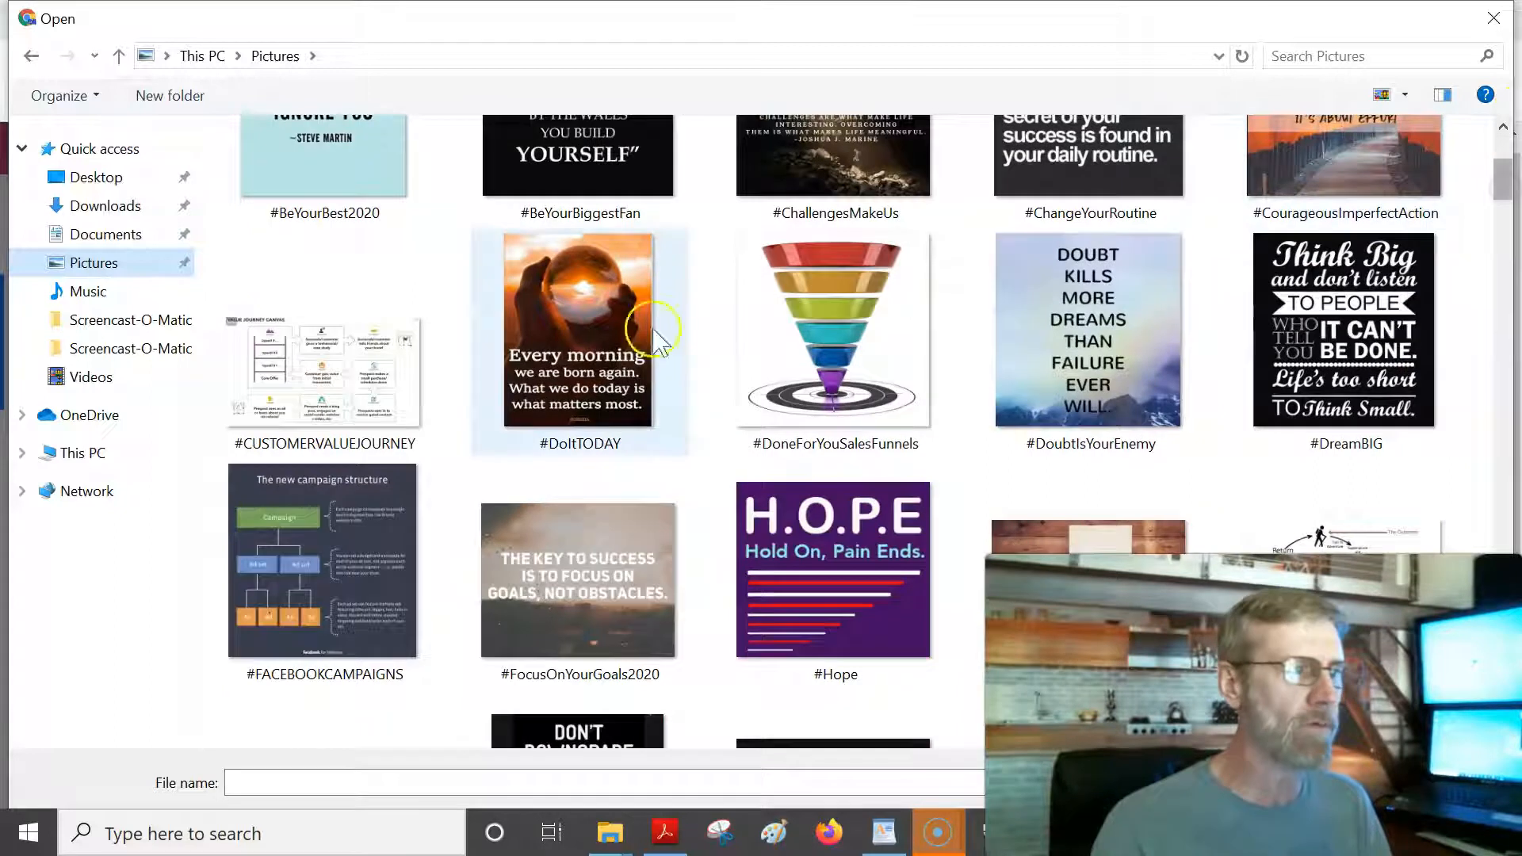
pyautogui.moveTo(640, 426)
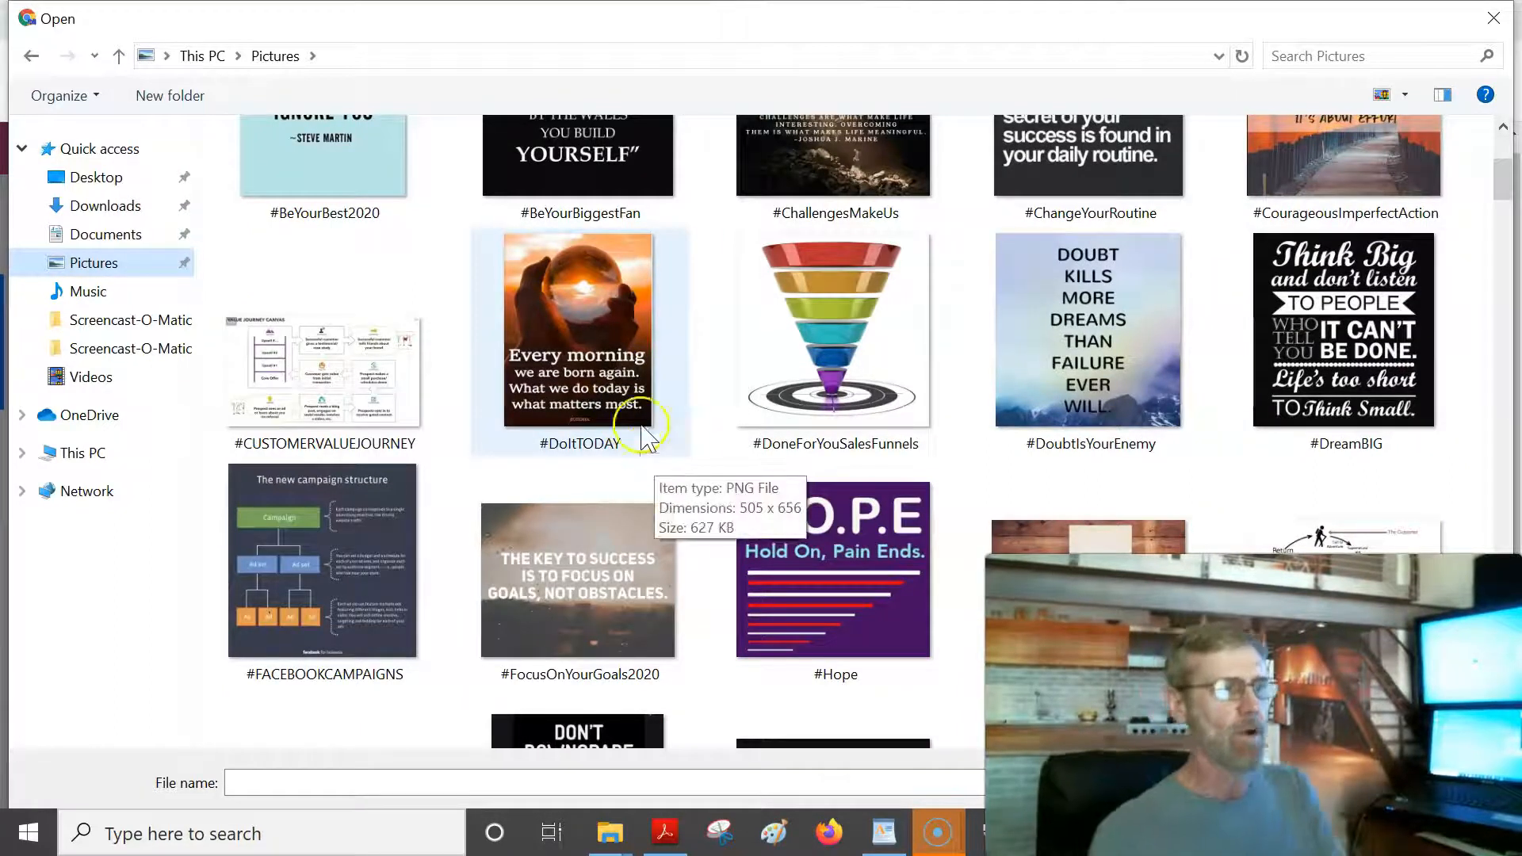
pyautogui.click(579, 331)
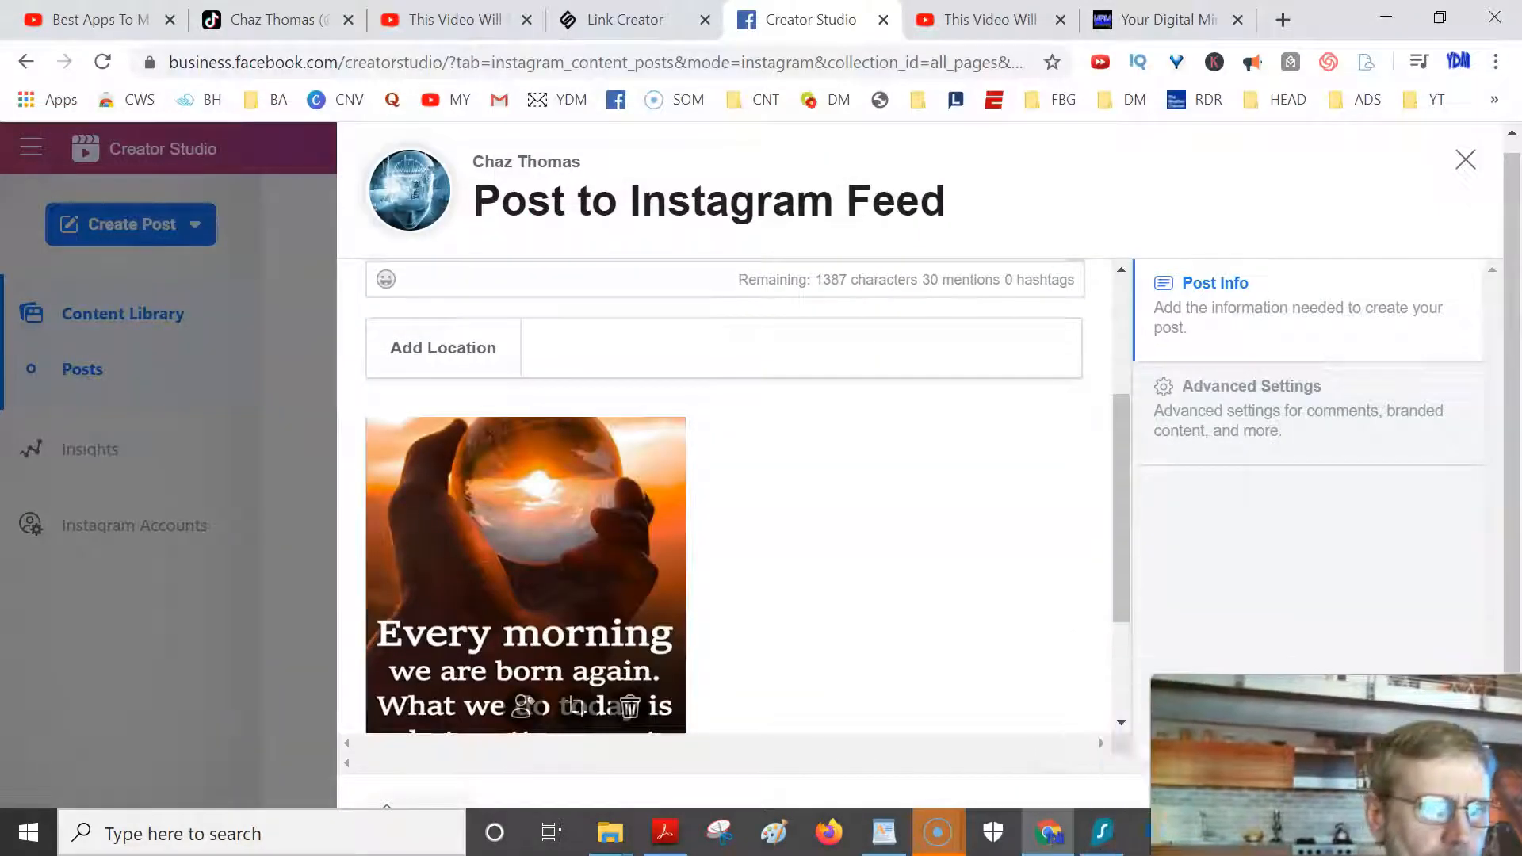
pyautogui.moveTo(1137, 589)
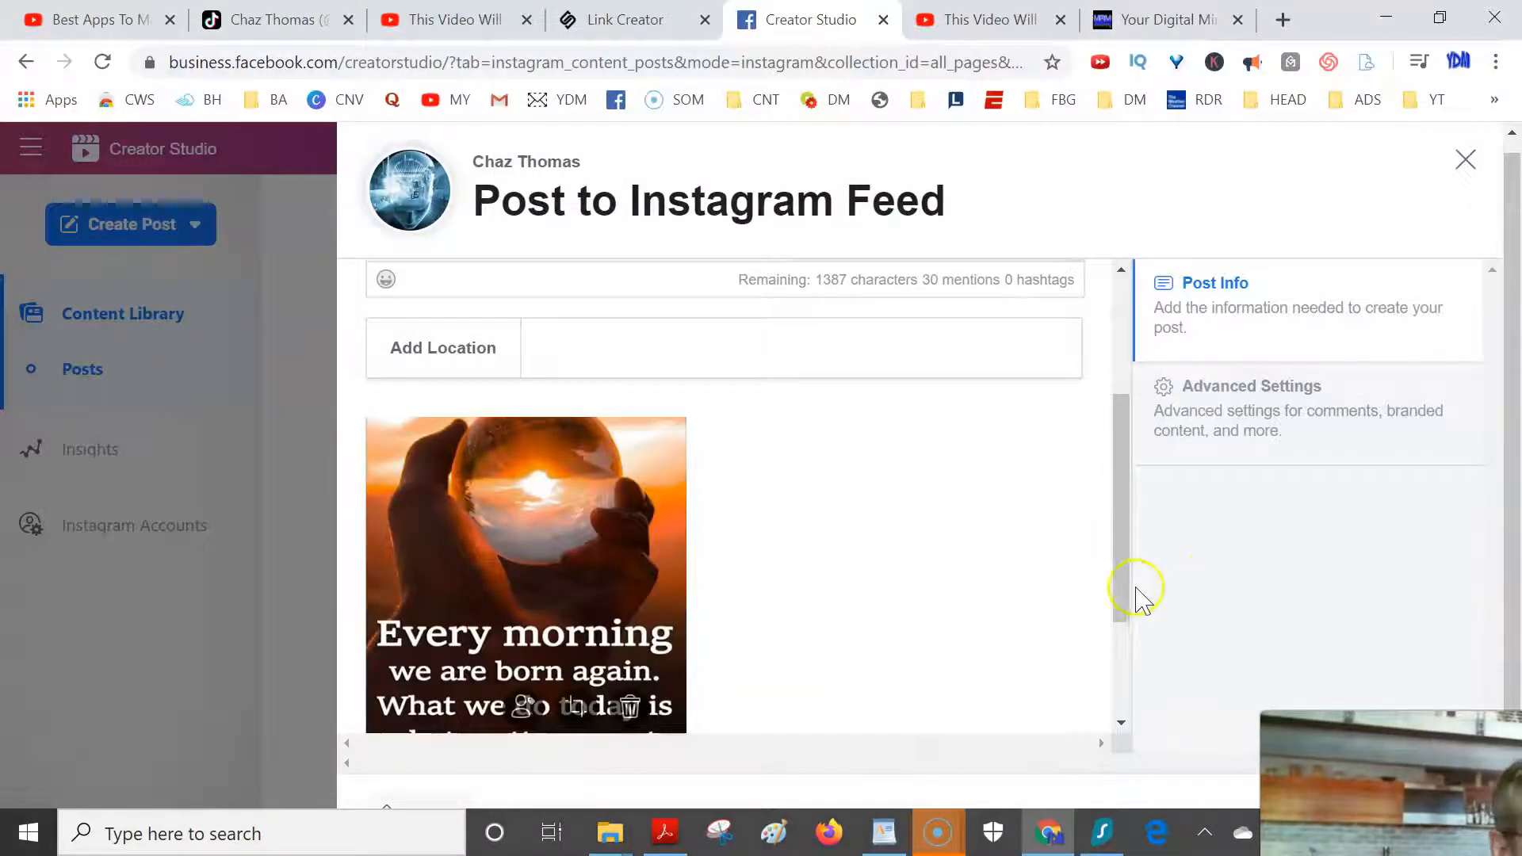
# Tick Your Digital Mindset under Post to Facebook and show the Publish options.
pyautogui.scroll(-3)
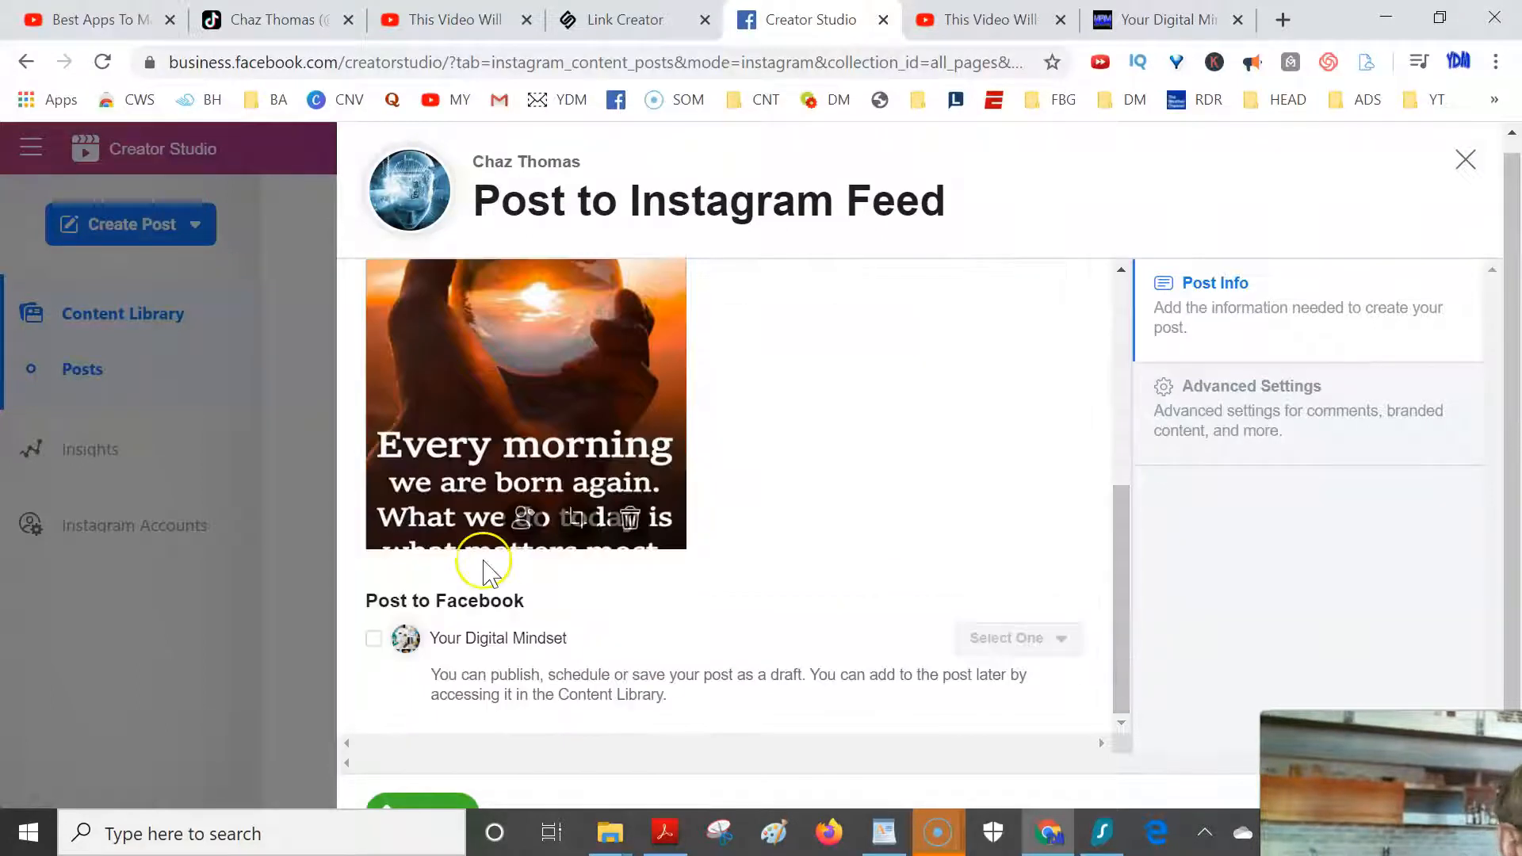
pyautogui.click(374, 638)
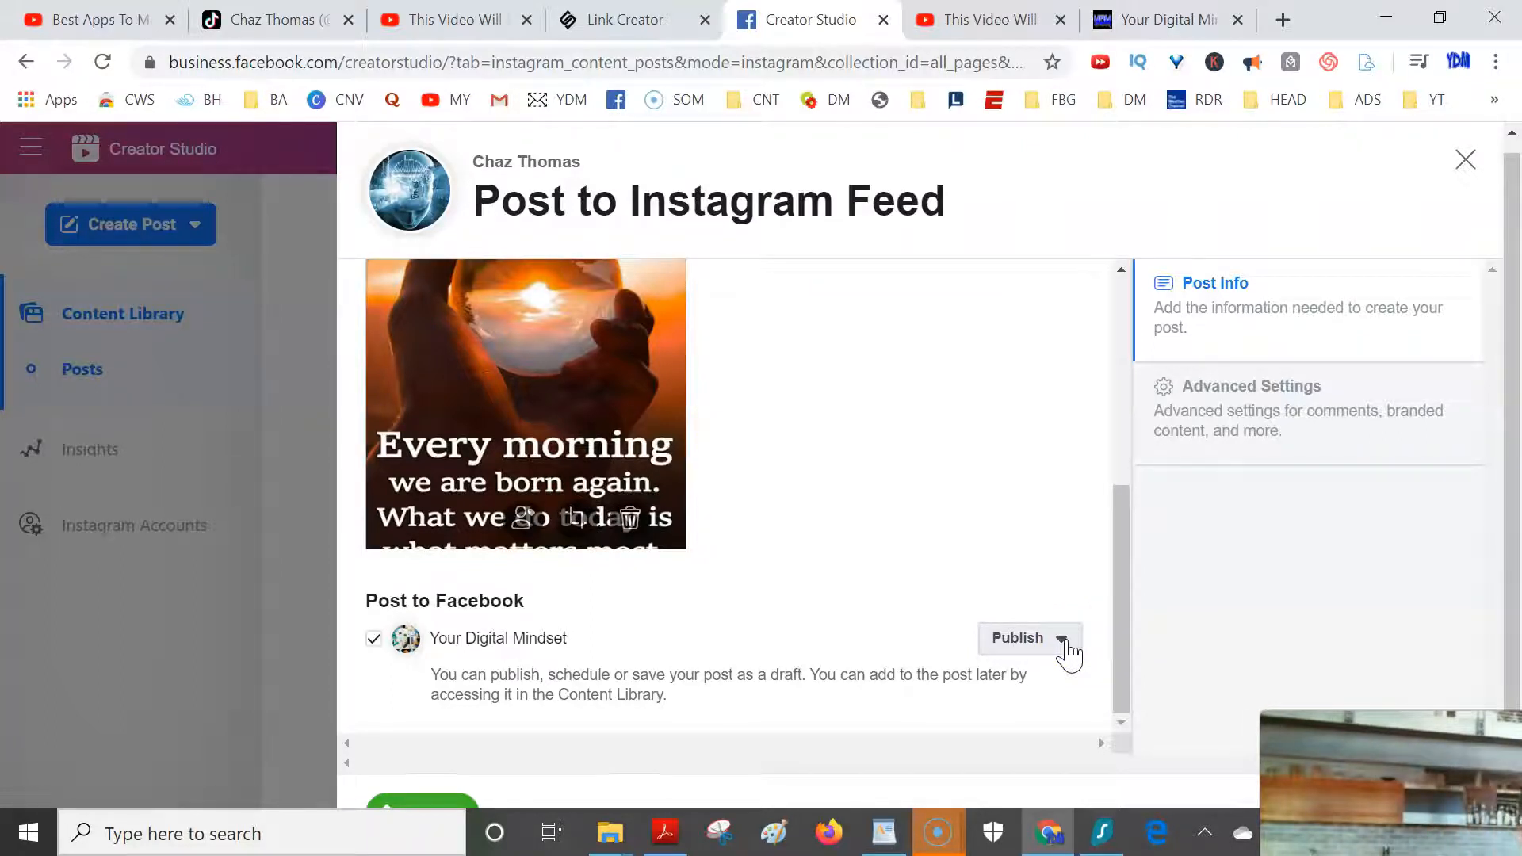
pyautogui.click(1063, 638)
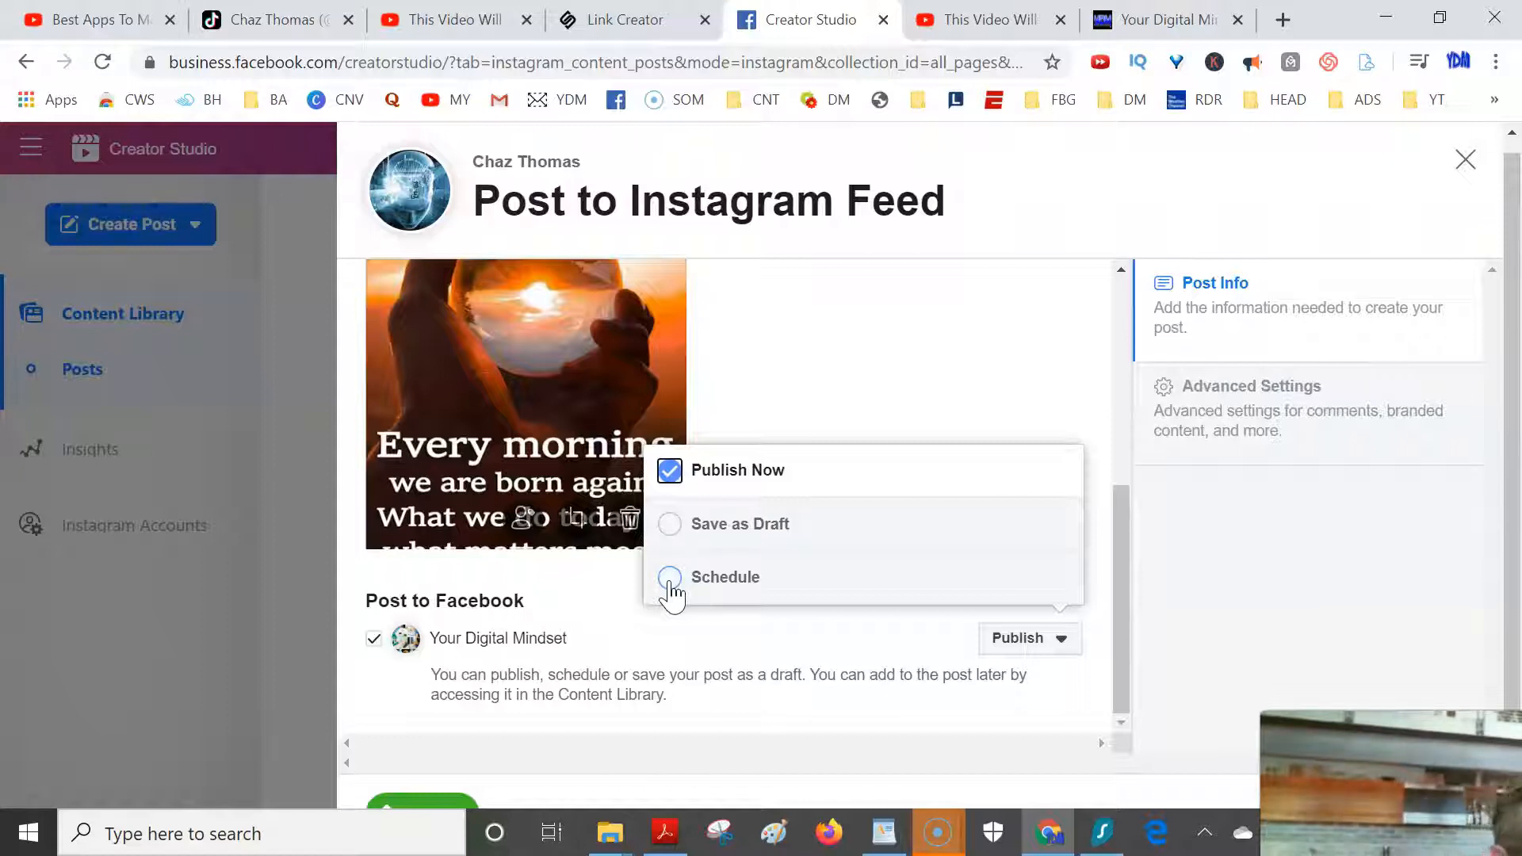
# Schedule the Facebook and Instagram posts for today at 9:00 AM and confirm.
pyautogui.click(670, 577)
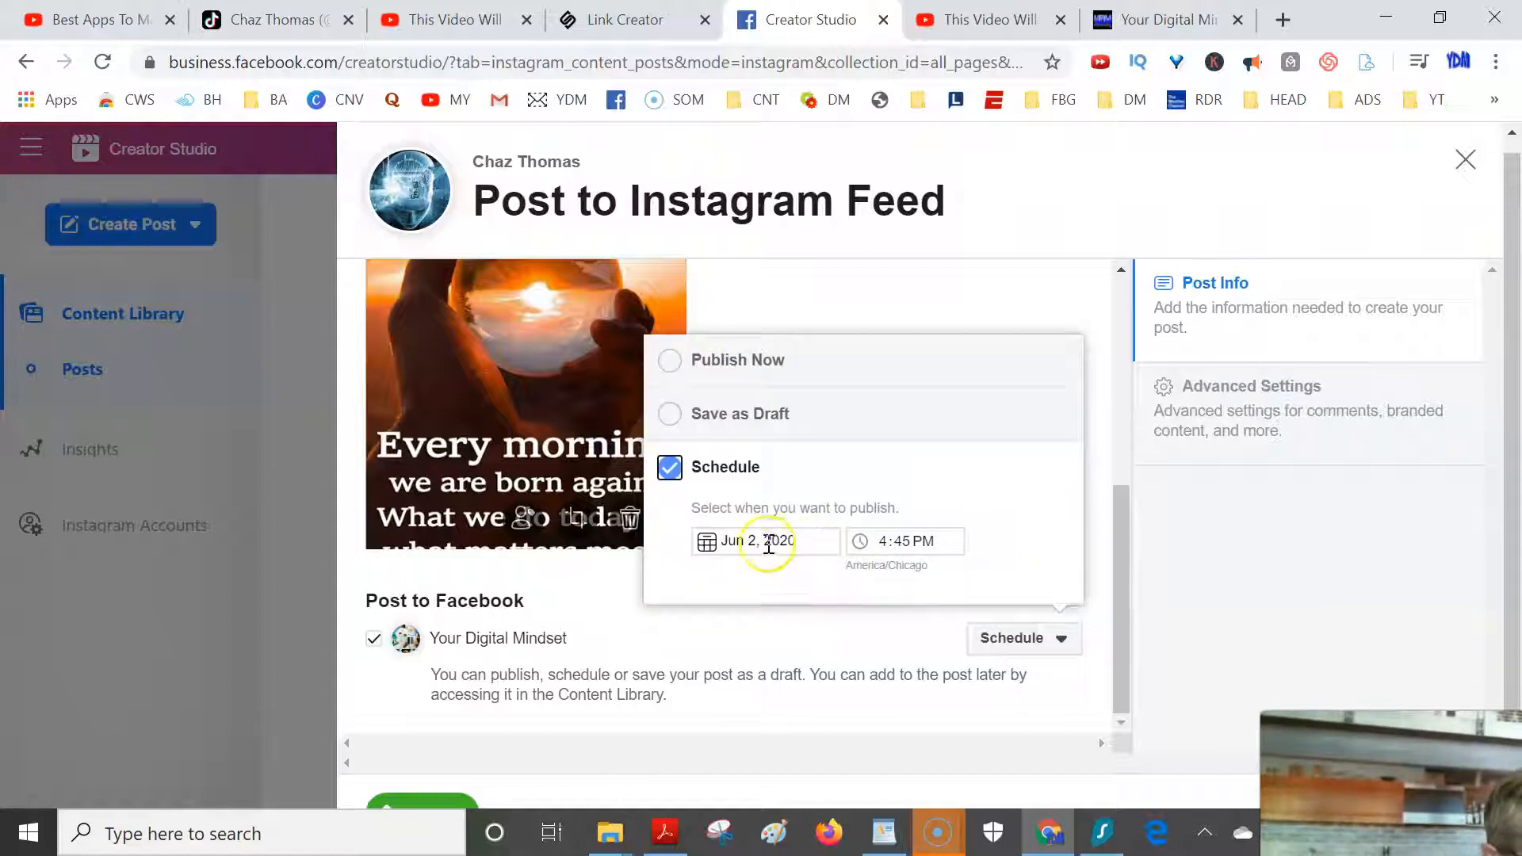
pyautogui.click(888, 541)
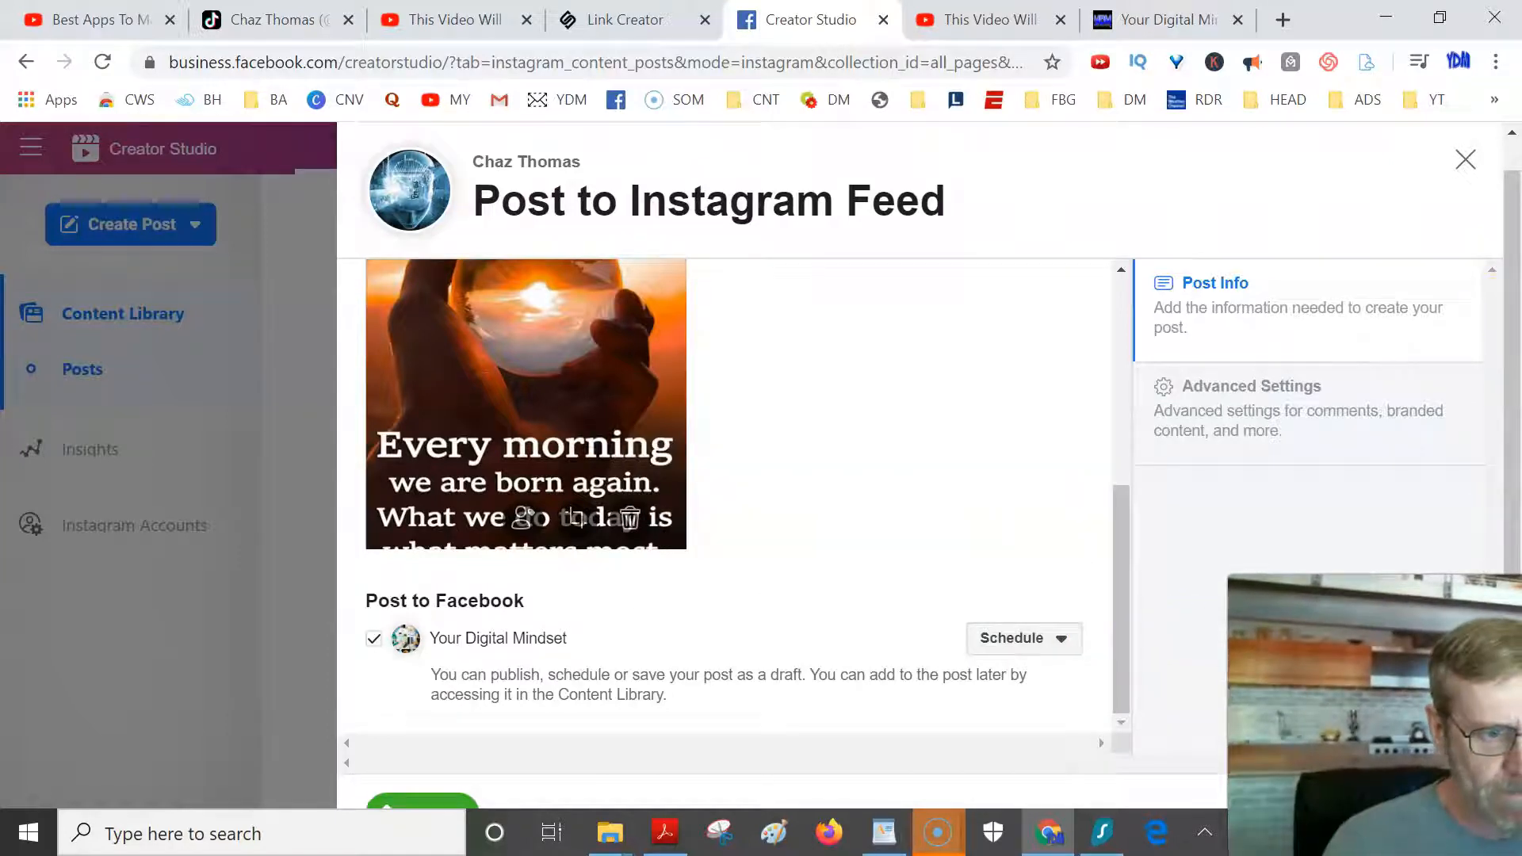
pyautogui.click(1024, 638)
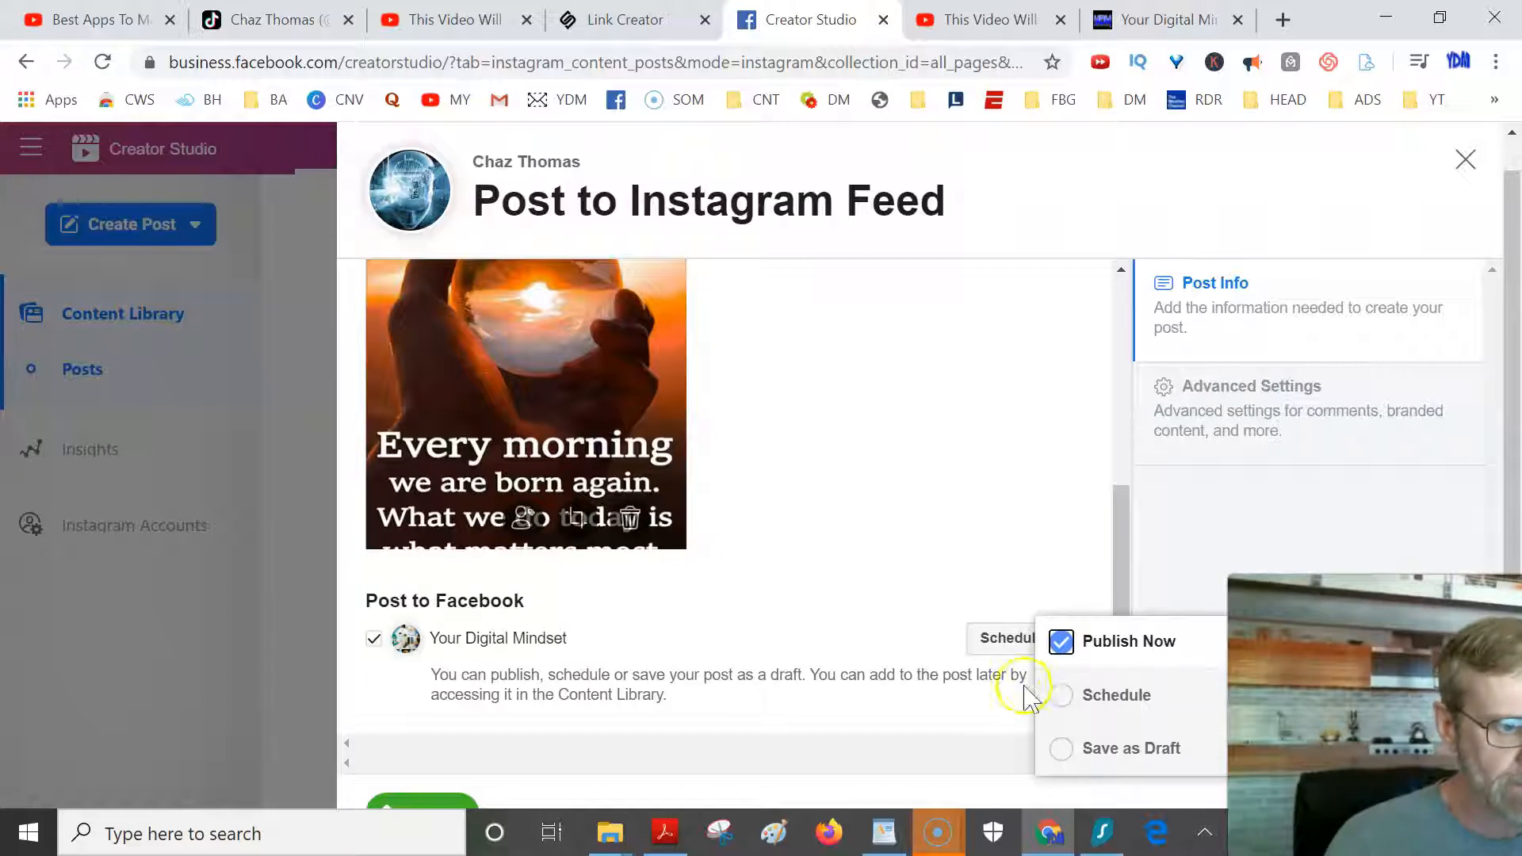
pyautogui.click(1062, 695)
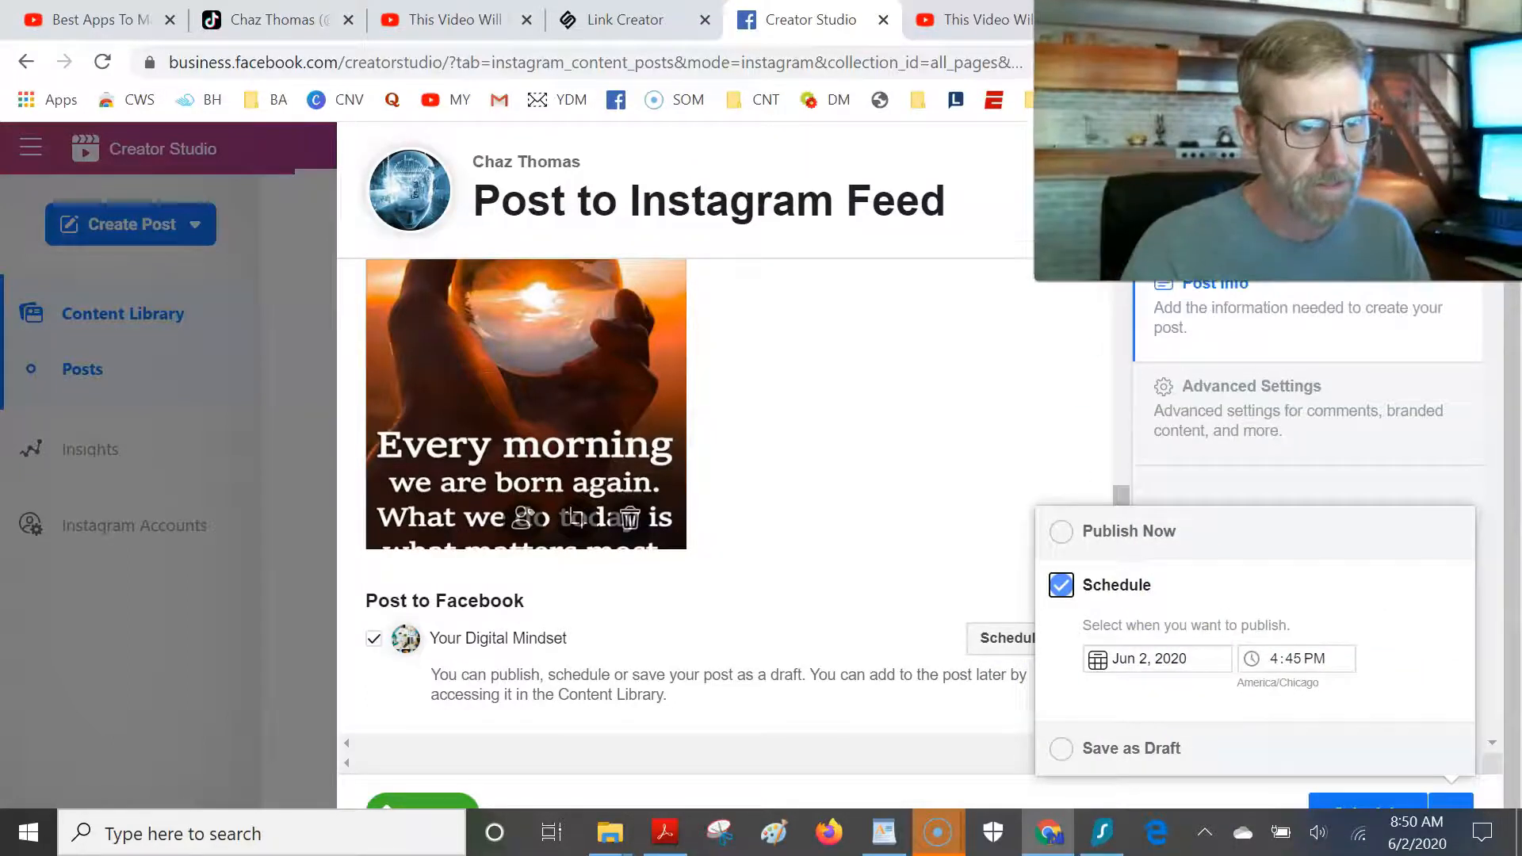
pyautogui.click(1274, 680)
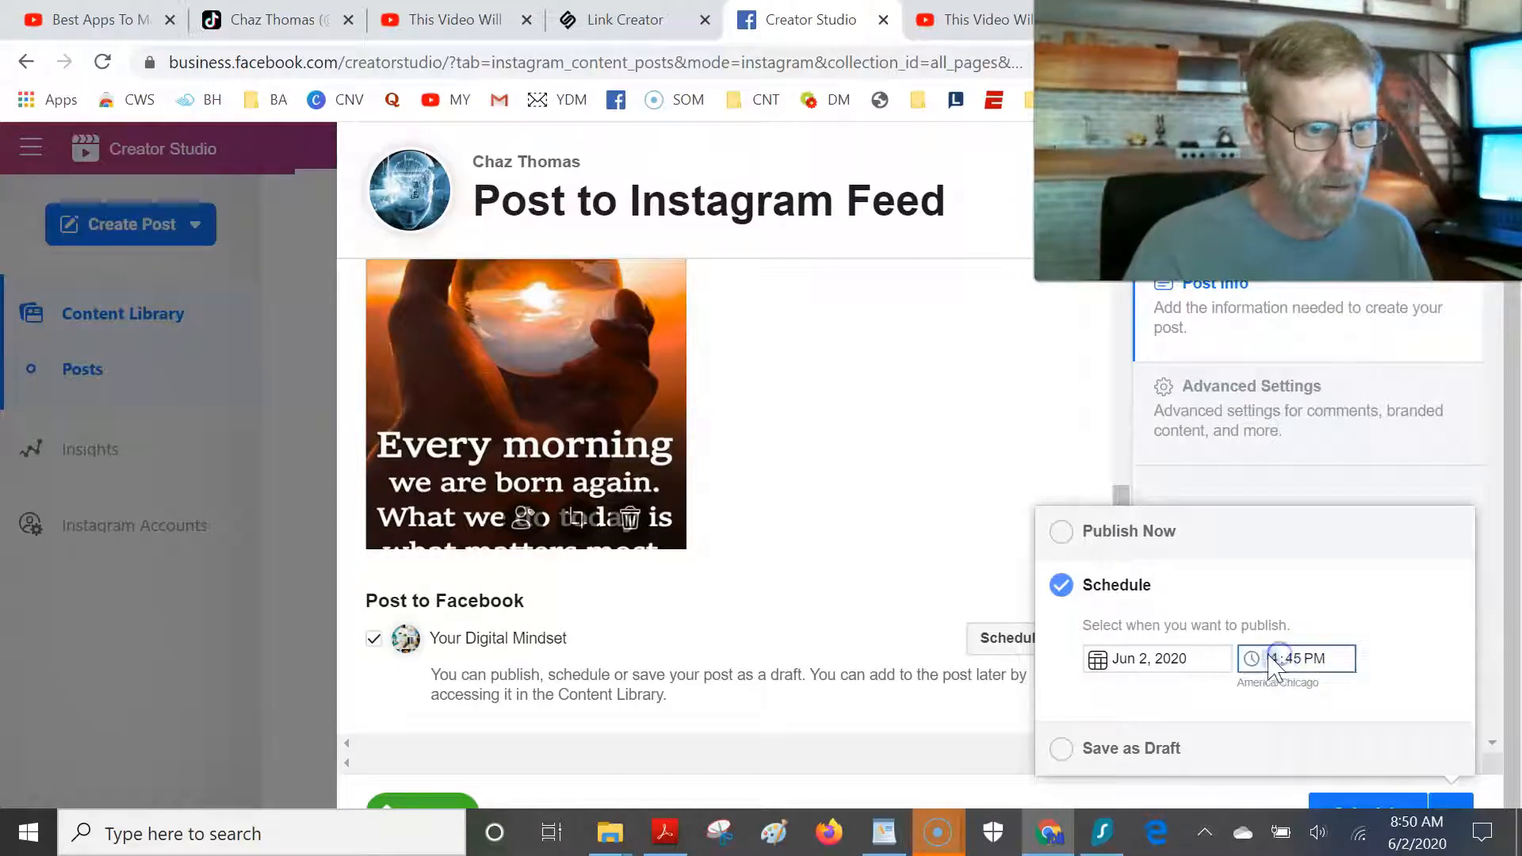
pyautogui.click(1296, 659)
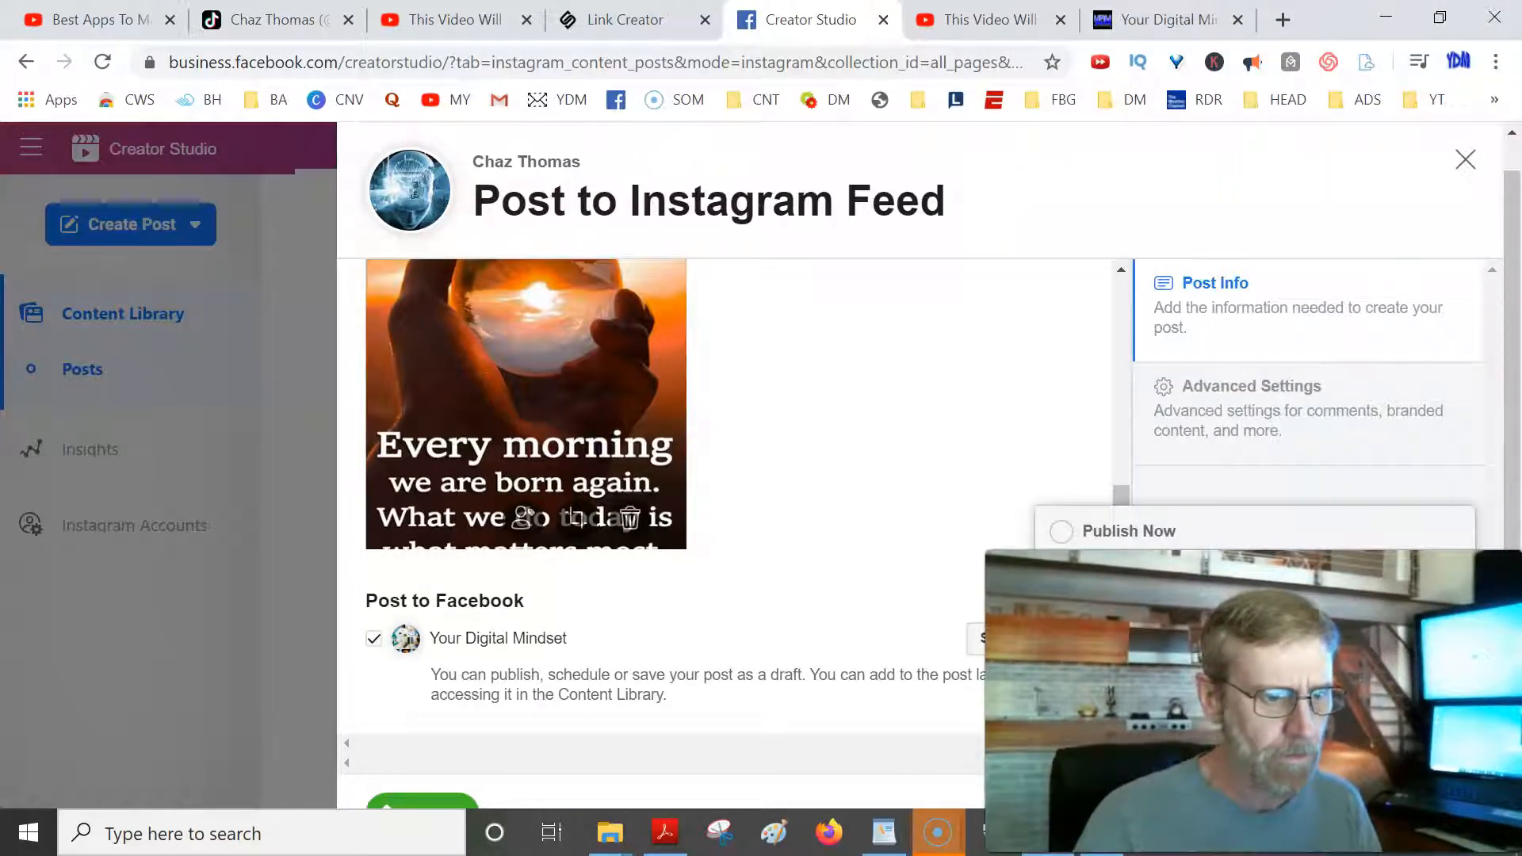
pyautogui.click(422, 807)
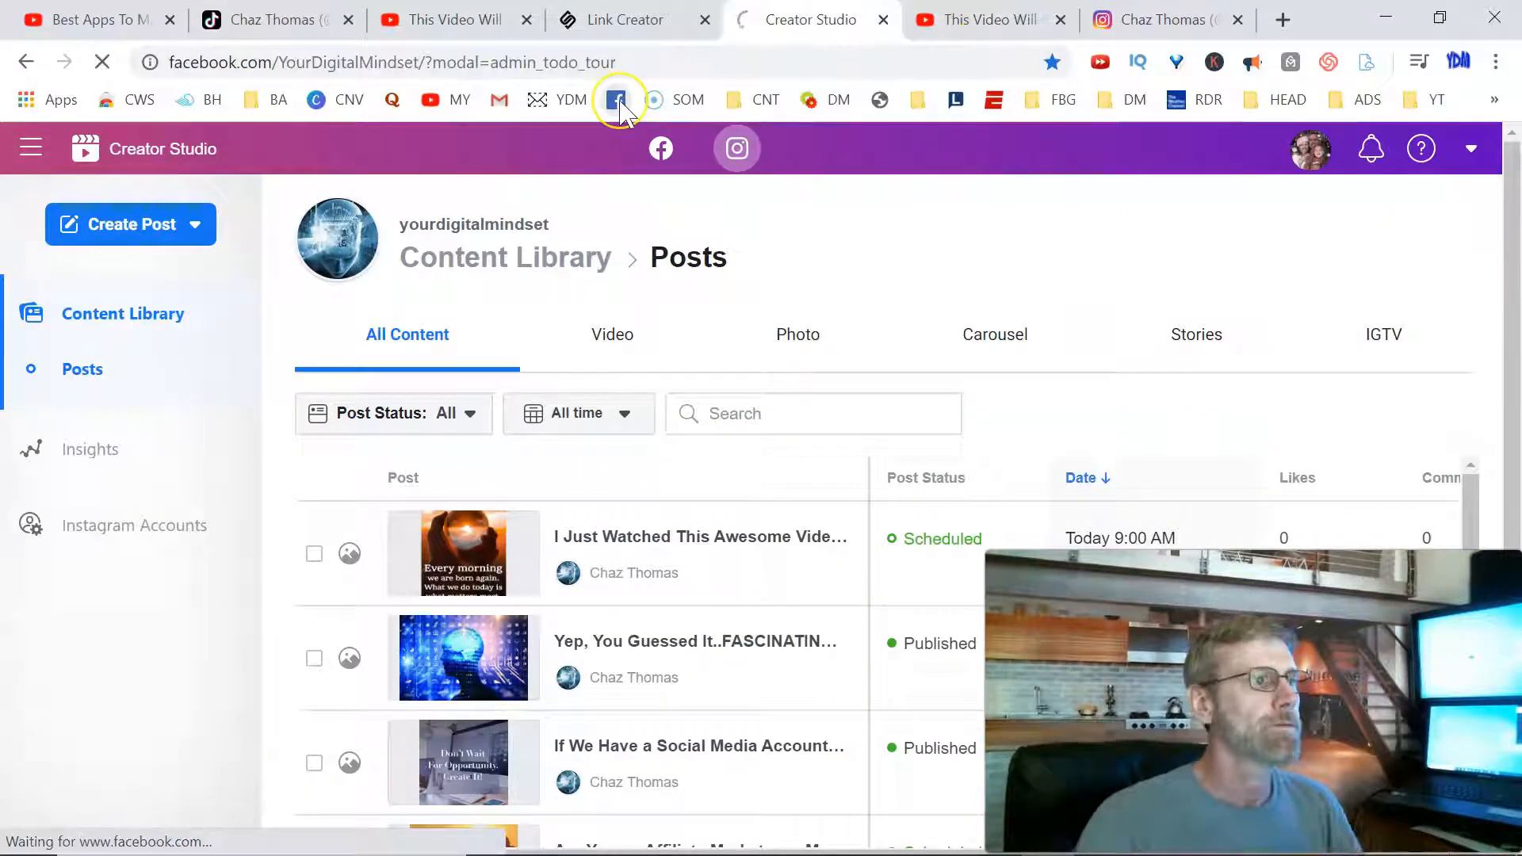
# Open the Your Digital Mindset page bookmark and scroll to the crystal-ball quote post.
pyautogui.click(614, 99)
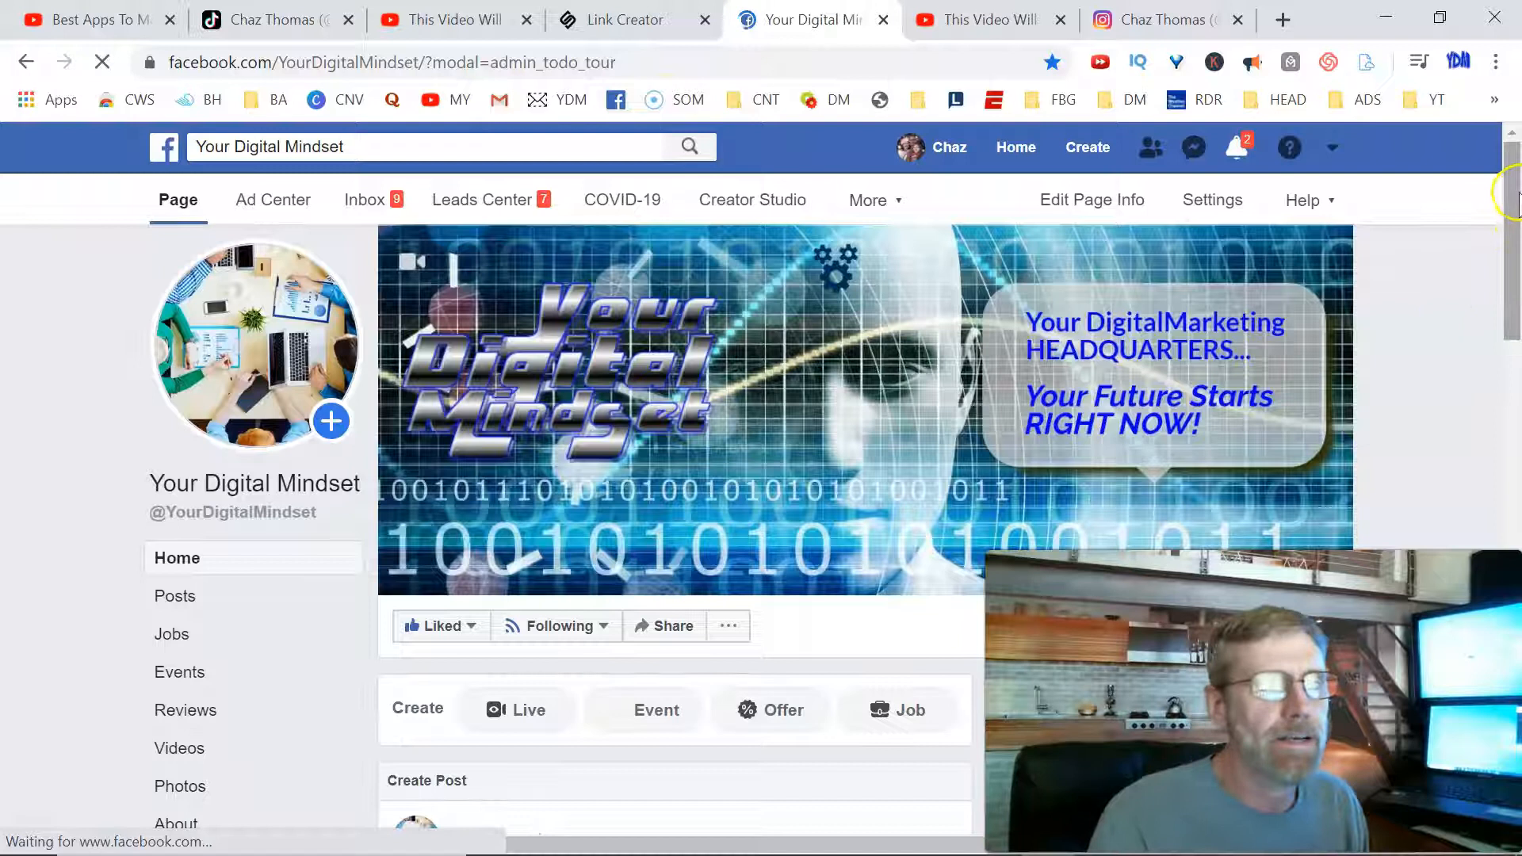
pyautogui.scroll(-3)
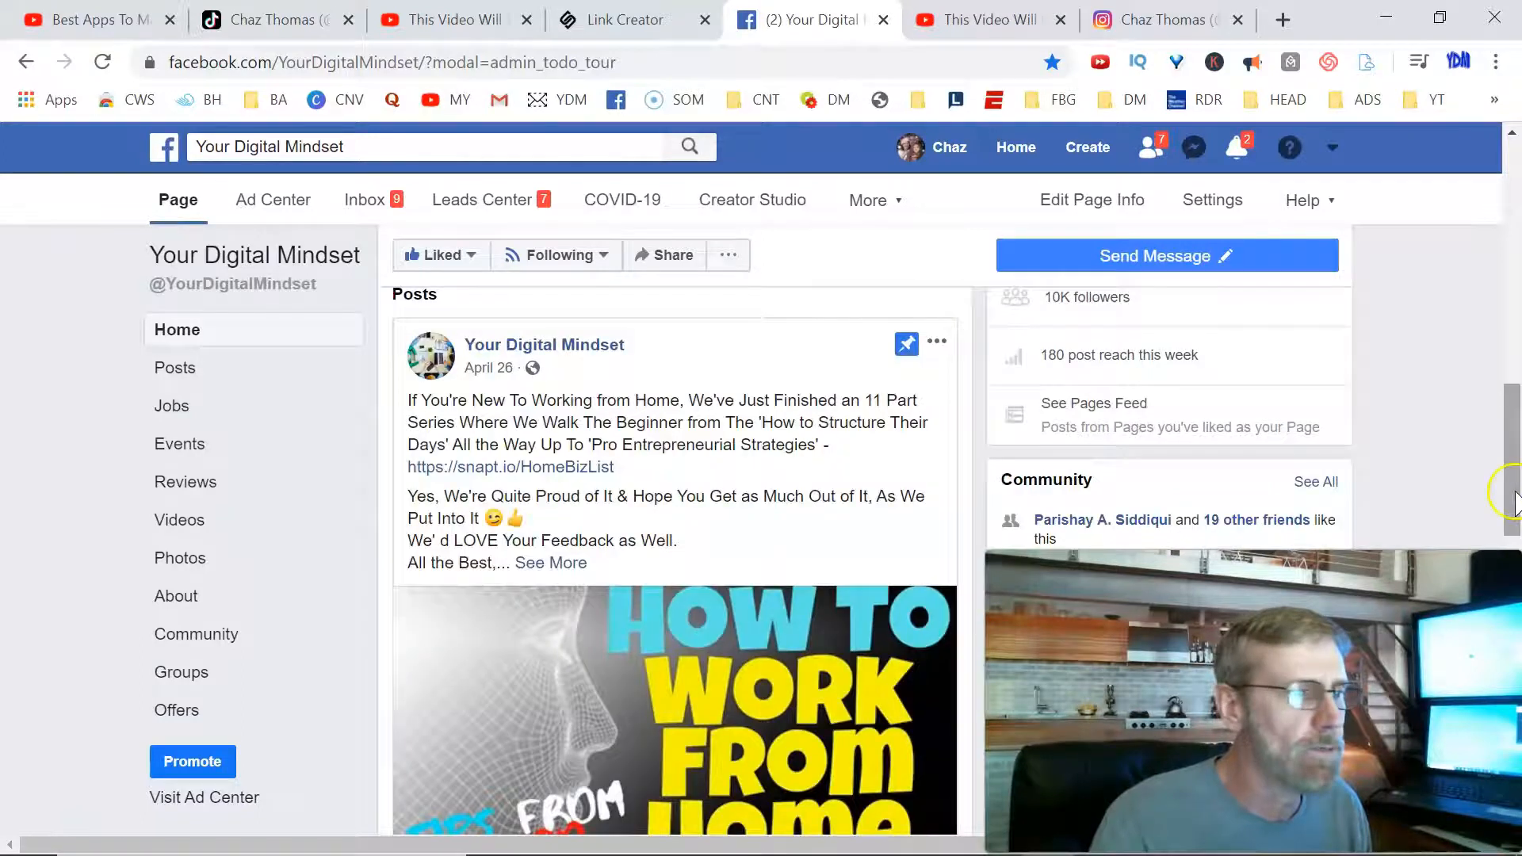
pyautogui.scroll(-3)
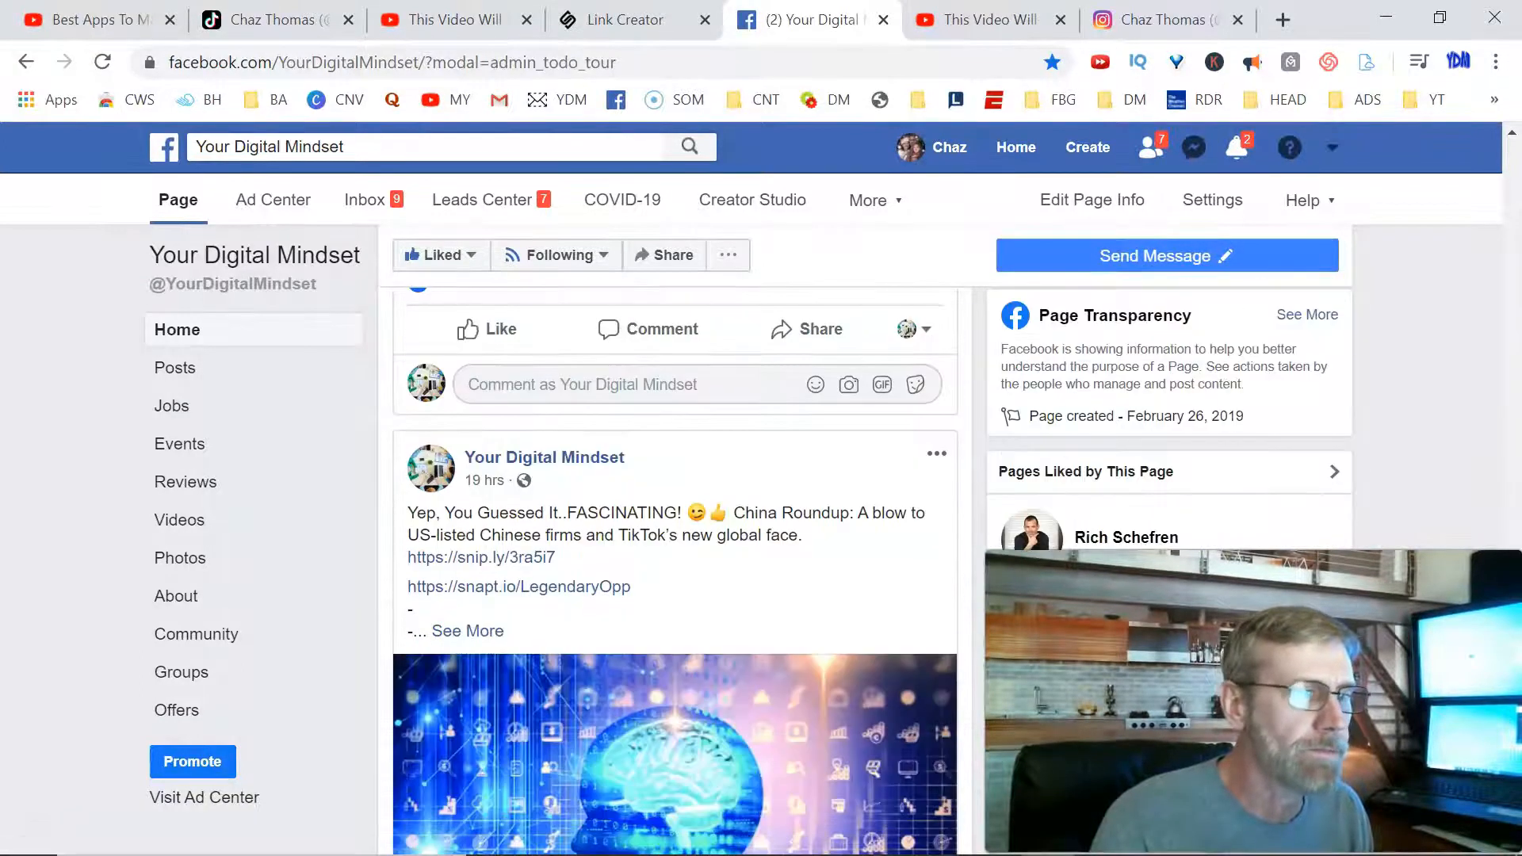
pyautogui.scroll(-3)
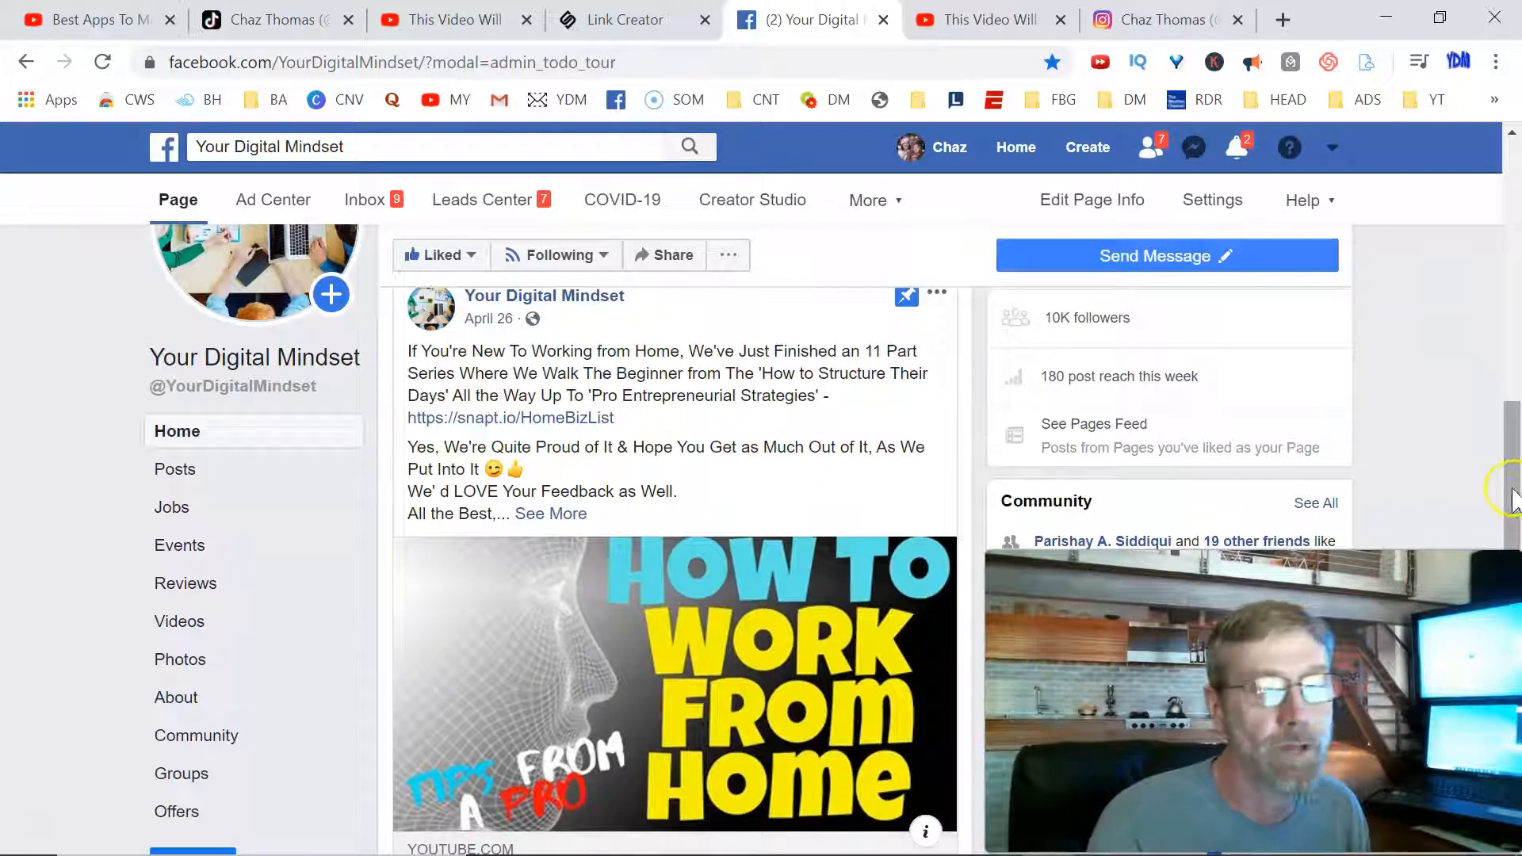
pyautogui.scroll(-3)
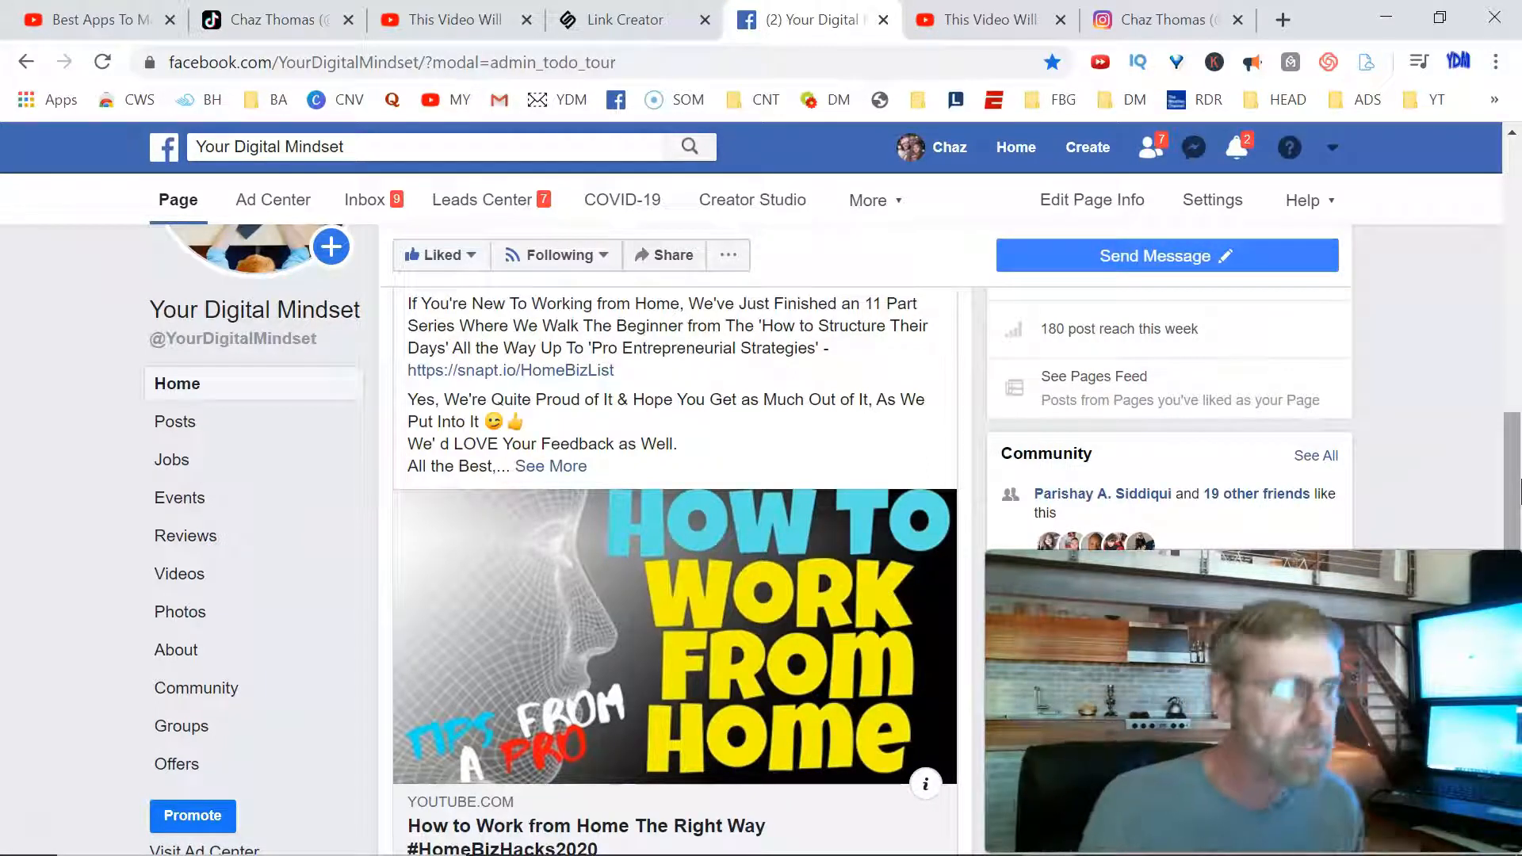
pyautogui.scroll(-3)
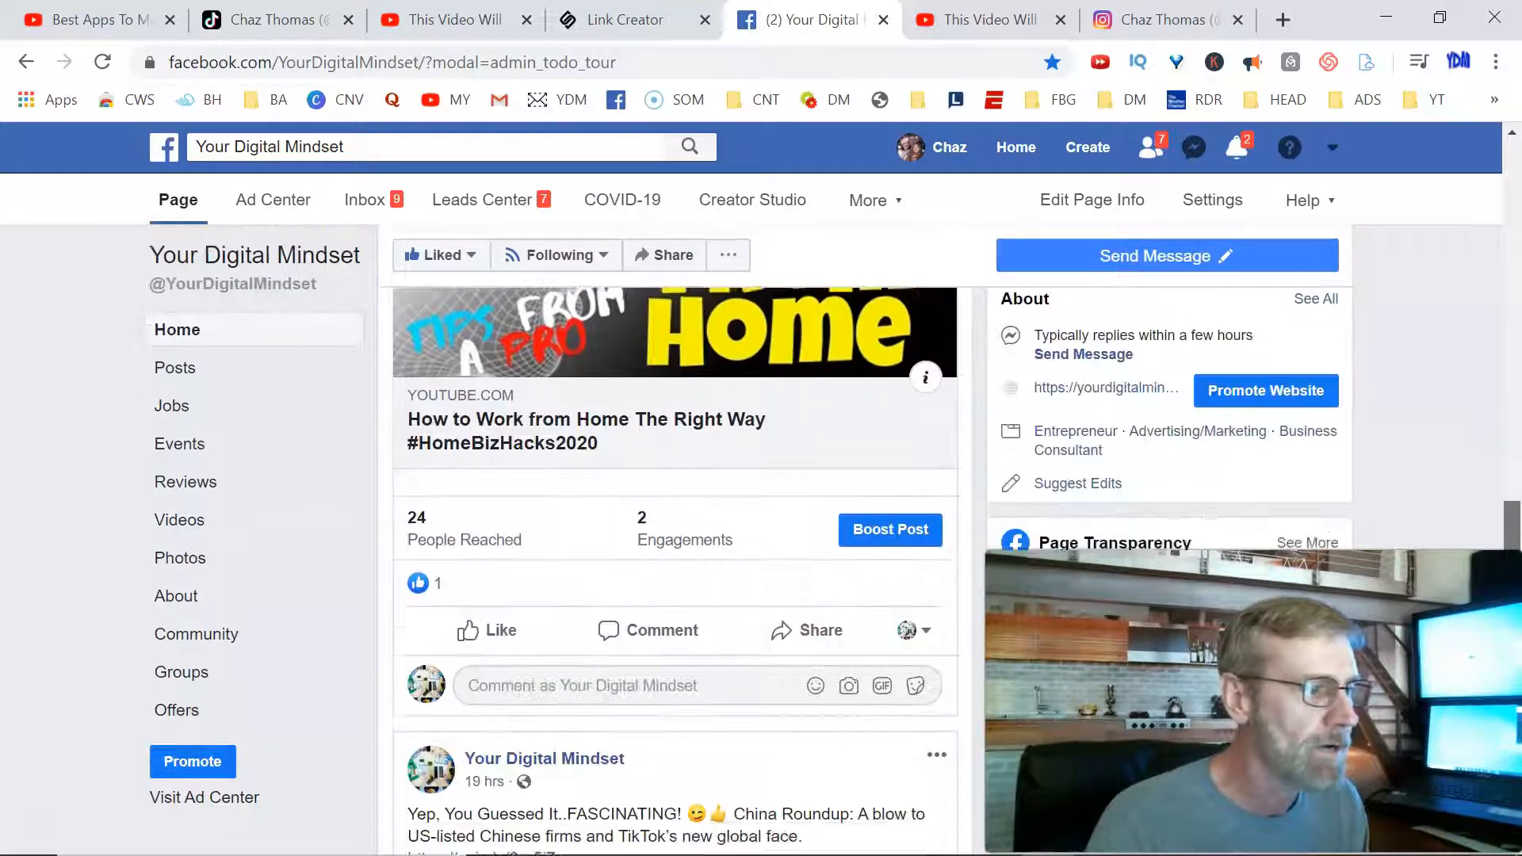
pyautogui.scroll(-3)
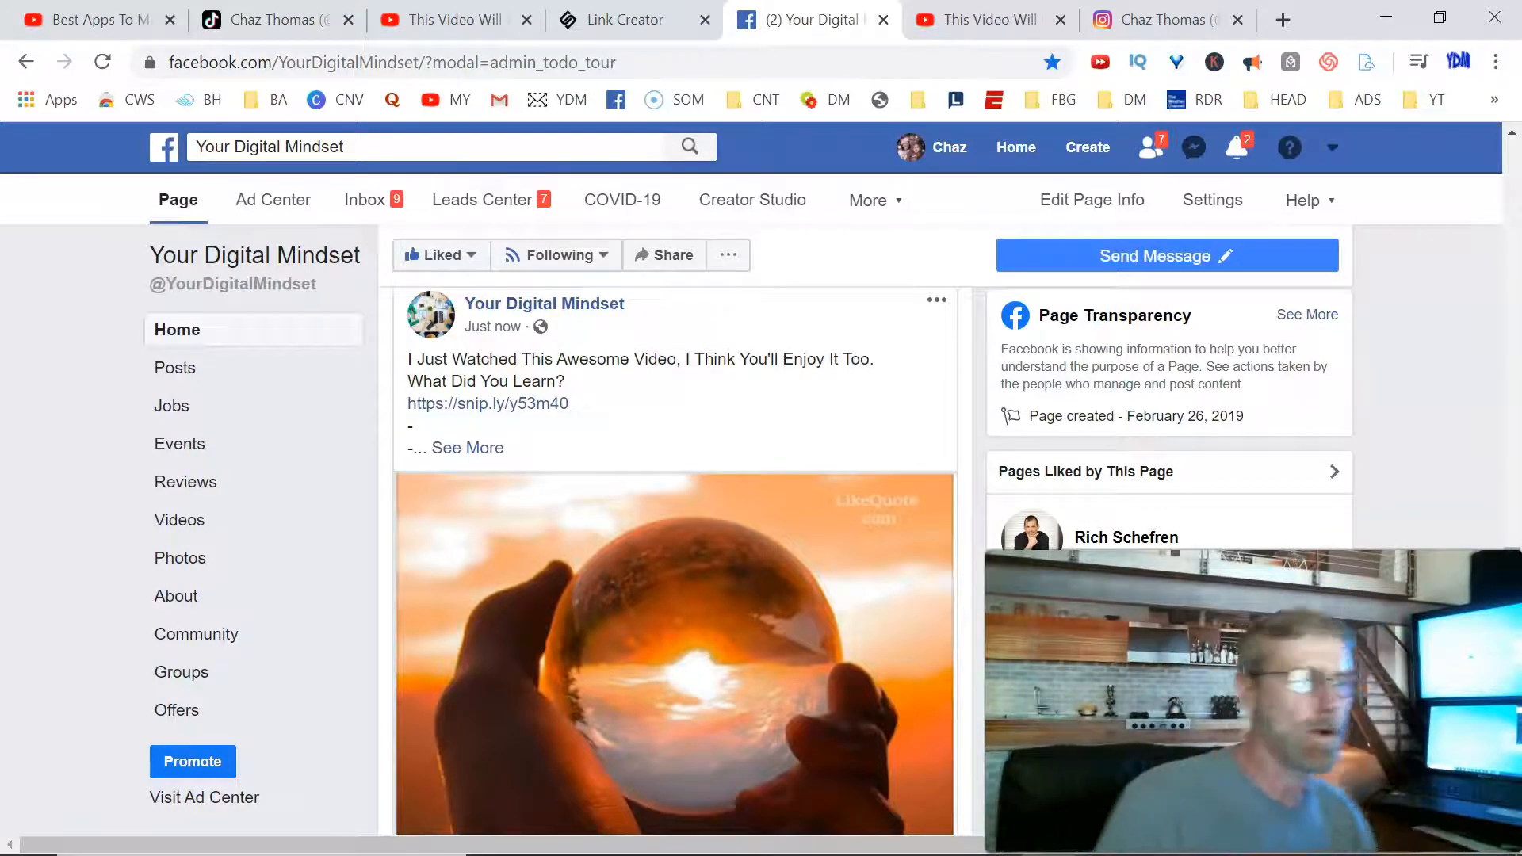
pyautogui.moveTo(462, 403)
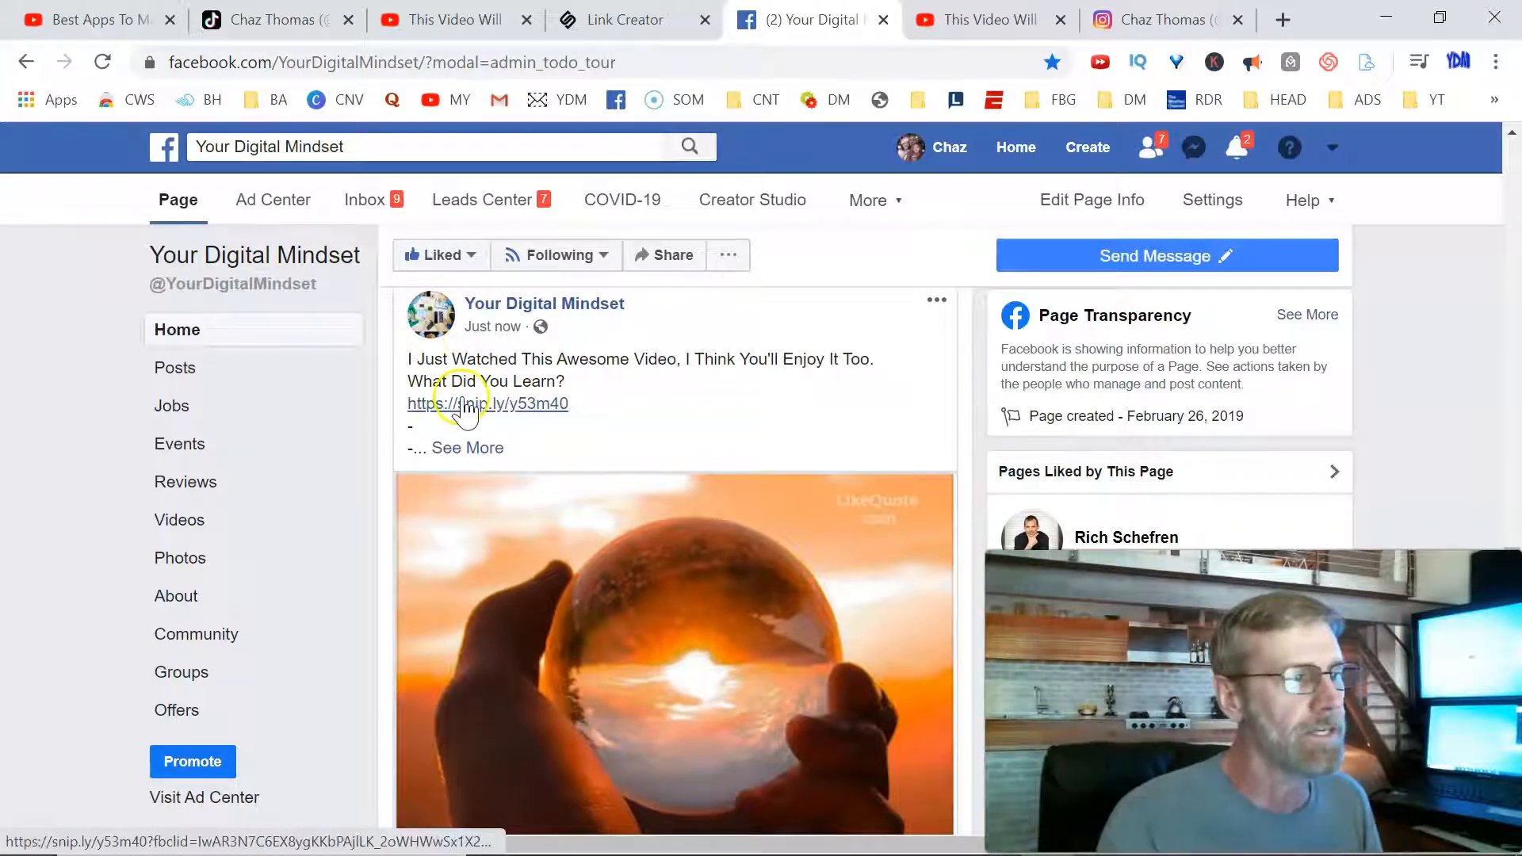
# Follow the snip.ly link in the live post's text to the Ed Mylett video page.
pyautogui.click(467, 404)
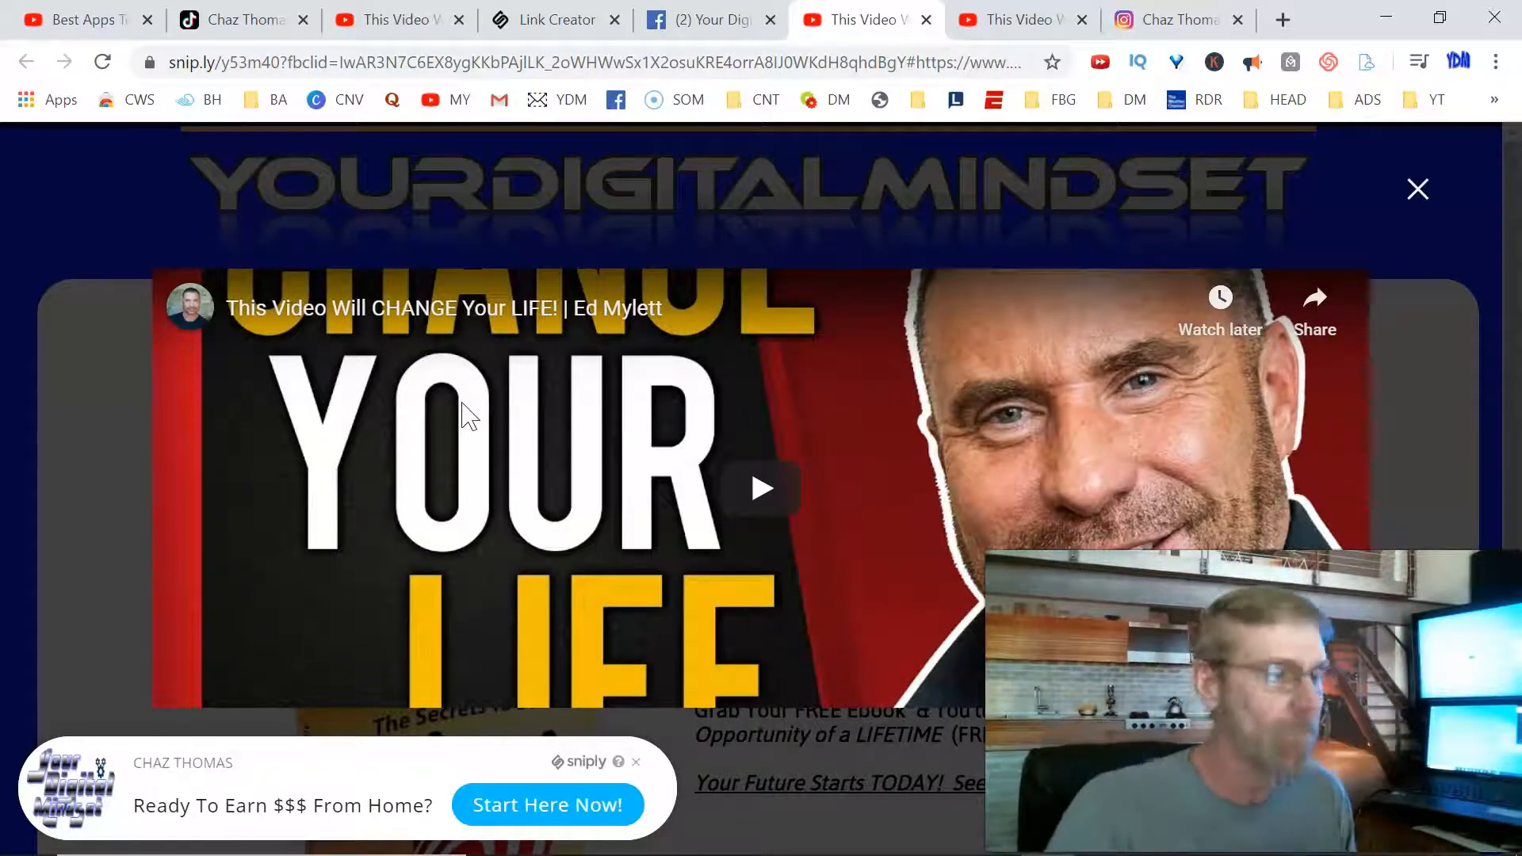
pyautogui.moveTo(1418, 188)
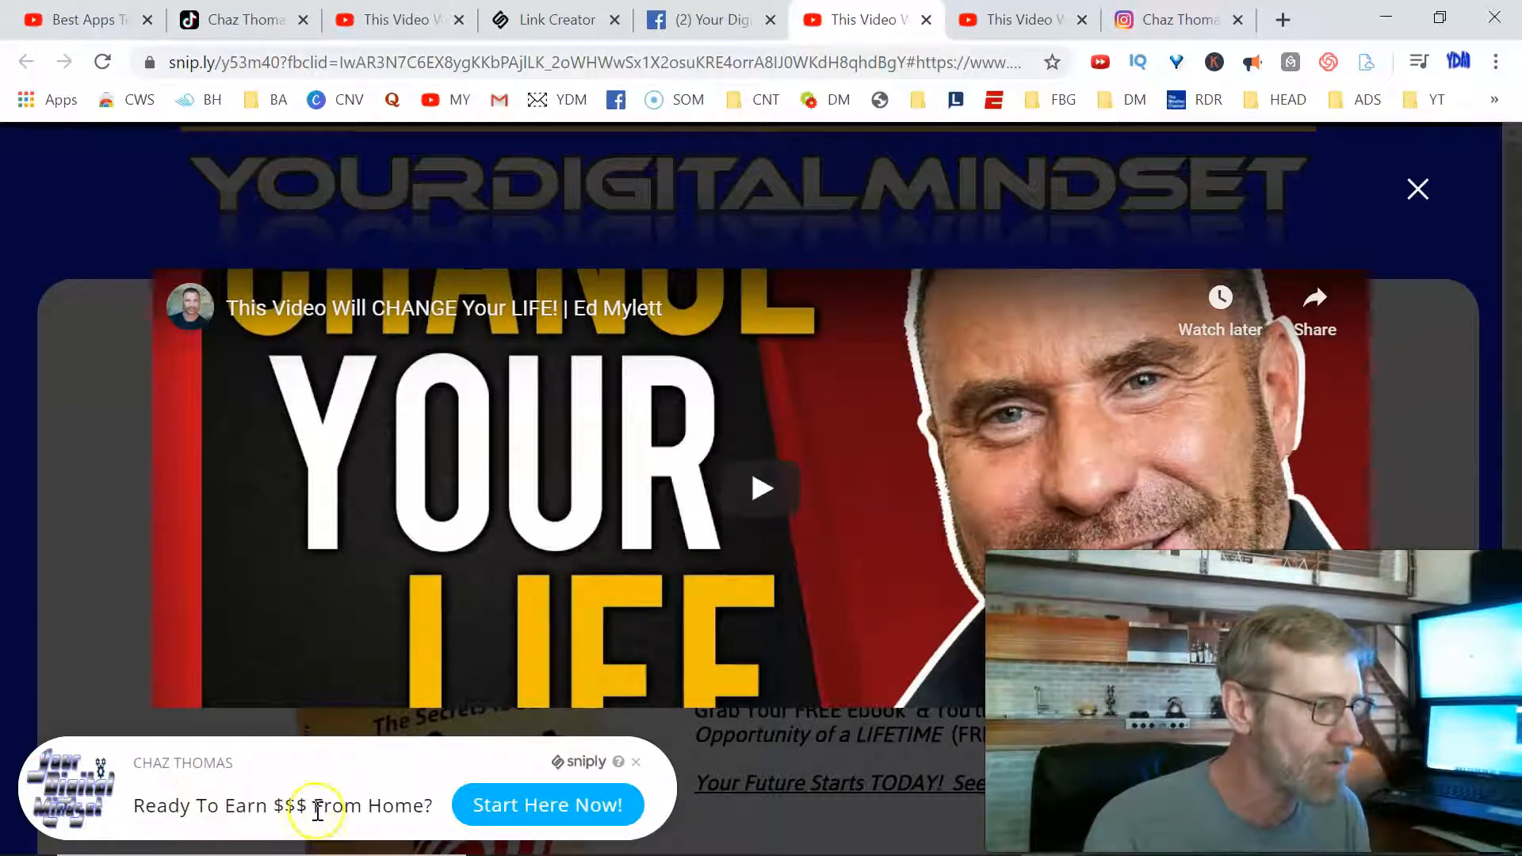
# Follow the bottom-left Ready To Earn $$$ From Home? banner to the website.
pyautogui.click(548, 805)
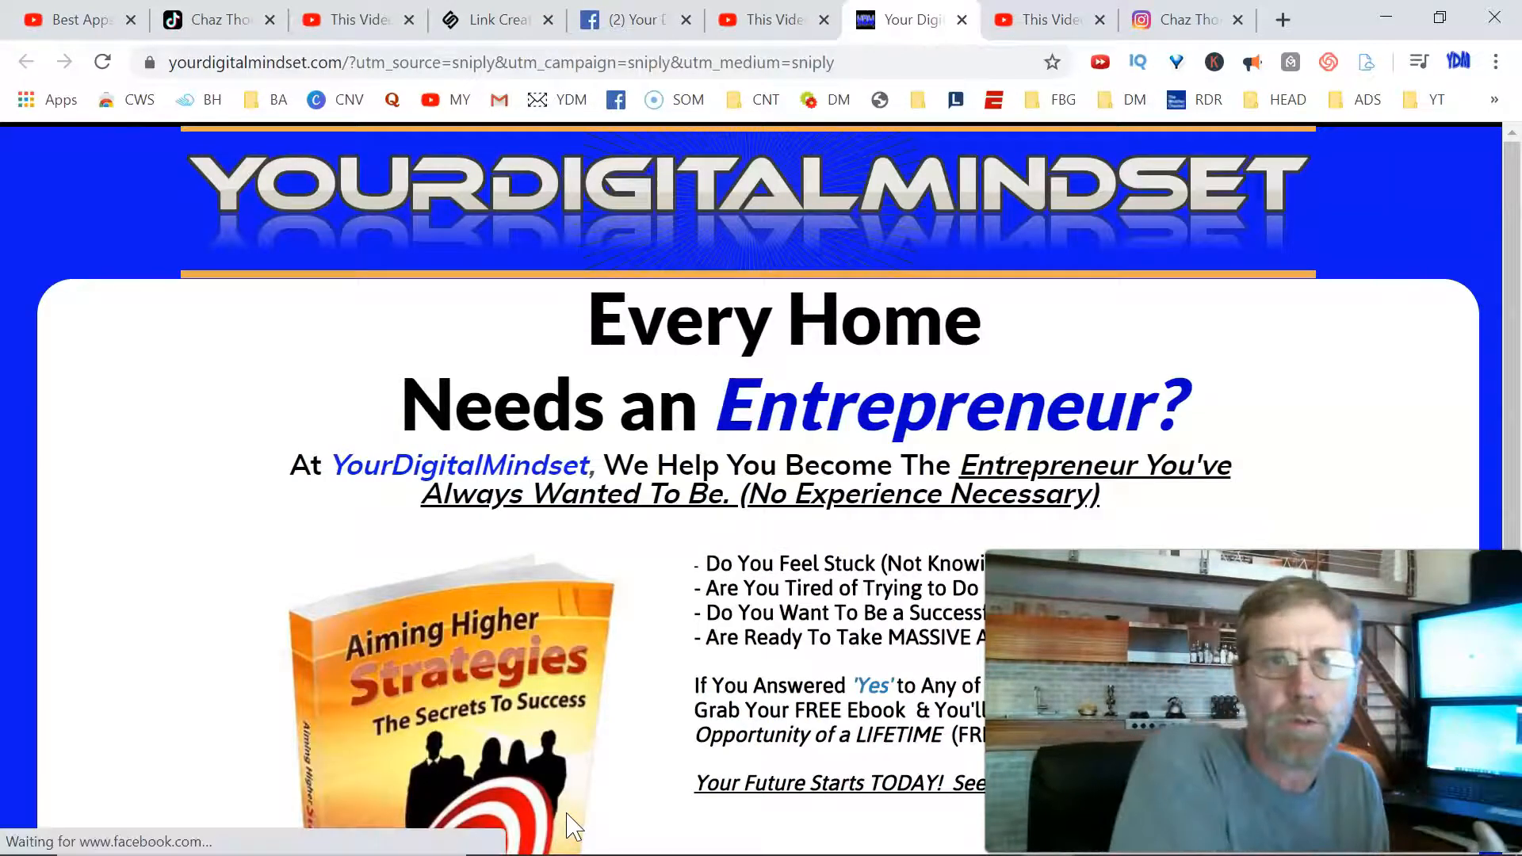
pyautogui.moveTo(573, 846)
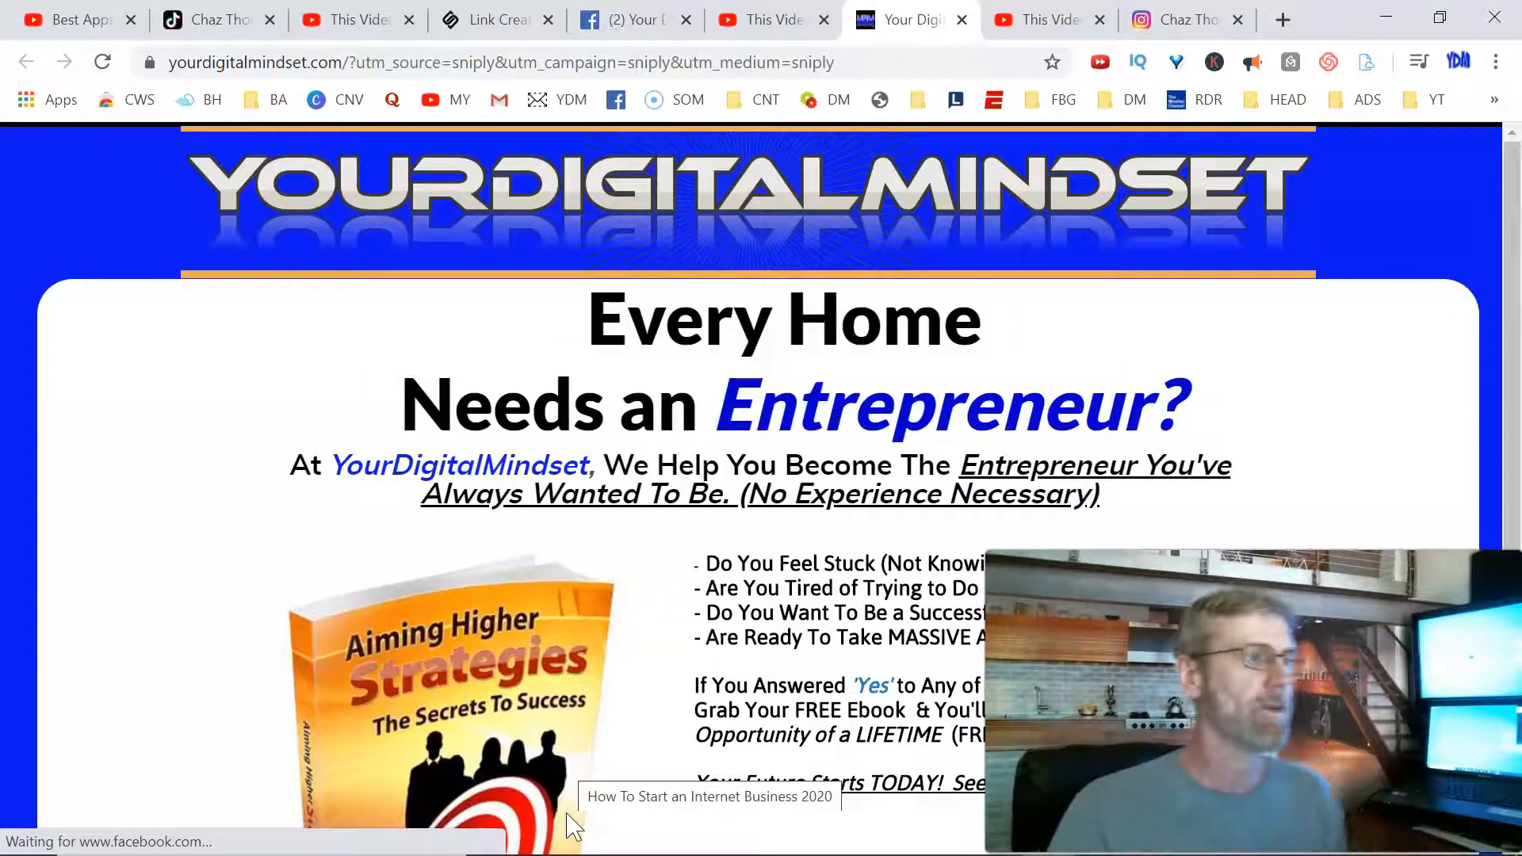
# Switch to the Instagram browser tab showing the Your Digital Mindset profile grid.
pyautogui.click(1185, 19)
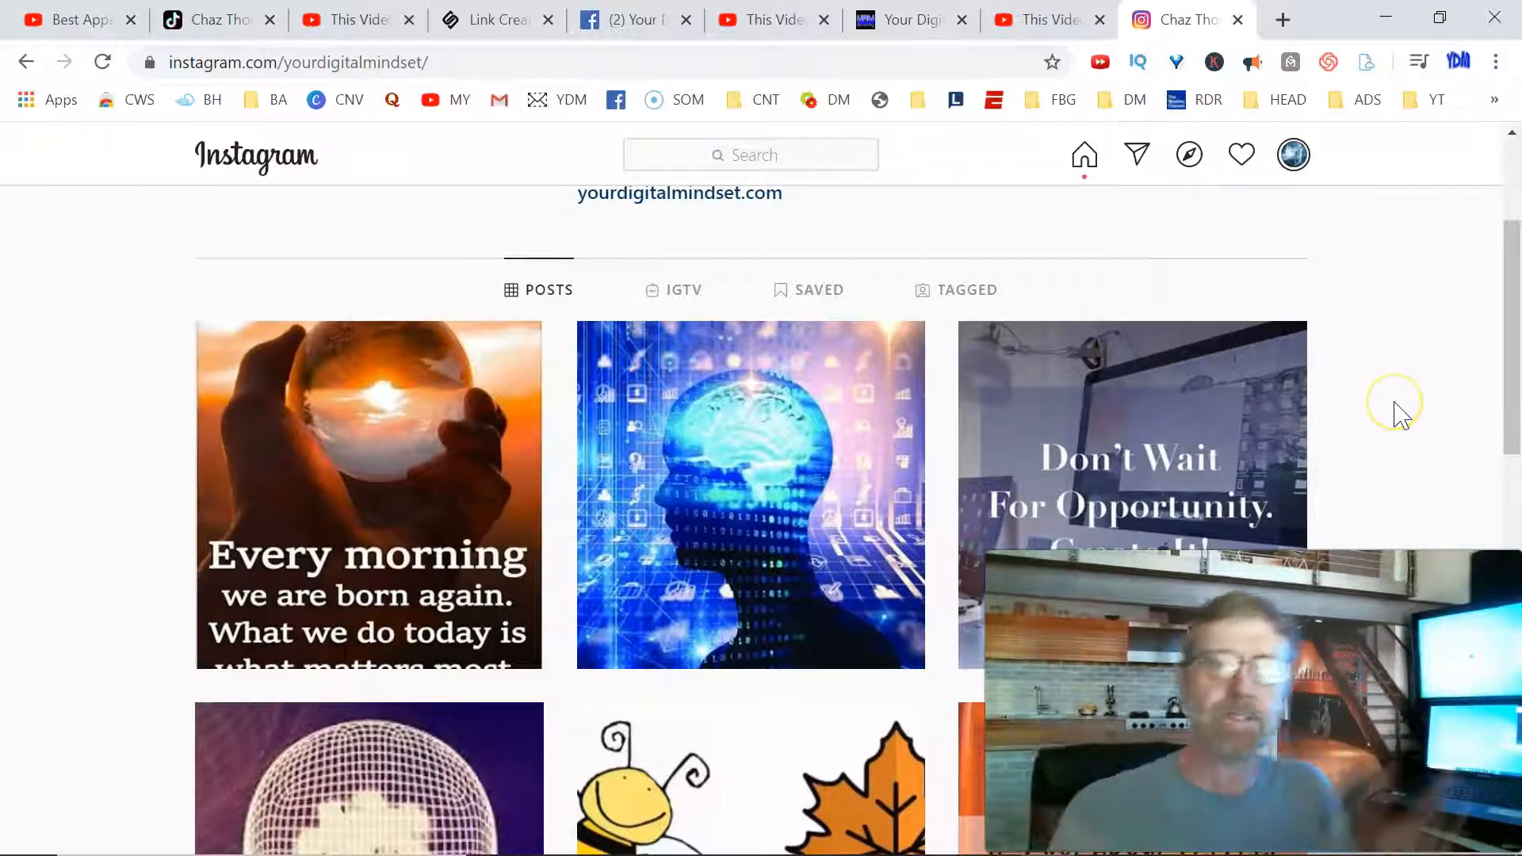
pyautogui.moveTo(1399, 417)
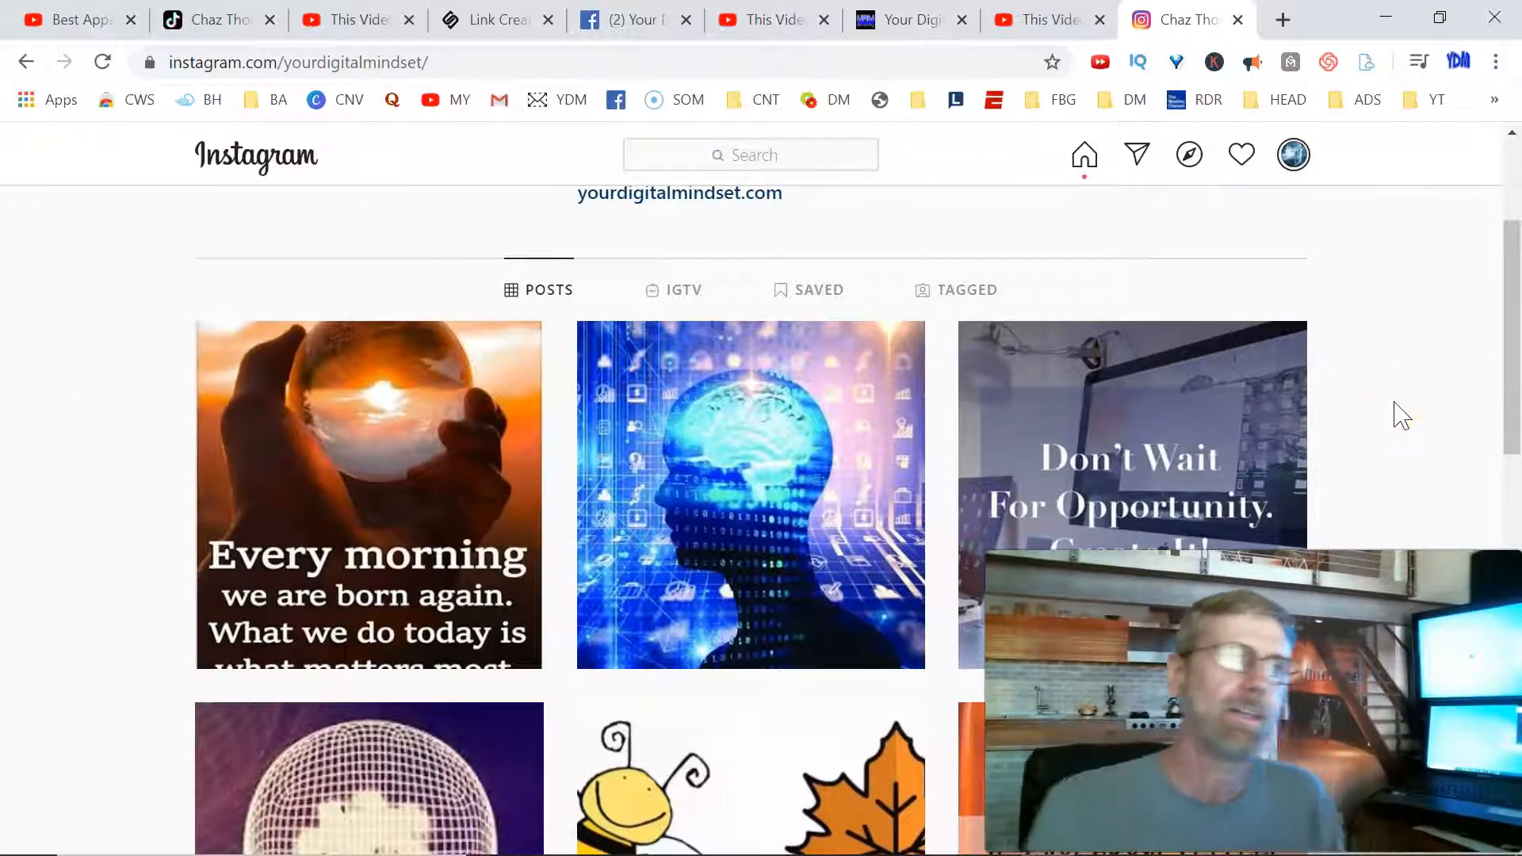